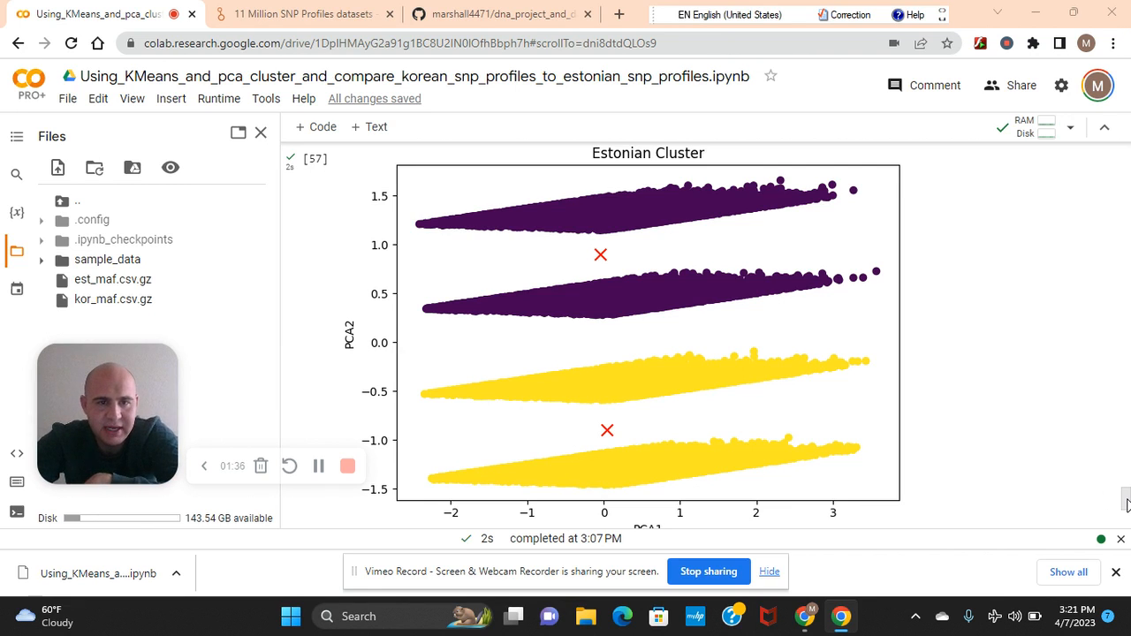
- Bring up the Dataverse SNP Profiles page and scroll to its Files list with est_maf.csv.gz
left_click(301, 14)
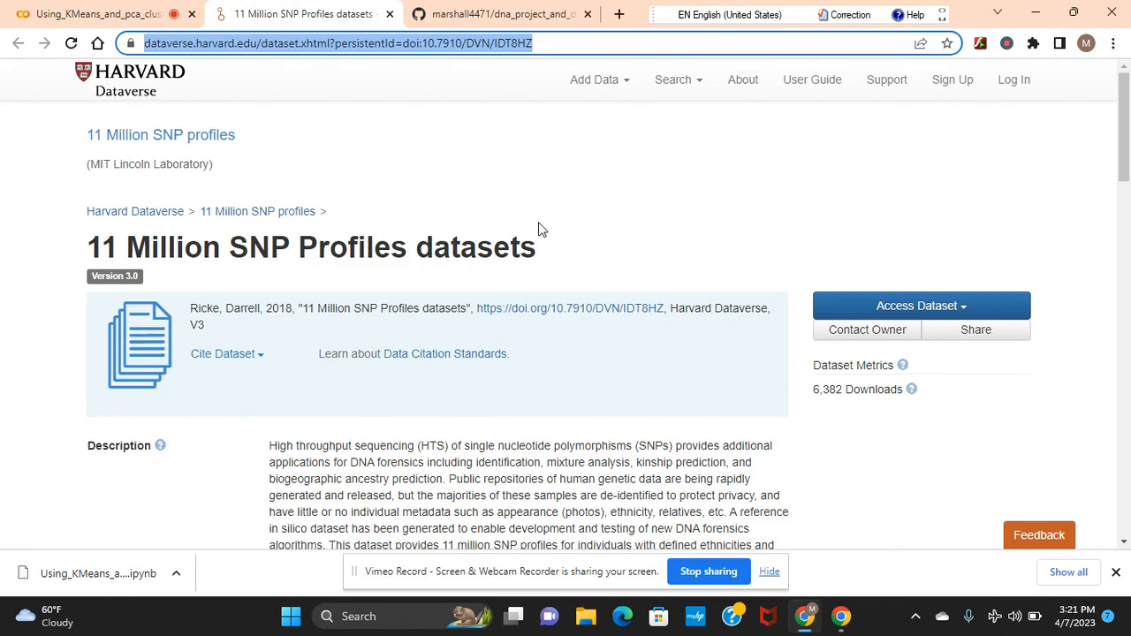
scroll("down", 3)
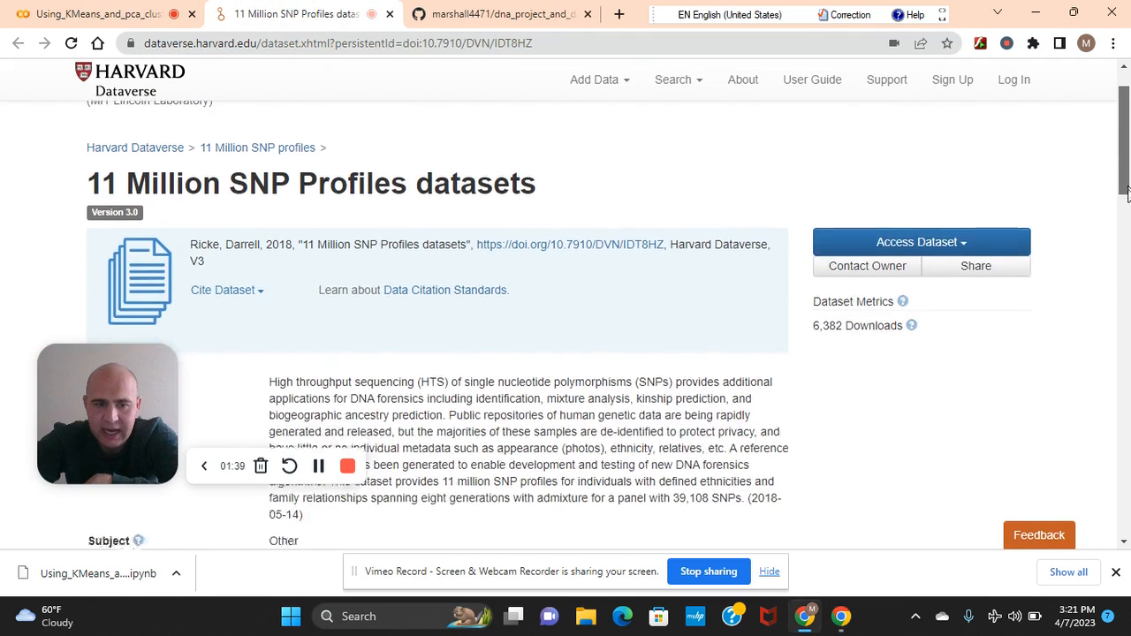
scroll("down", 3)
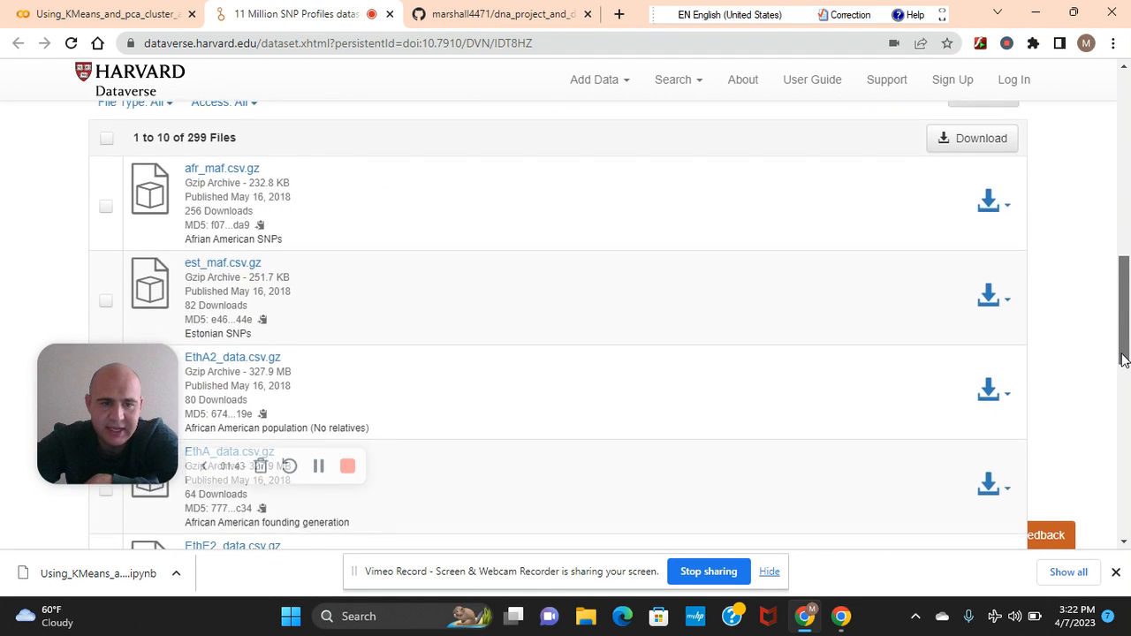
scroll("down", 3)
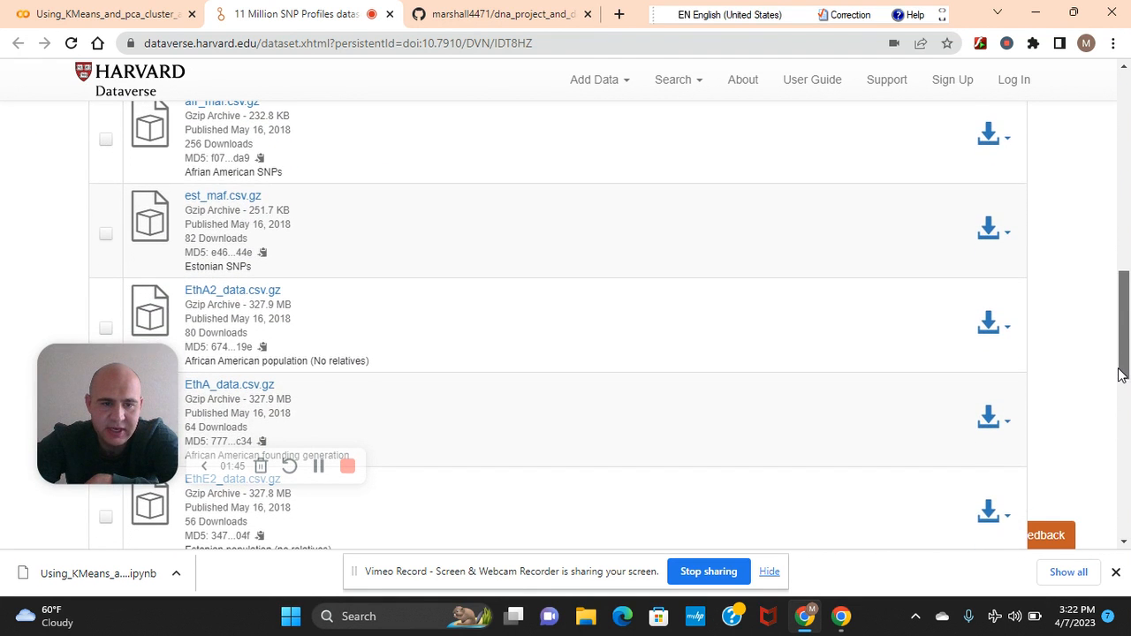
scroll("up", 3)
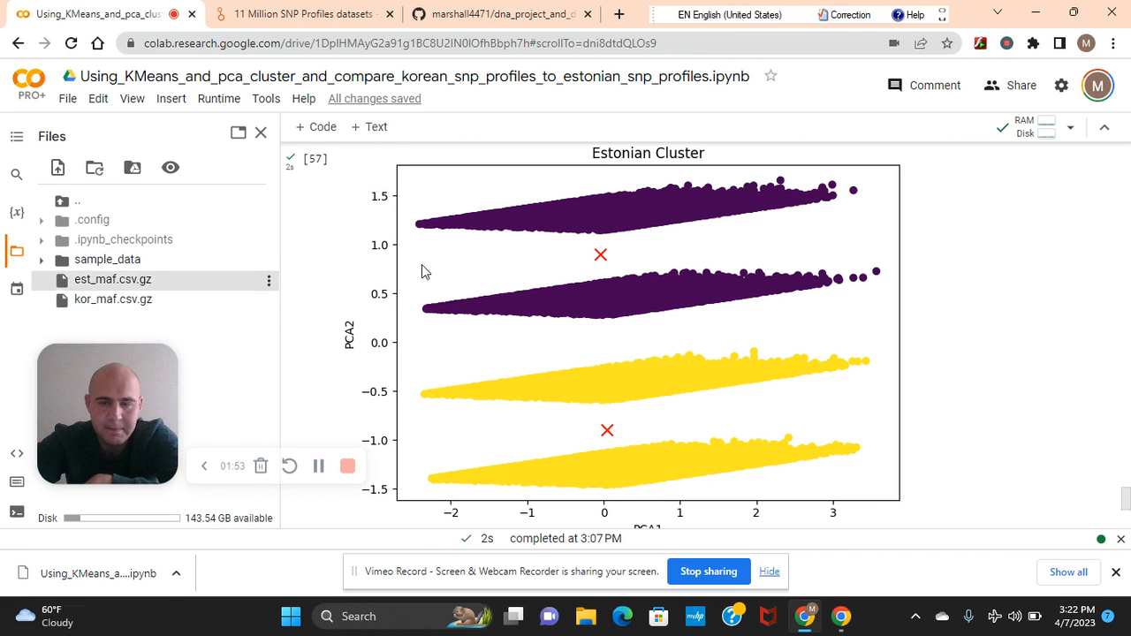
scroll("up", 3)
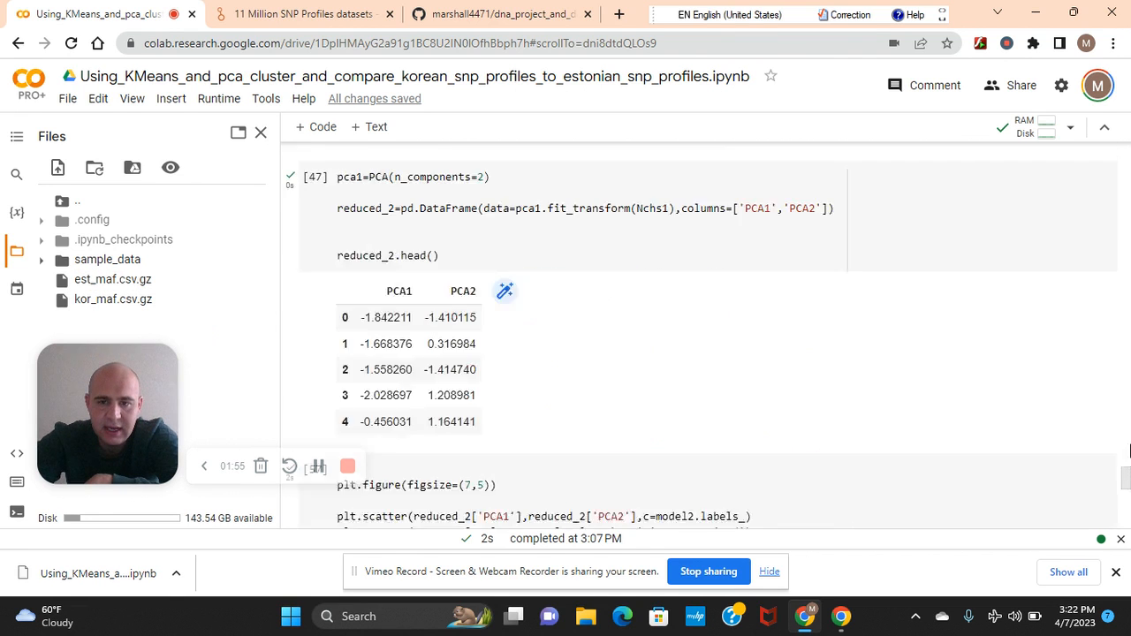
scroll("down", 3)
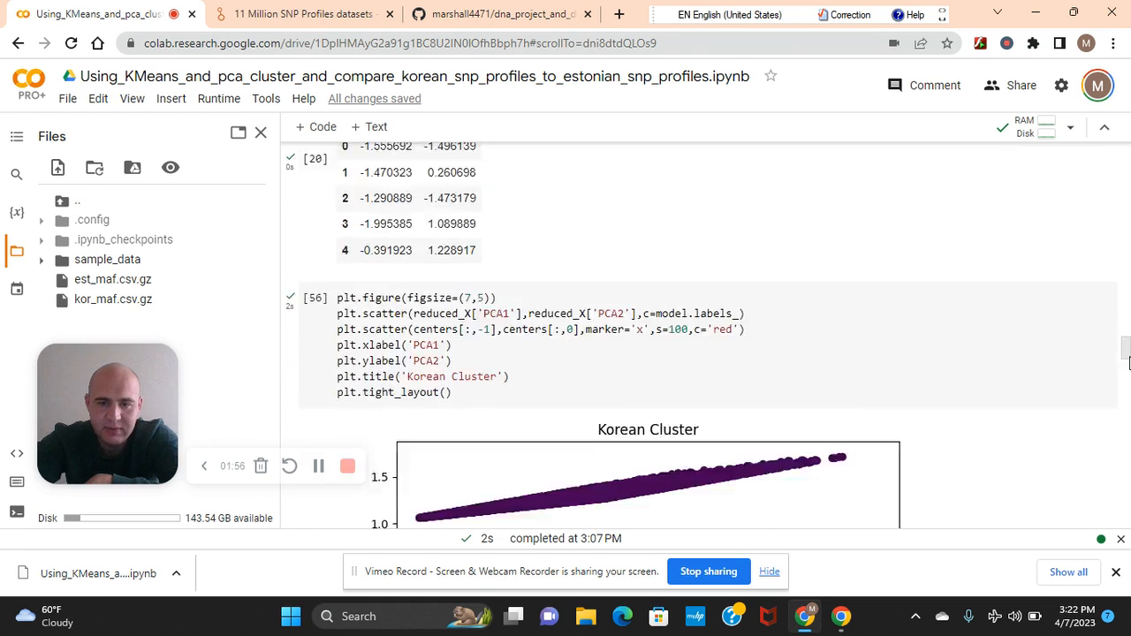
scroll("down", 3)
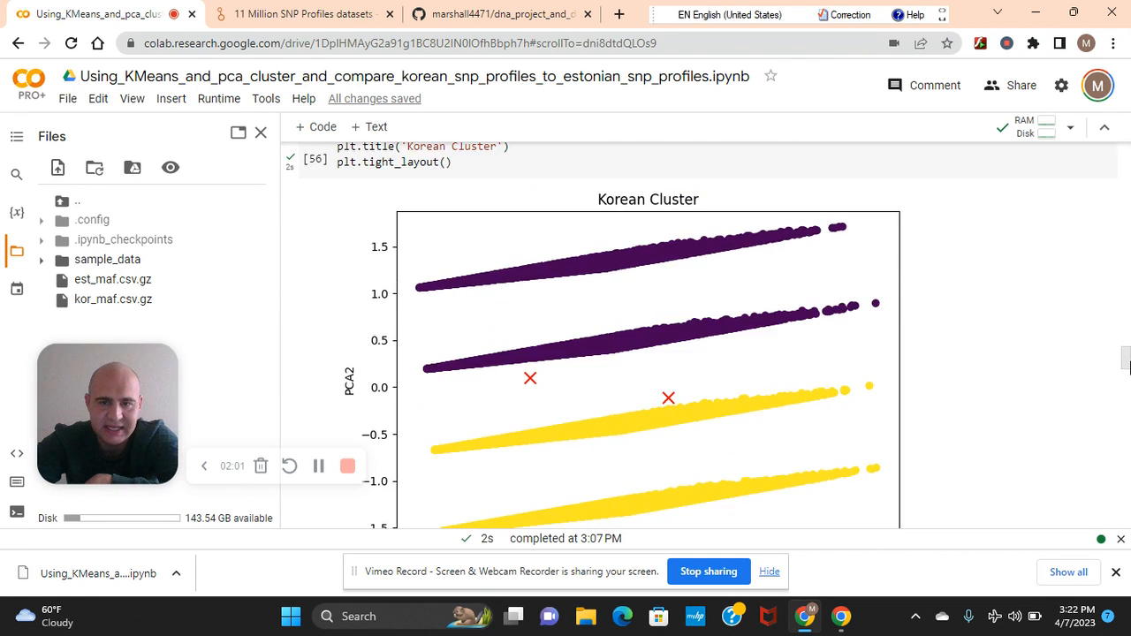
scroll("down", 3)
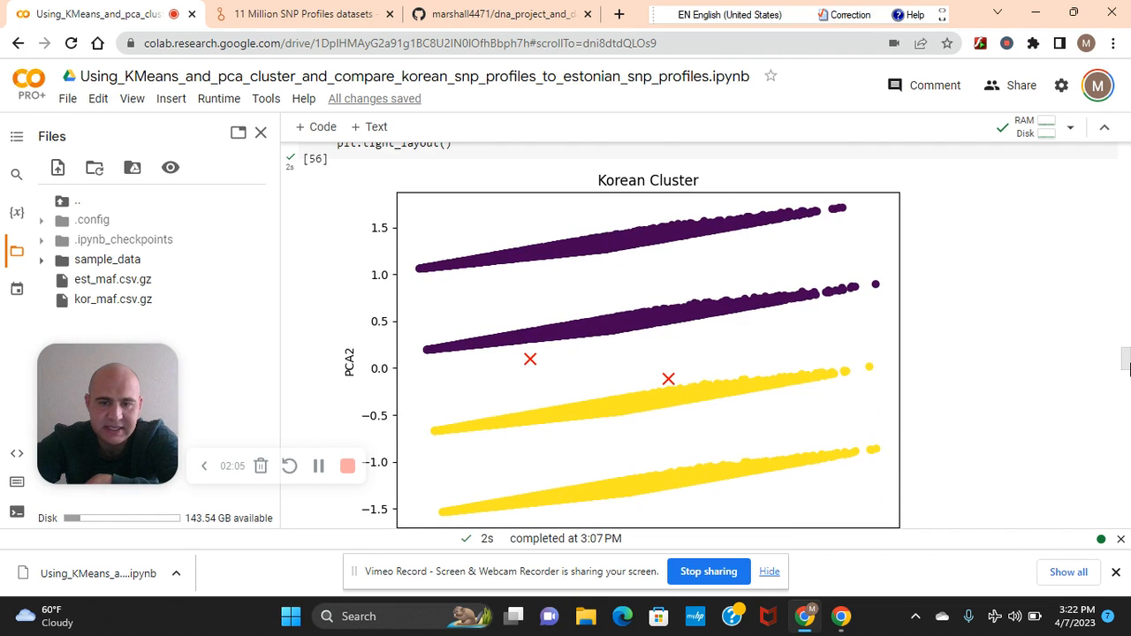
scroll("down", 3)
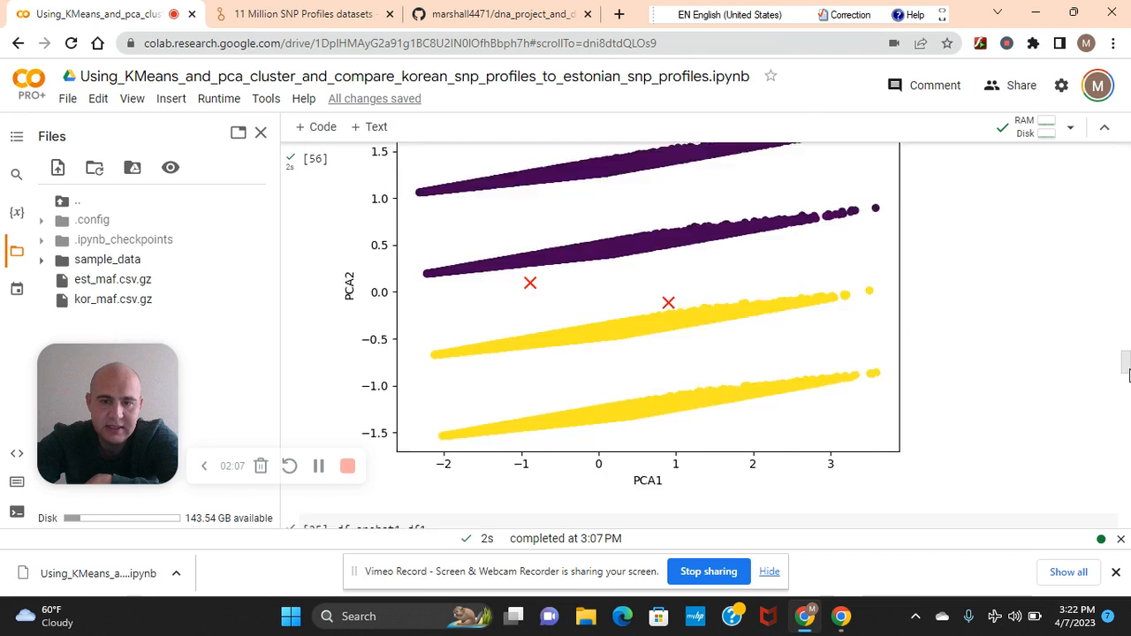
scroll("up", 3)
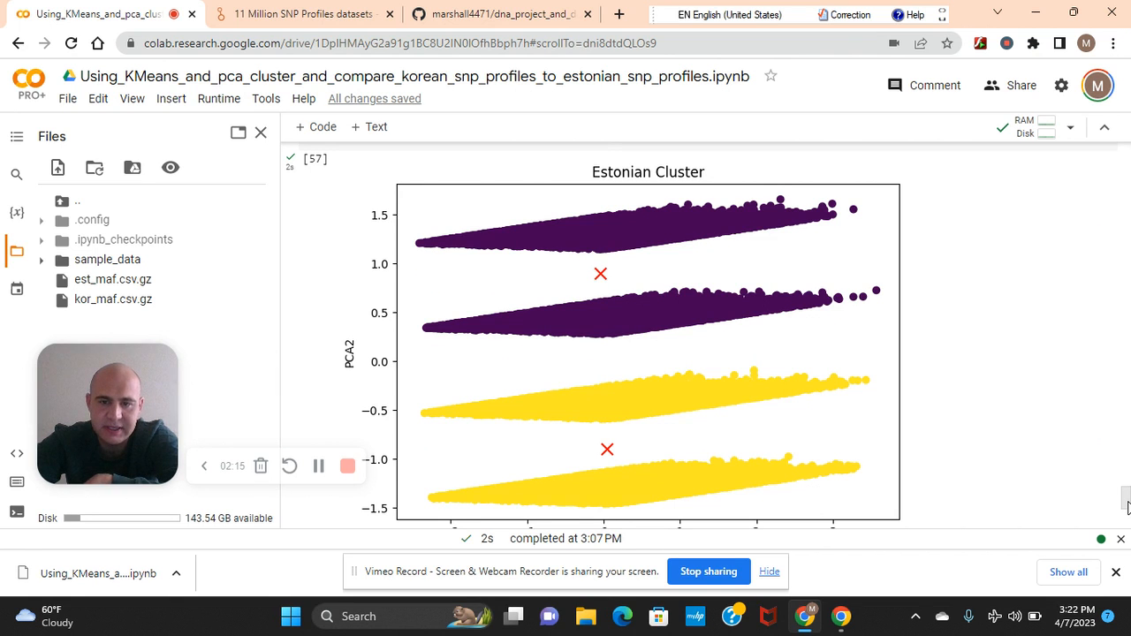
scroll("up", 3)
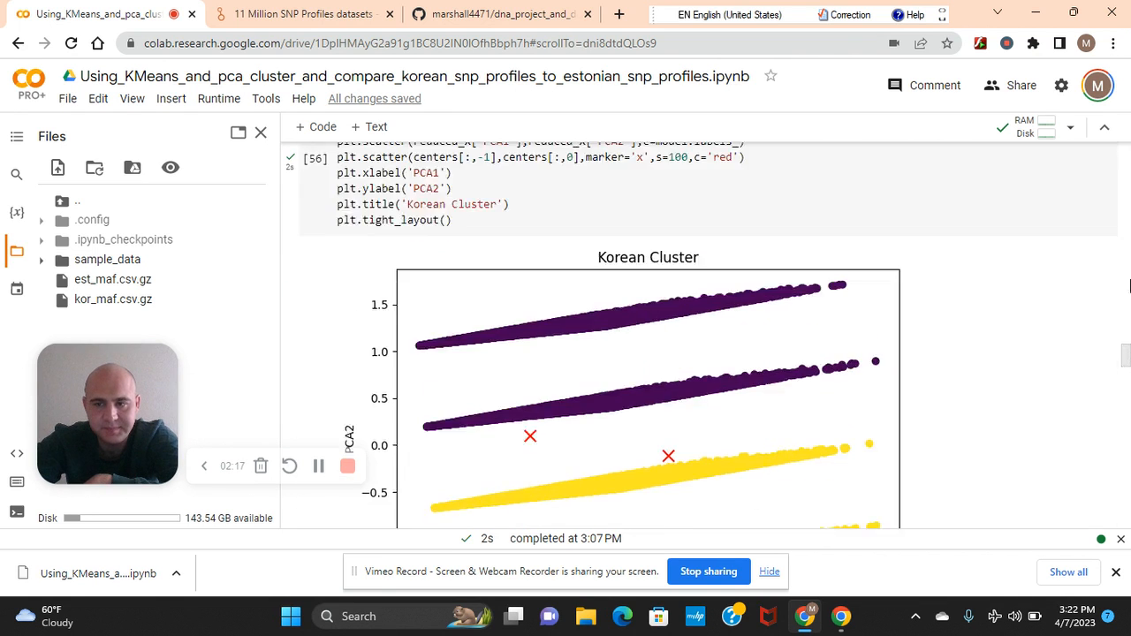
scroll("up", 3)
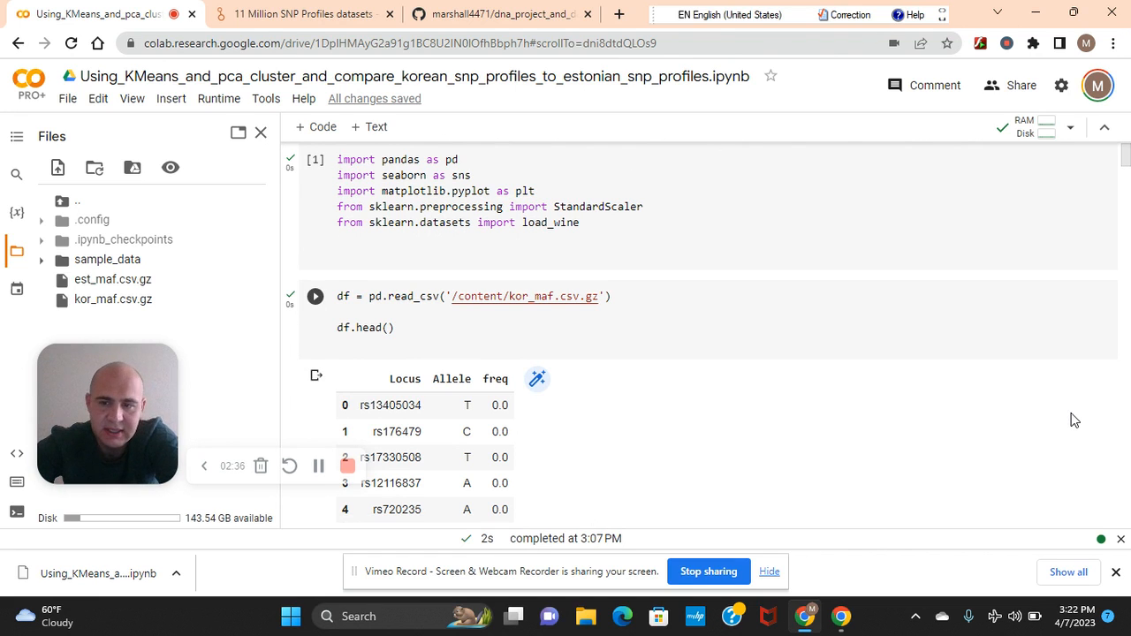
left_click(314, 297)
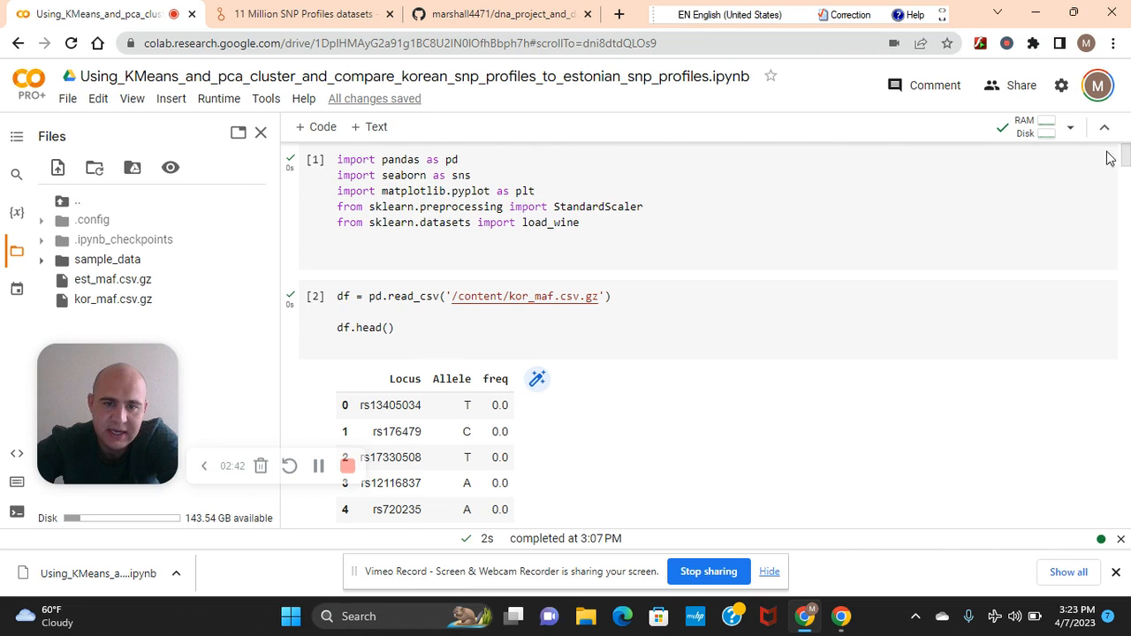
mouse_move(422, 182)
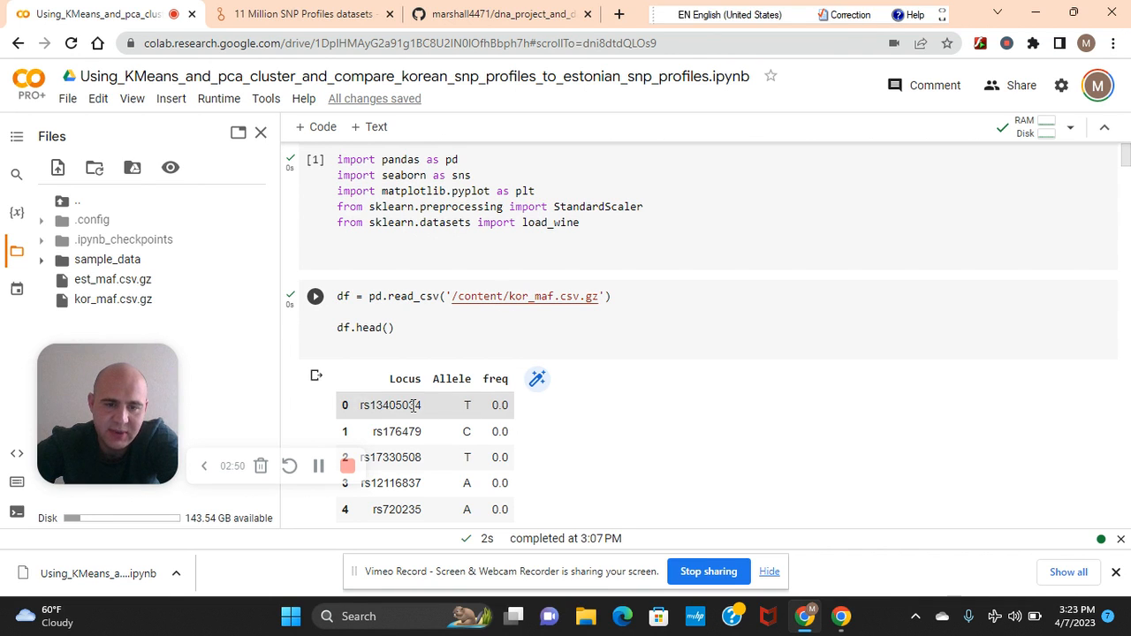
mouse_move(468, 421)
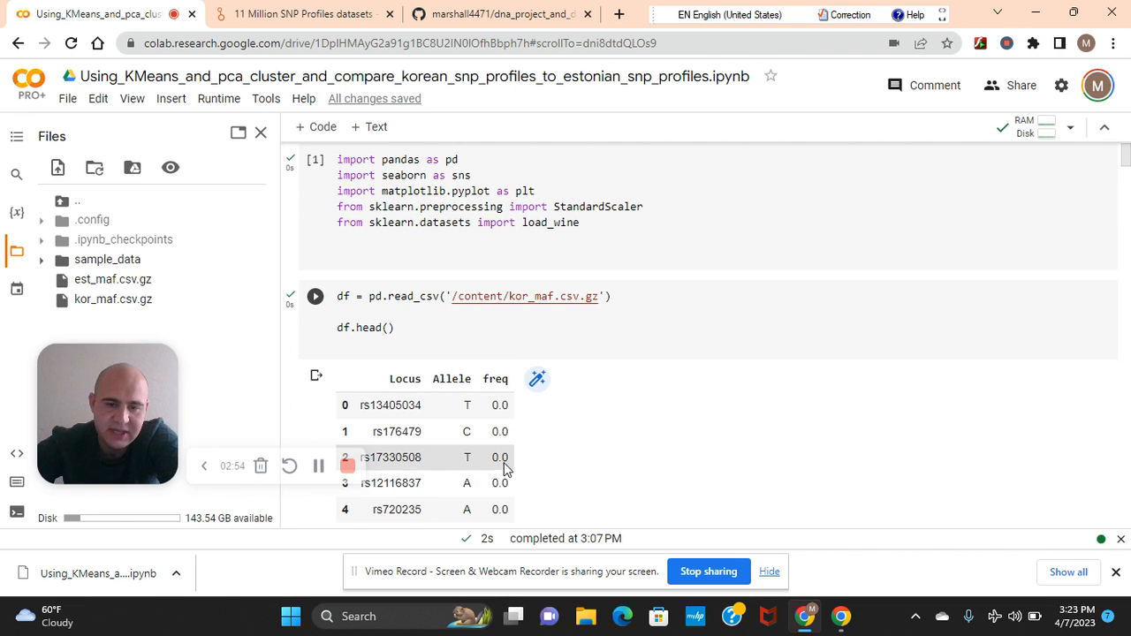
mouse_move(845, 405)
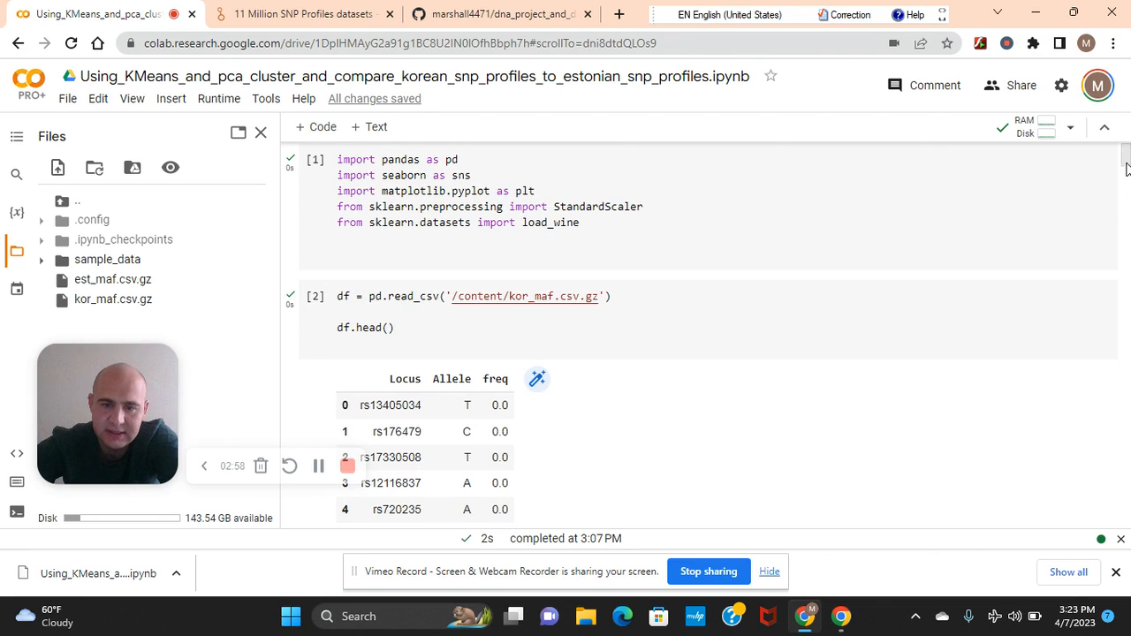
scroll("down", 3)
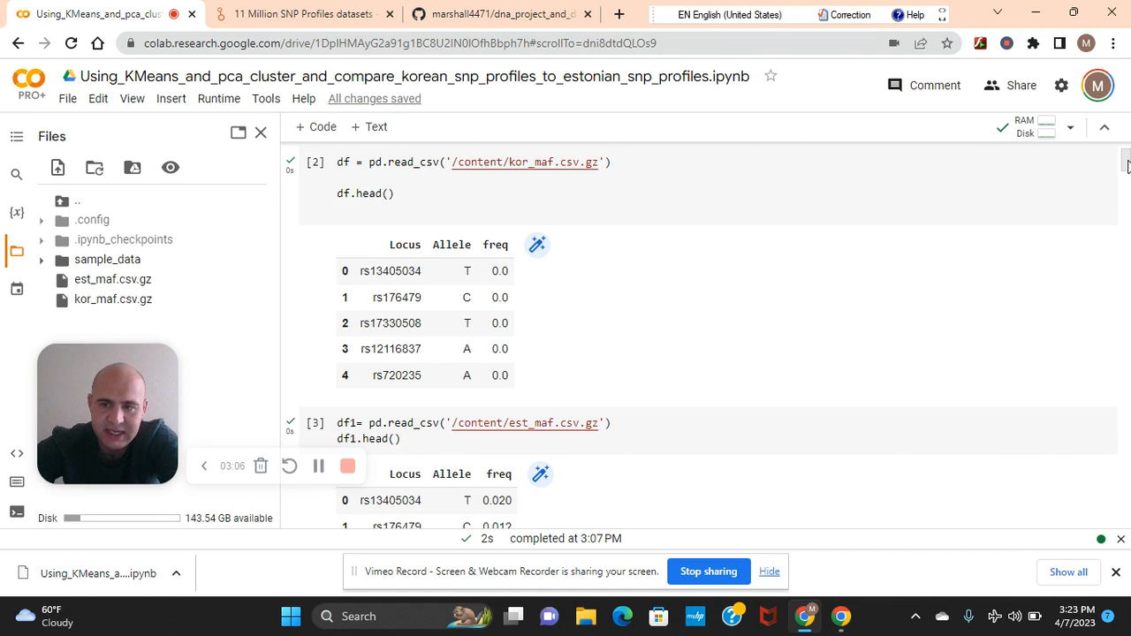
scroll("down", 3)
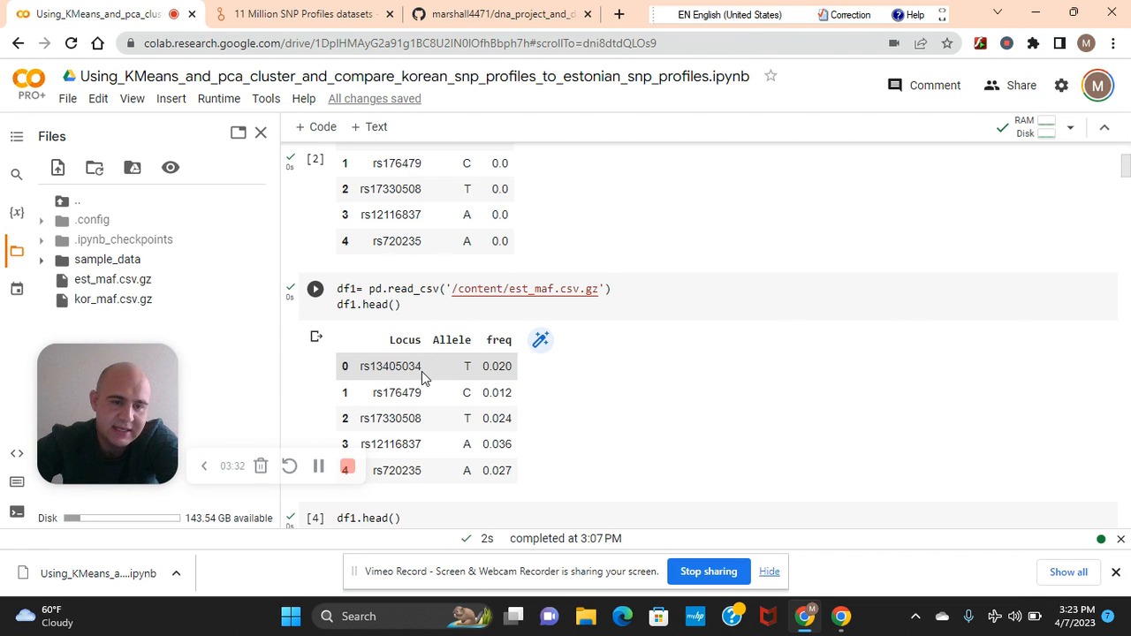
mouse_move(431, 375)
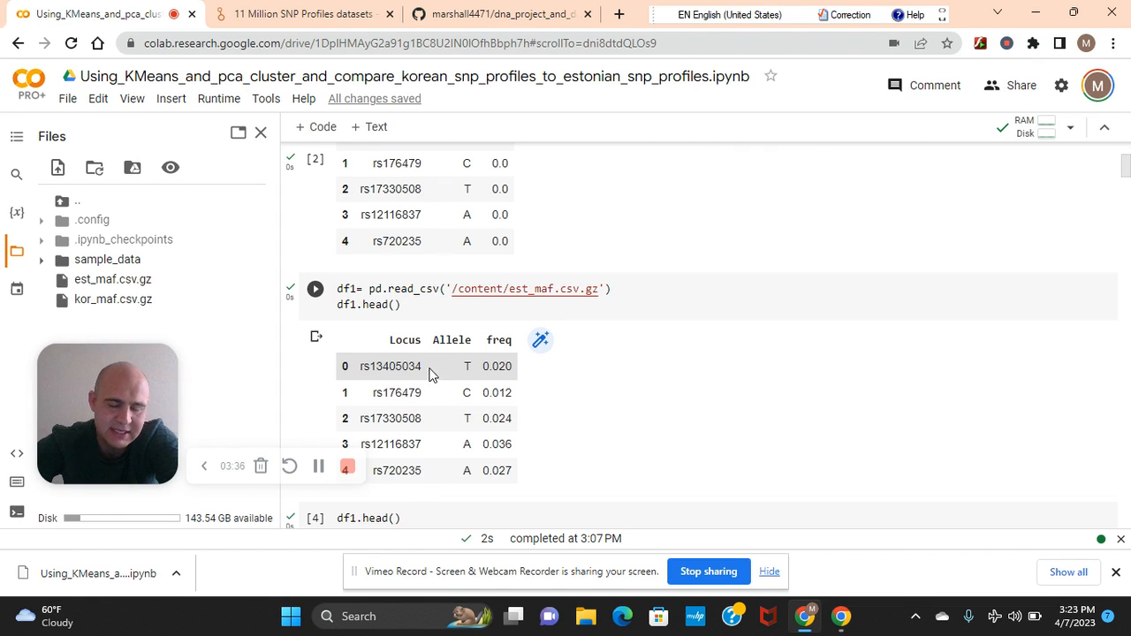
mouse_move(414, 371)
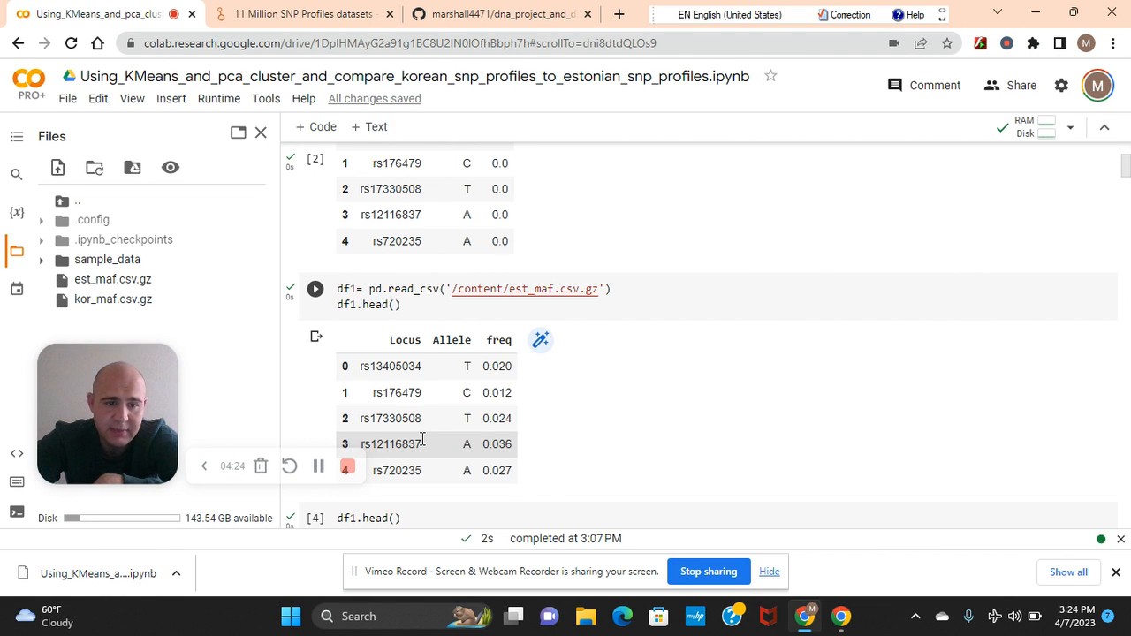
mouse_move(619, 442)
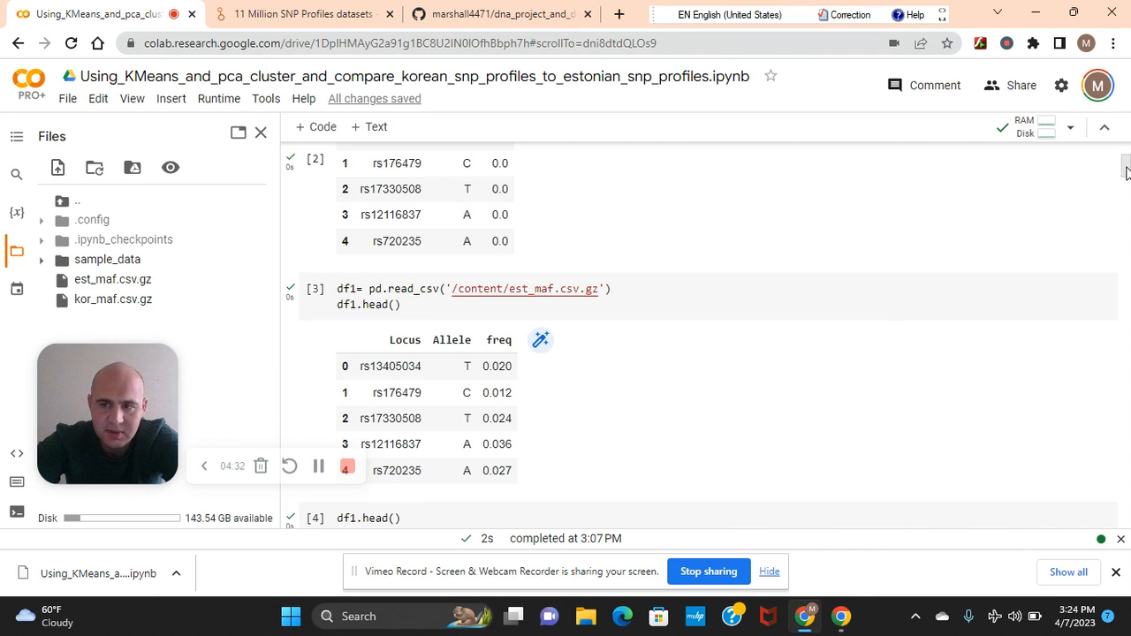
scroll("down", 3)
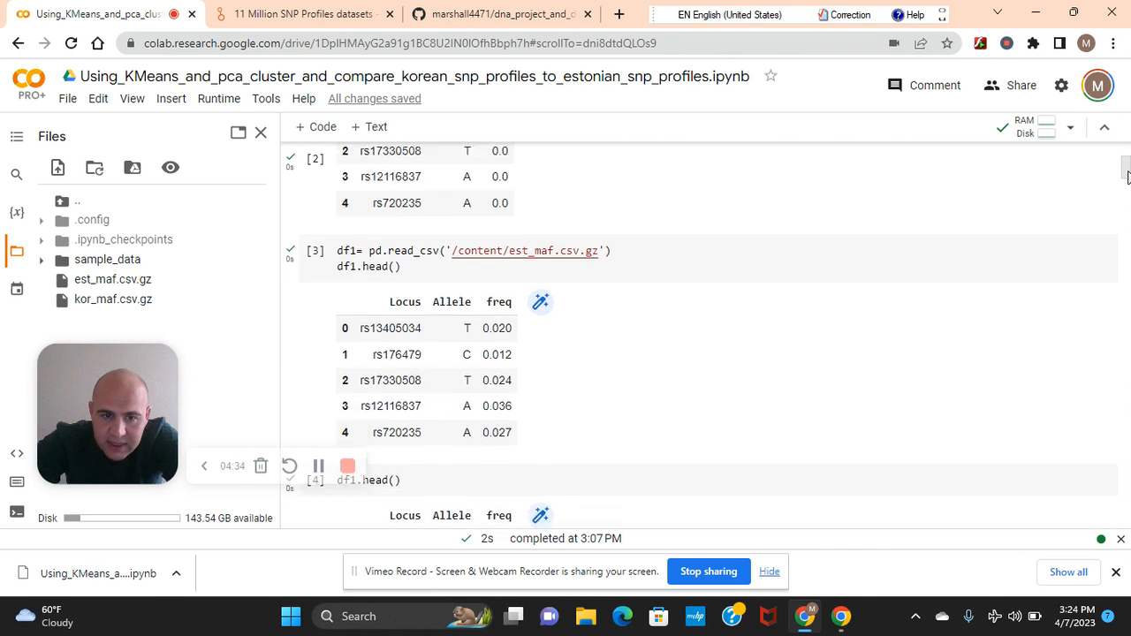
scroll("down", 3)
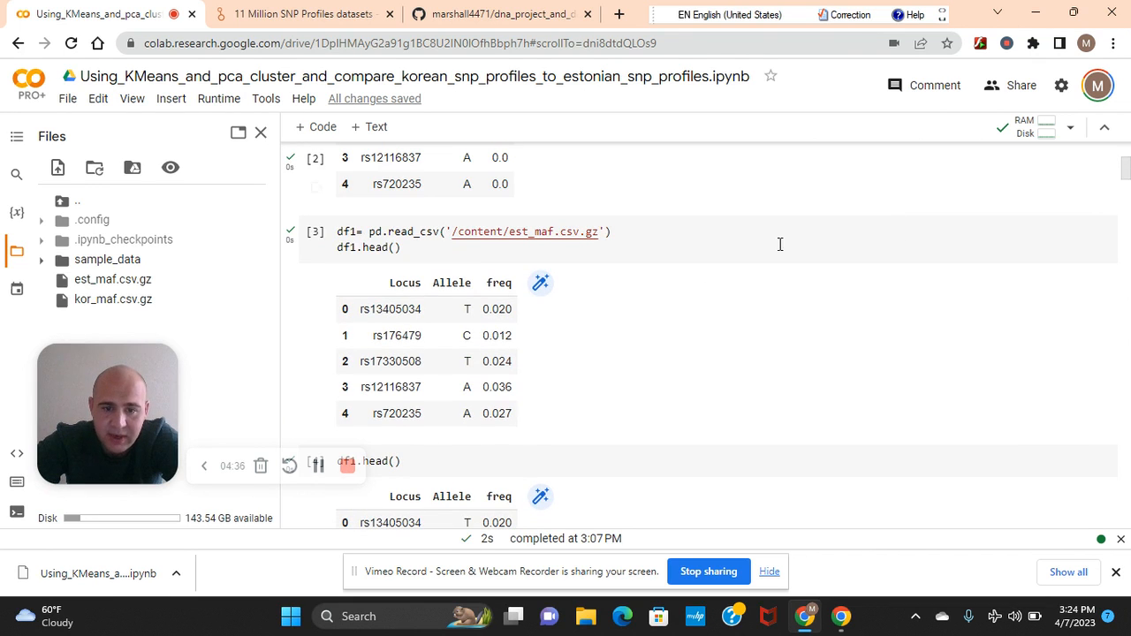
mouse_move(509, 378)
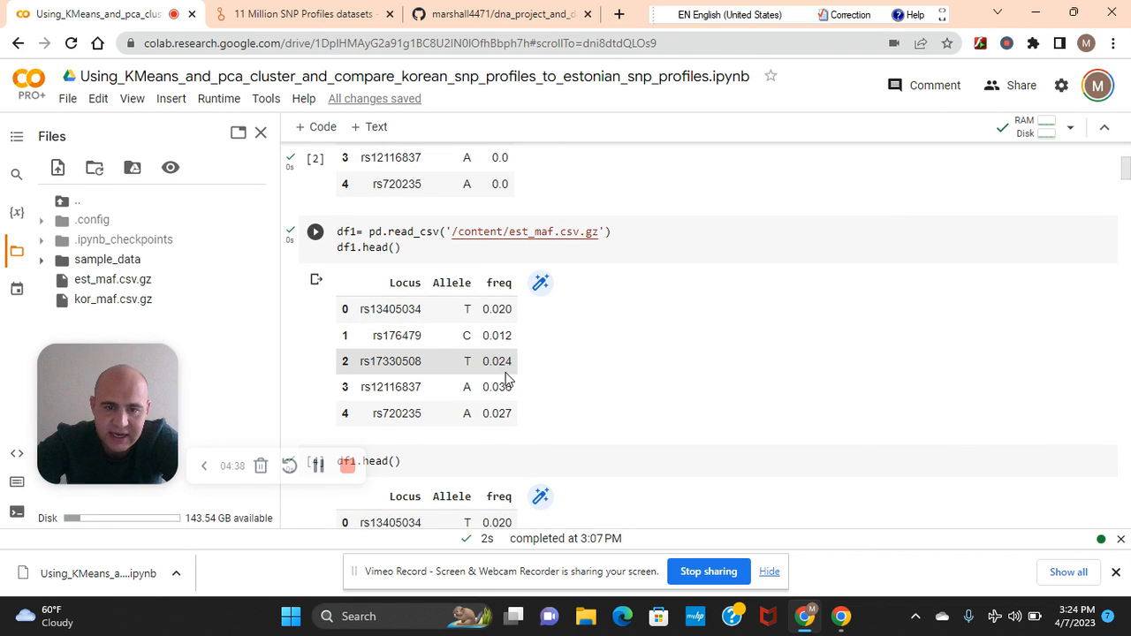
mouse_move(1096, 274)
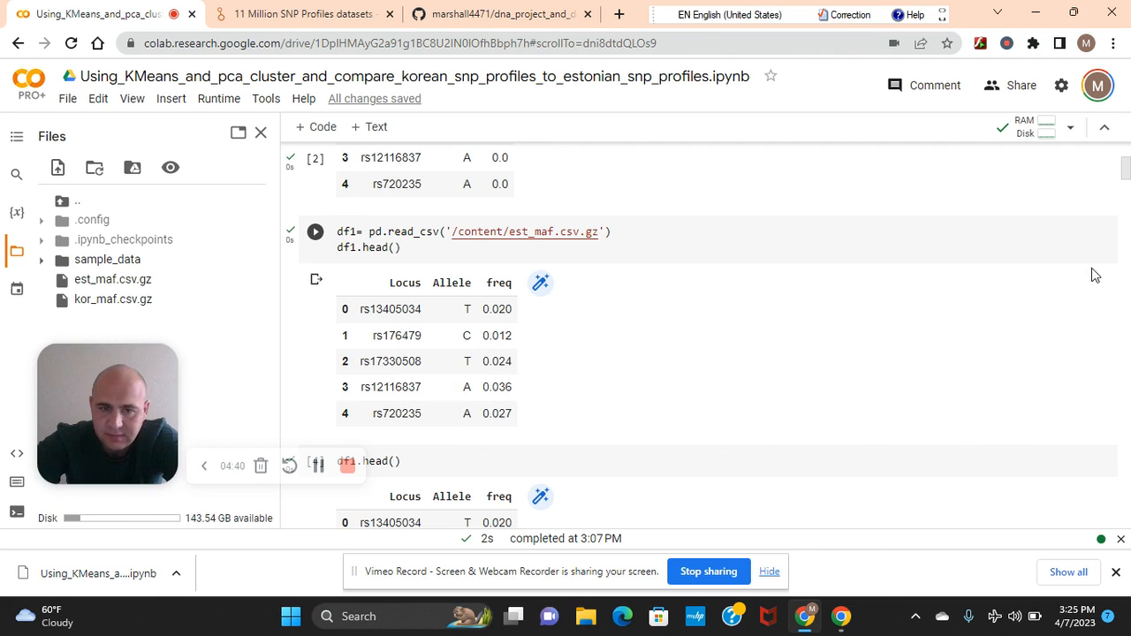
left_click(315, 231)
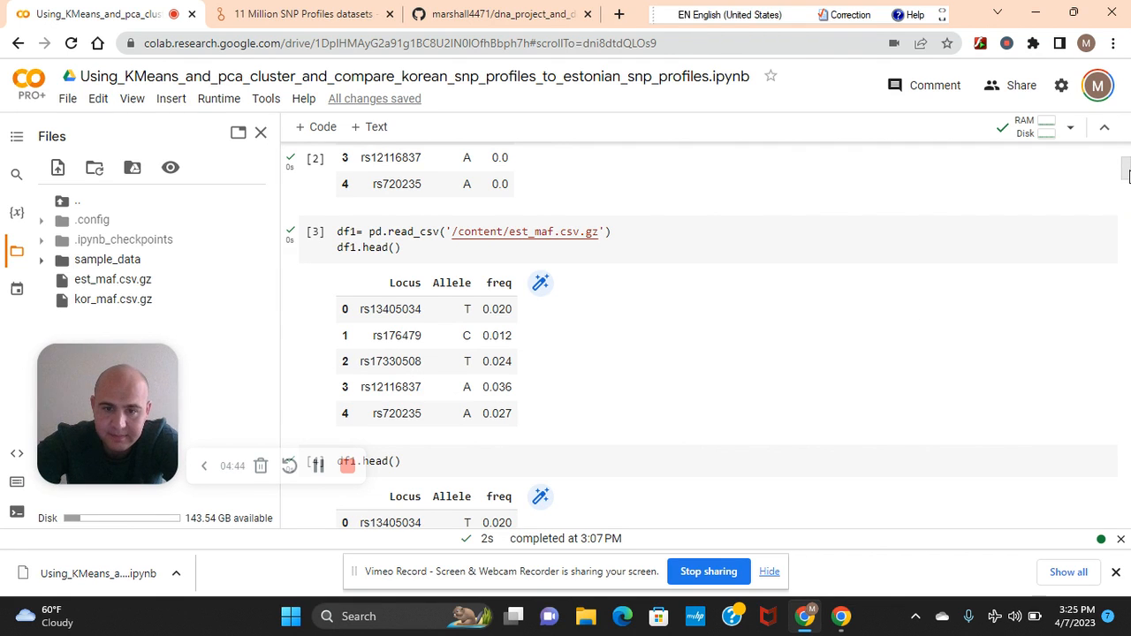
scroll("down", 3)
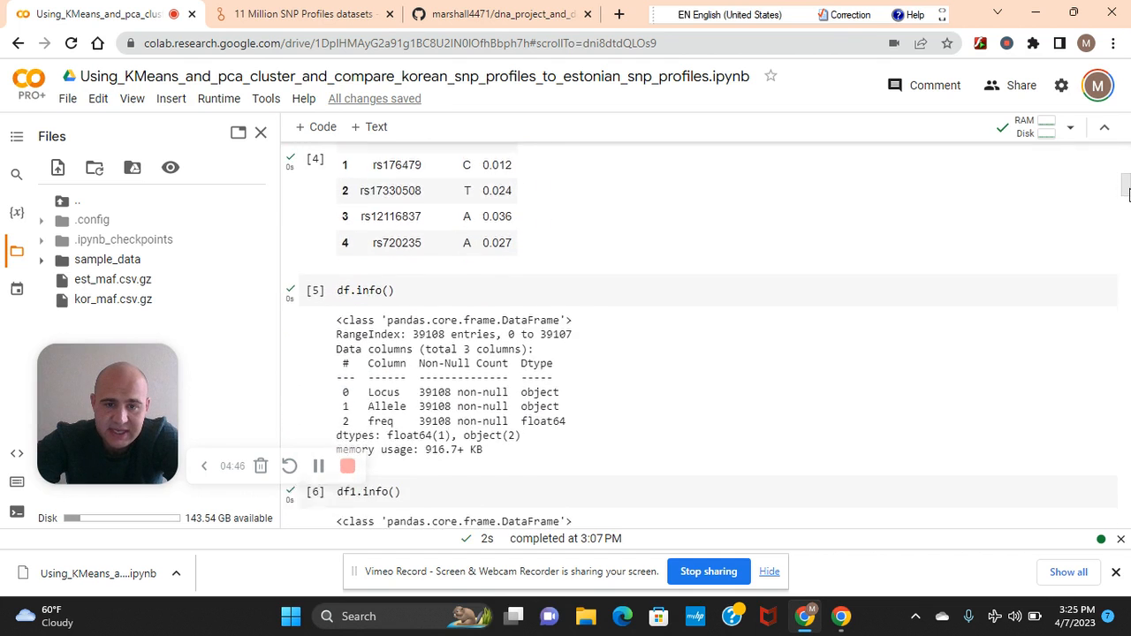
scroll("down", 3)
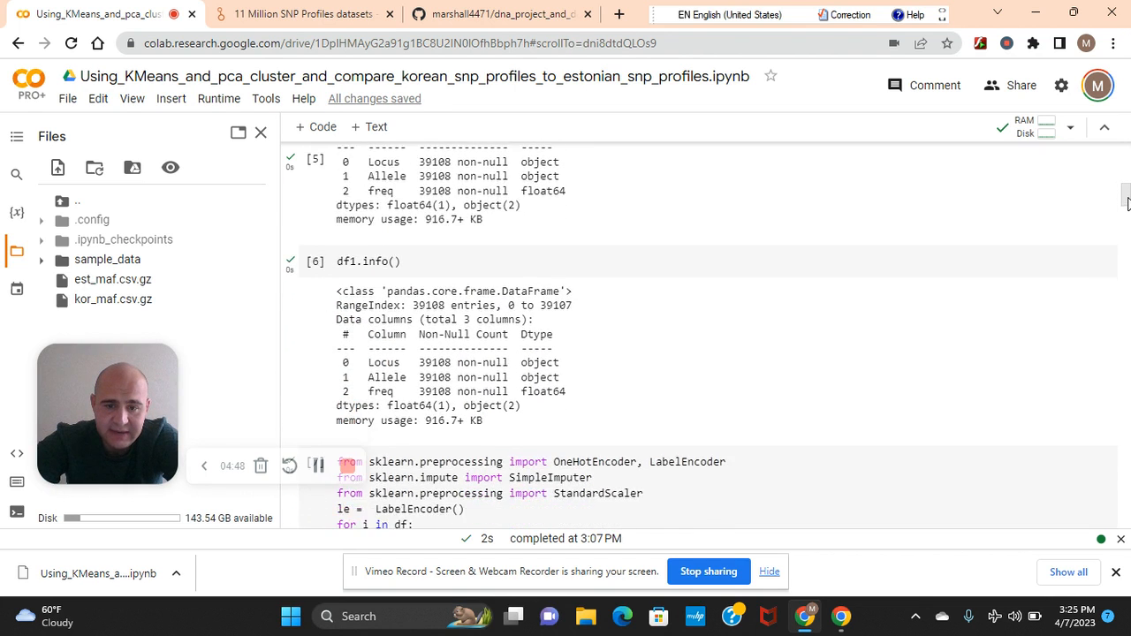
scroll("down", 3)
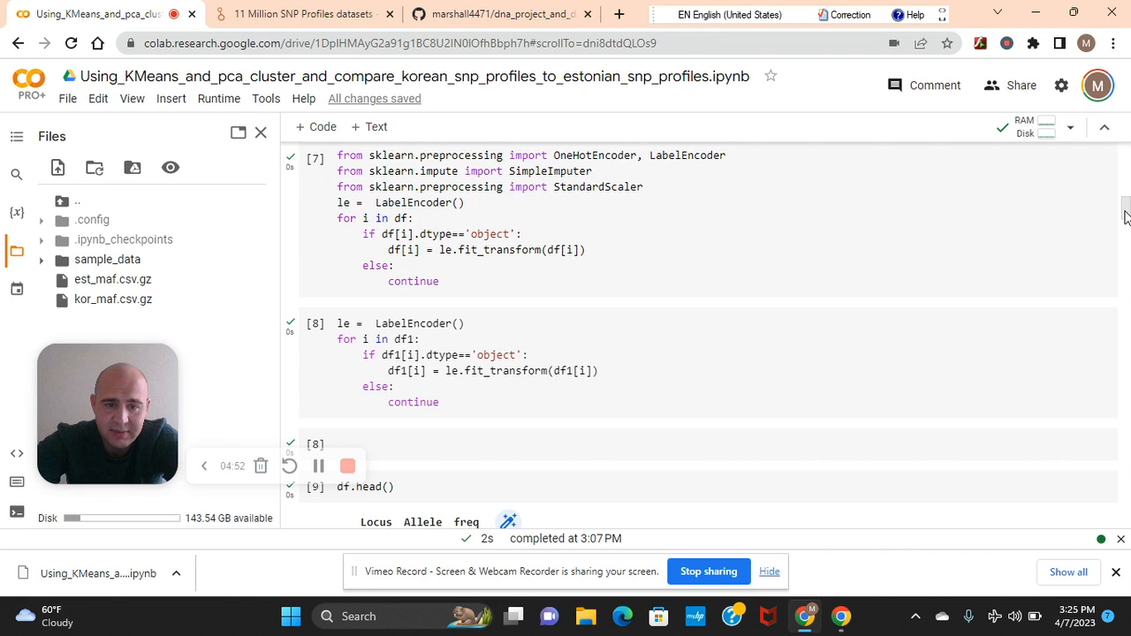
mouse_move(753, 379)
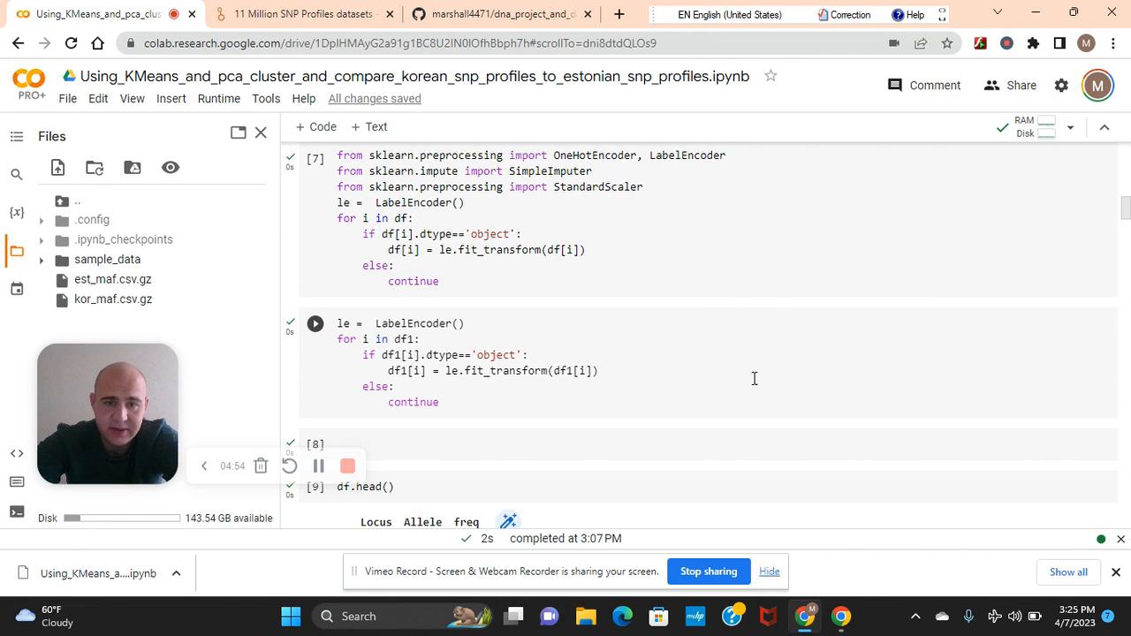
left_click(315, 322)
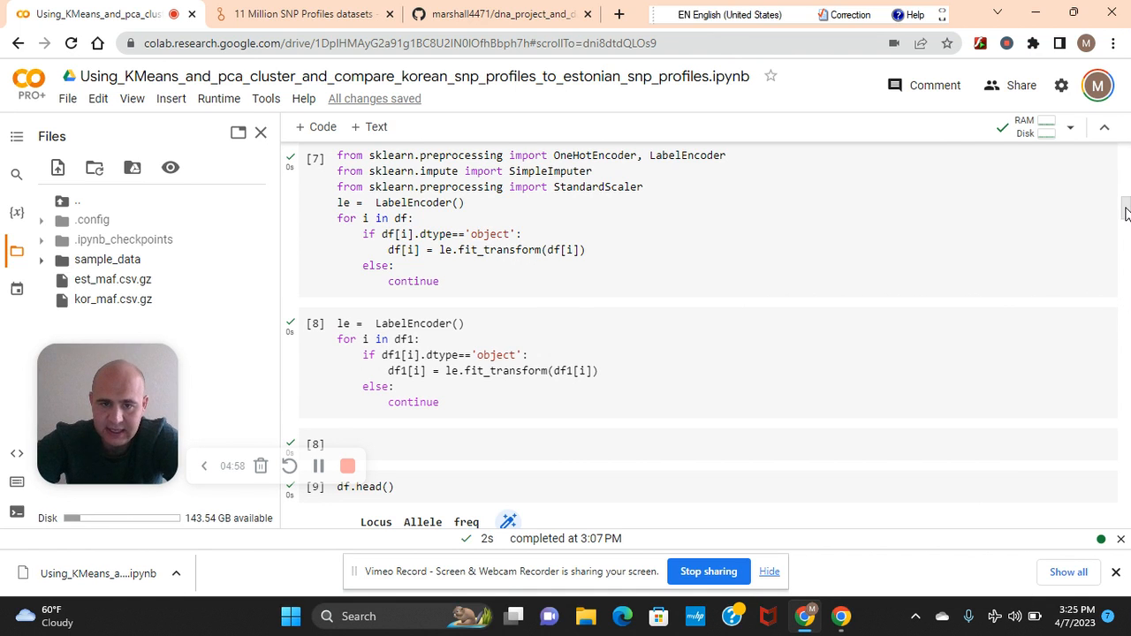
scroll("up", 3)
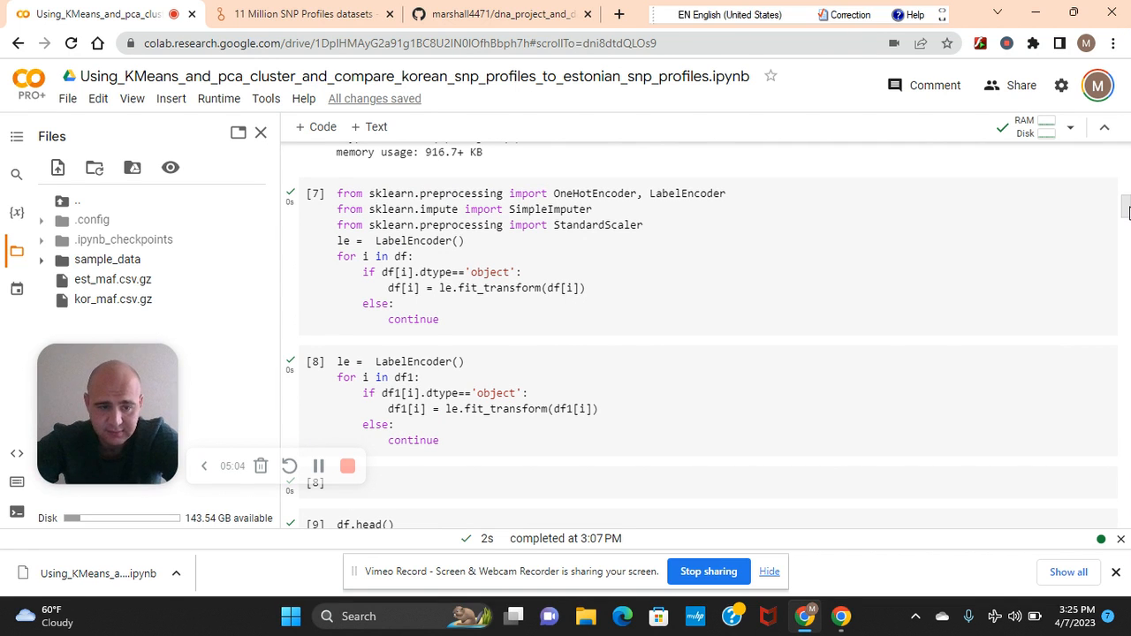
scroll("down", 3)
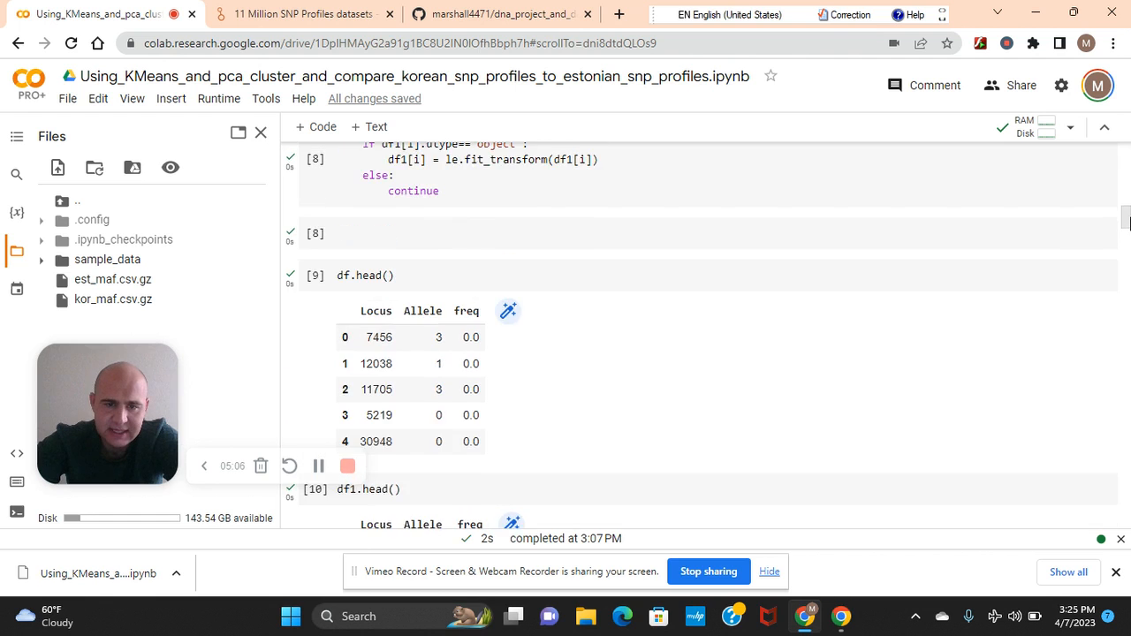
scroll("down", 3)
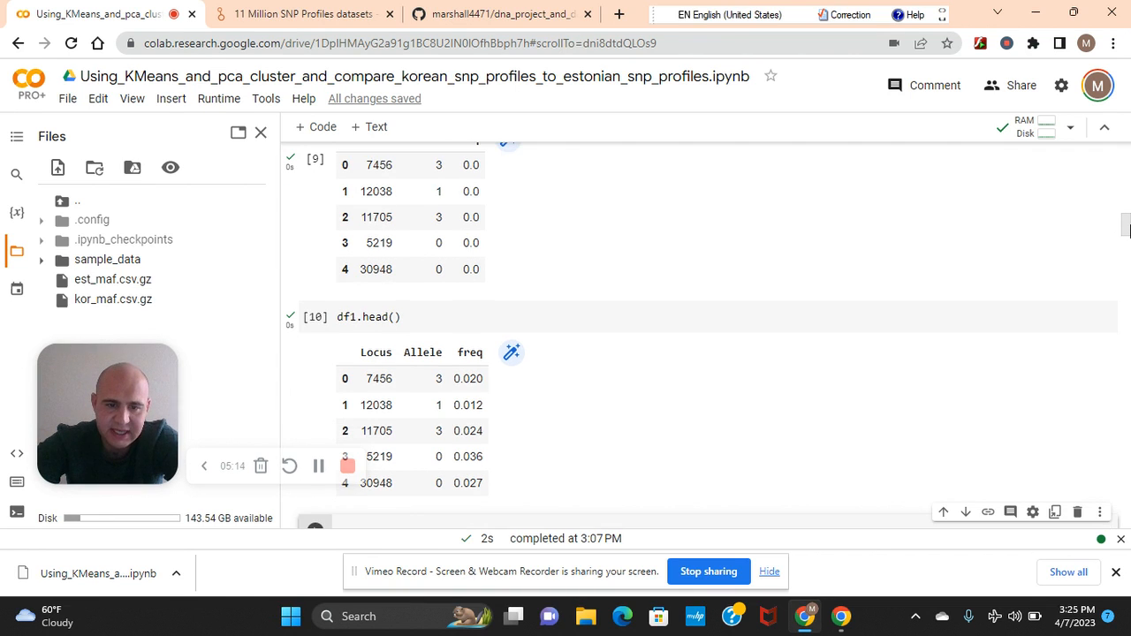
scroll("down", 3)
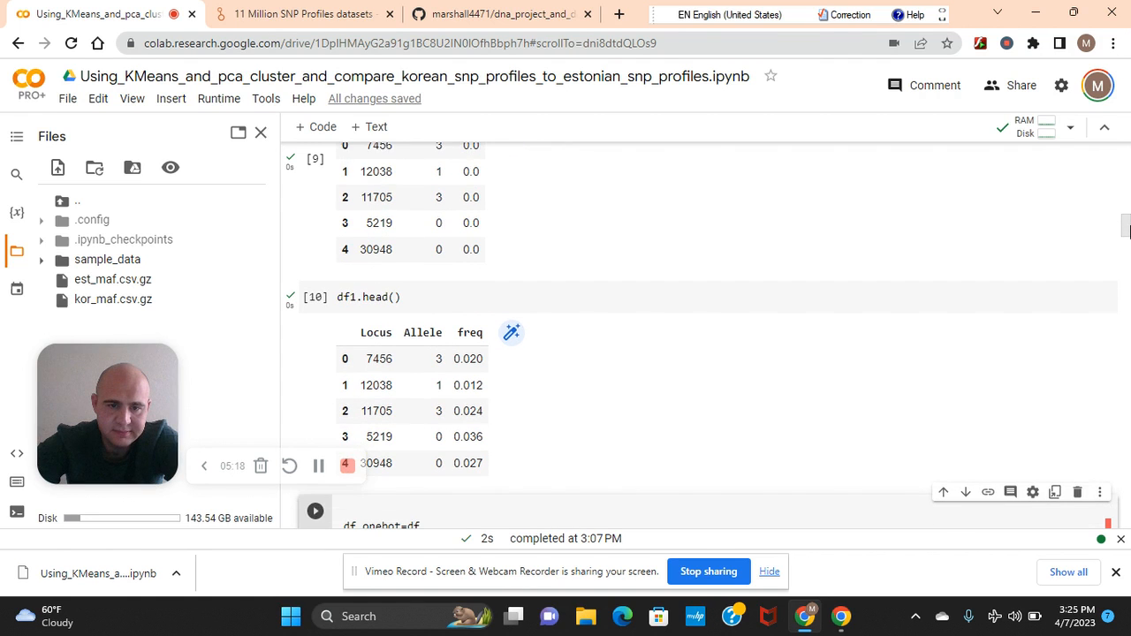
scroll("up", 3)
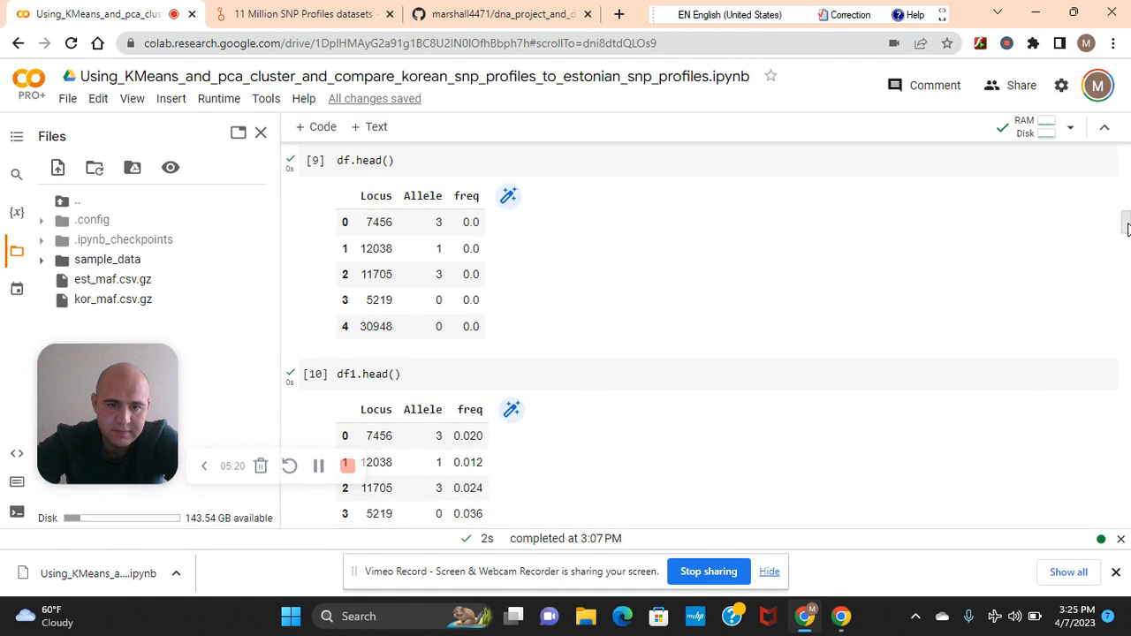
scroll("down", 3)
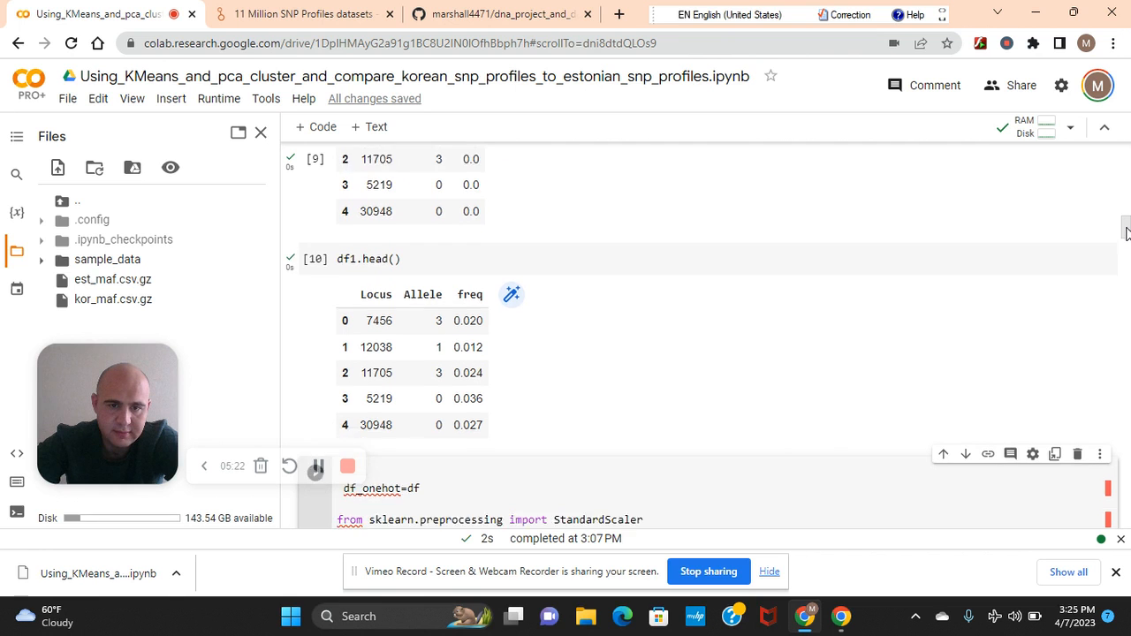
scroll("down", 3)
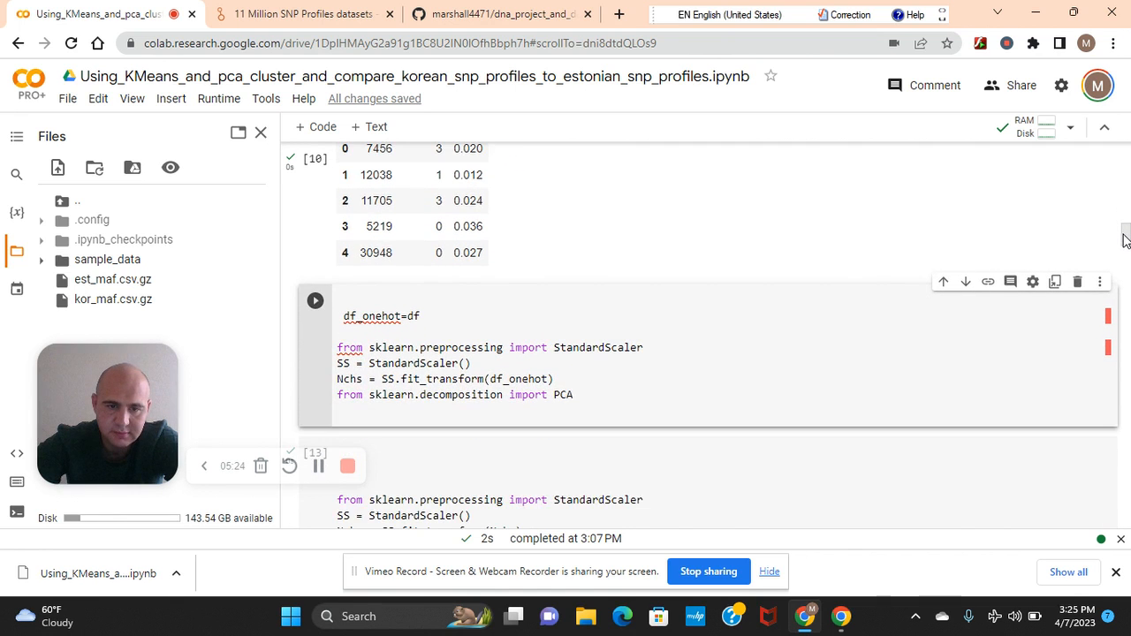
scroll("down", 3)
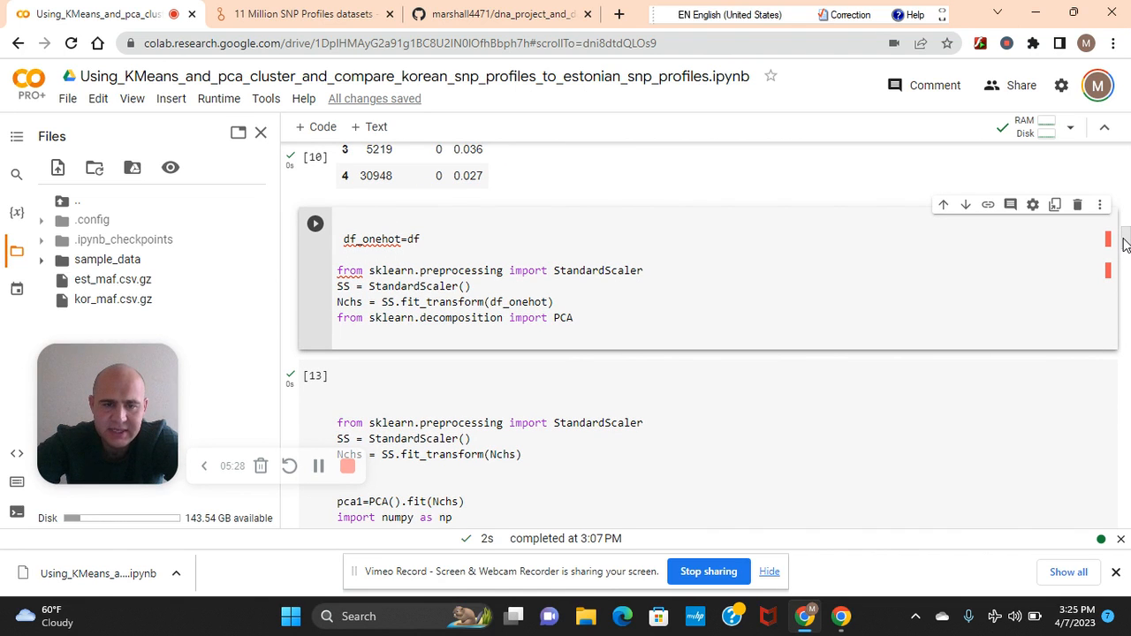
mouse_move(420, 246)
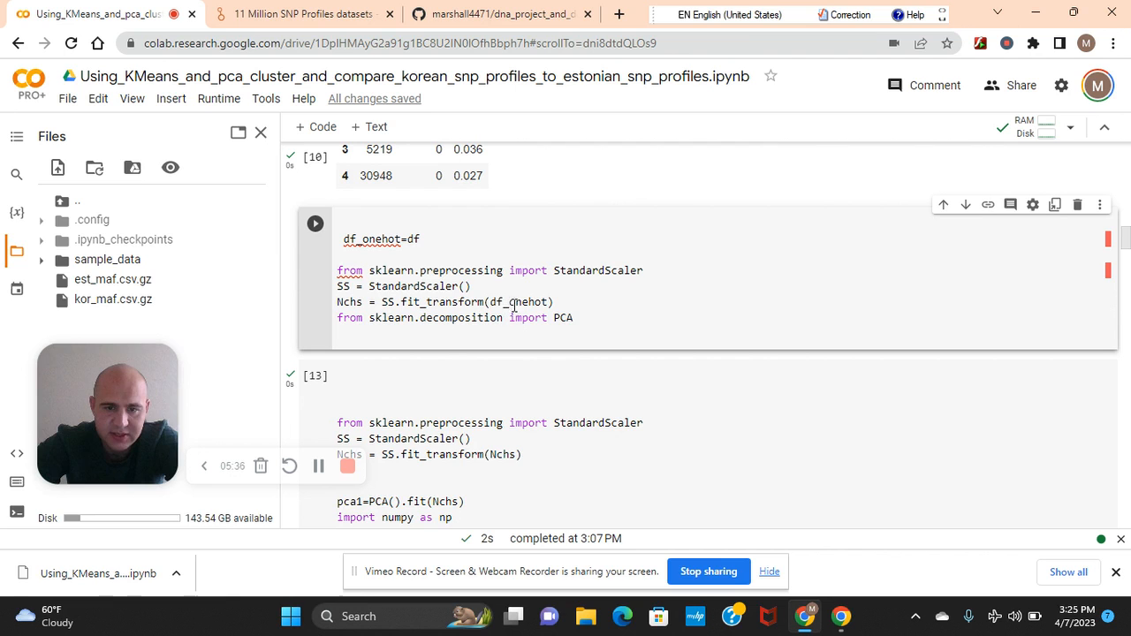
mouse_move(1129, 254)
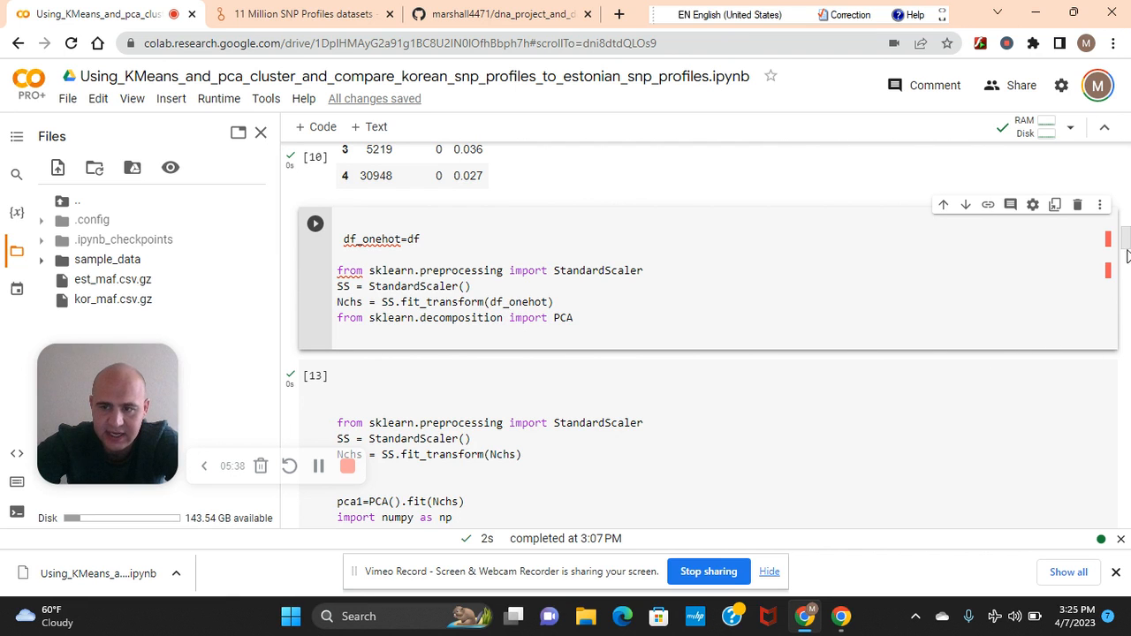
scroll("down", 3)
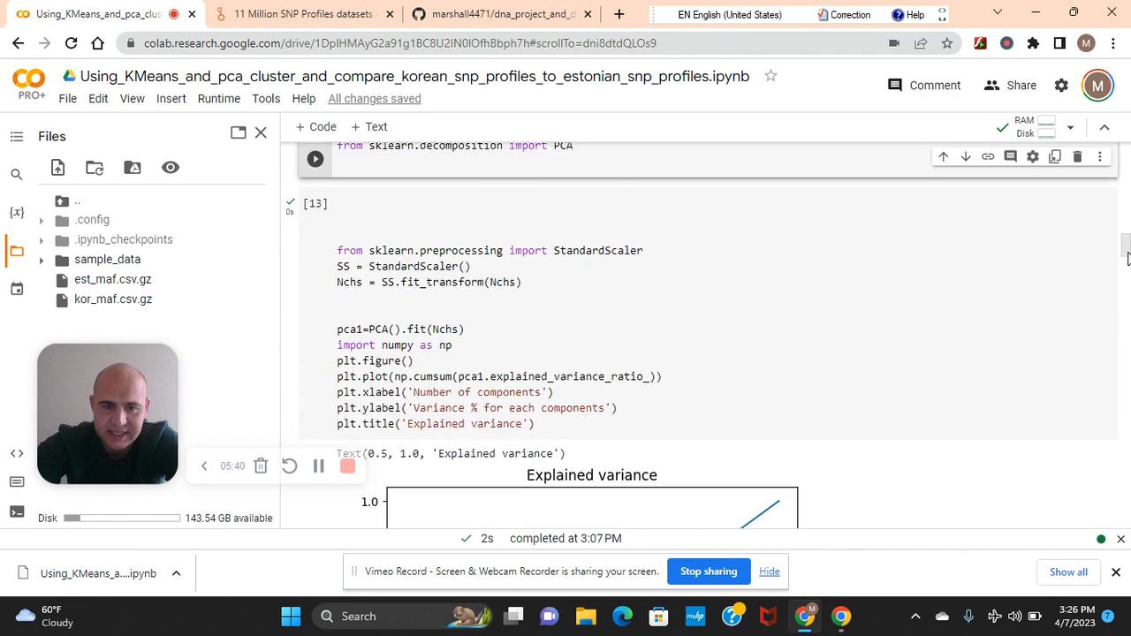
scroll("down", 3)
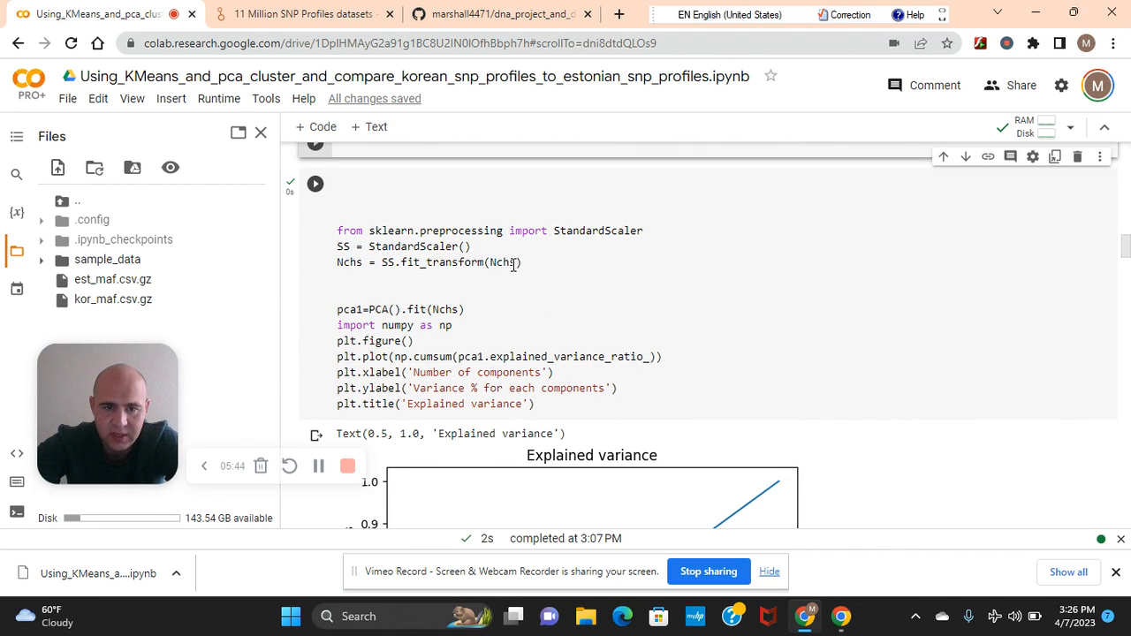
mouse_move(718, 283)
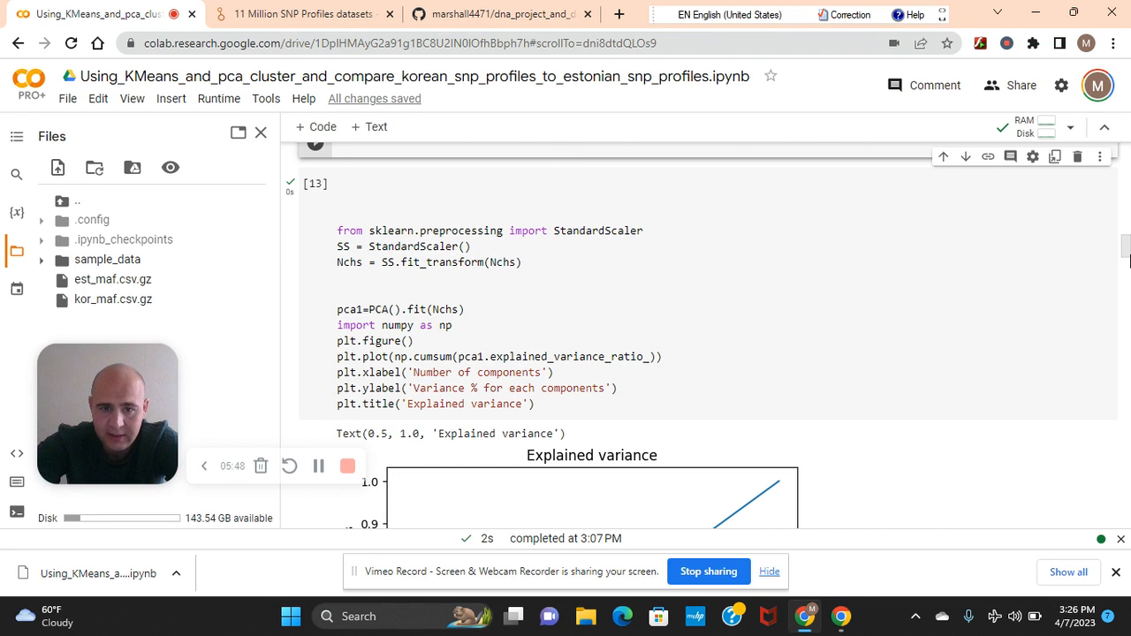
scroll("up", 3)
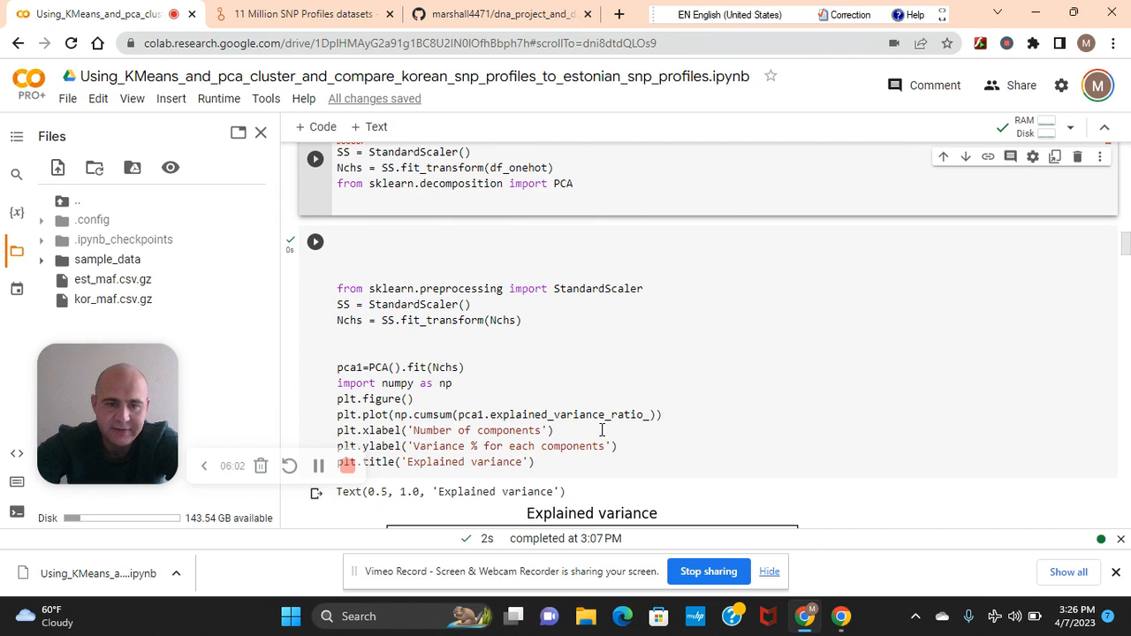
left_click(315, 240)
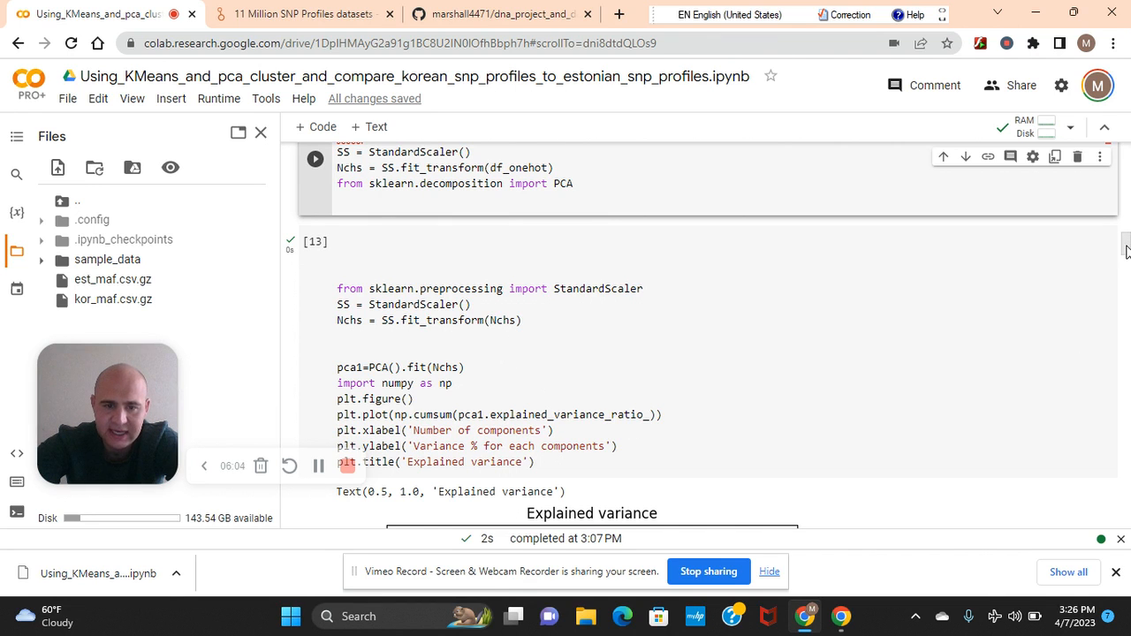
scroll("down", 3)
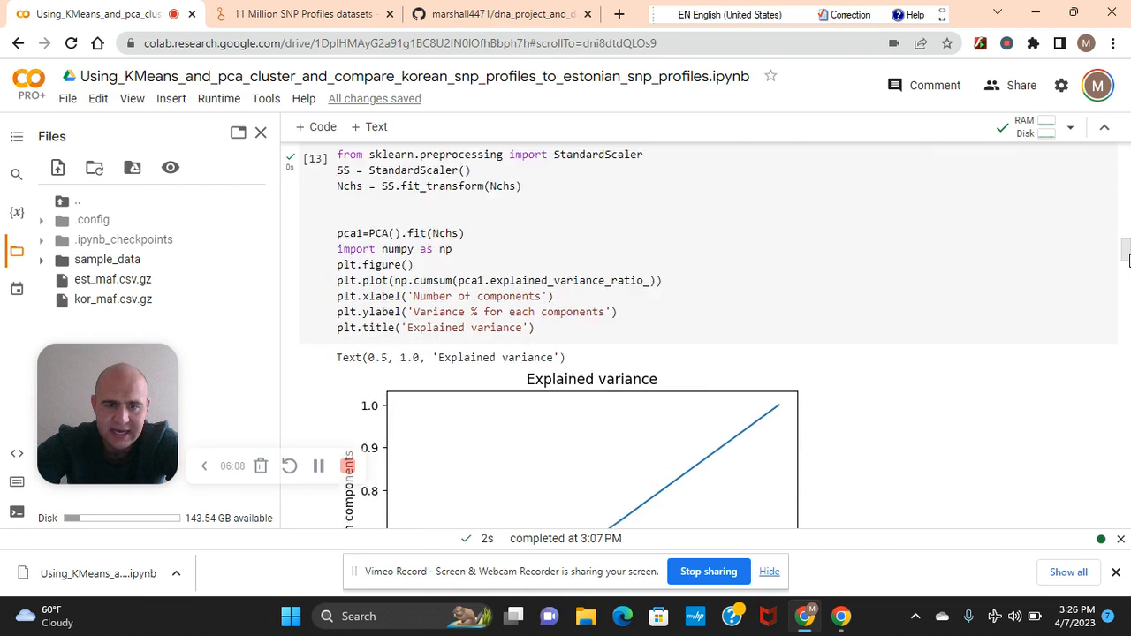
scroll("down", 3)
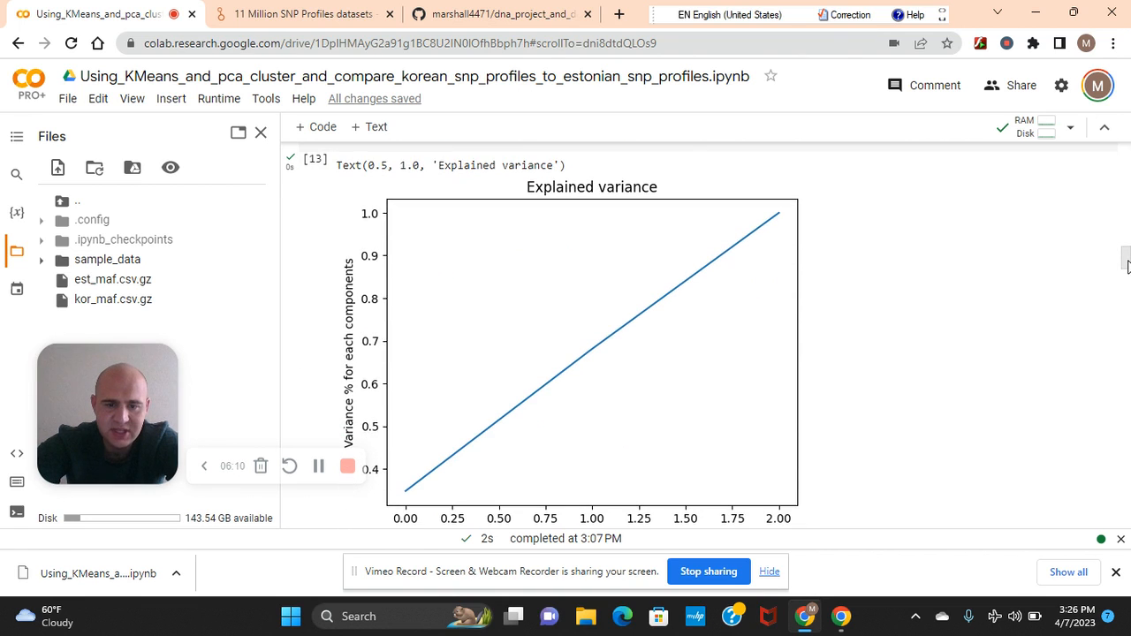
scroll("down", 3)
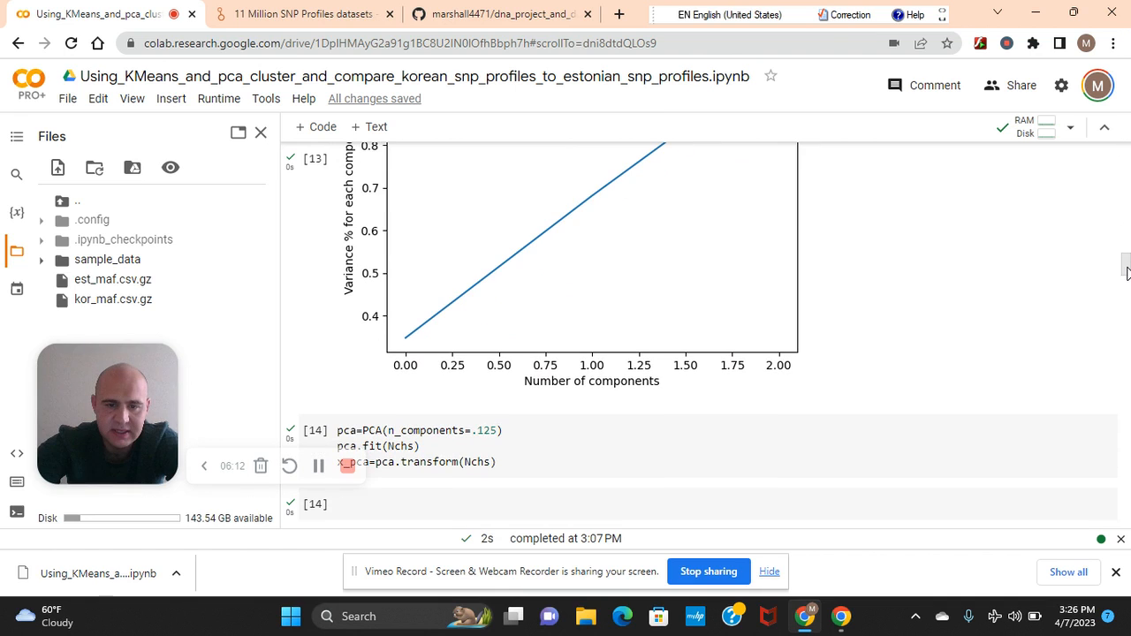
scroll("down", 3)
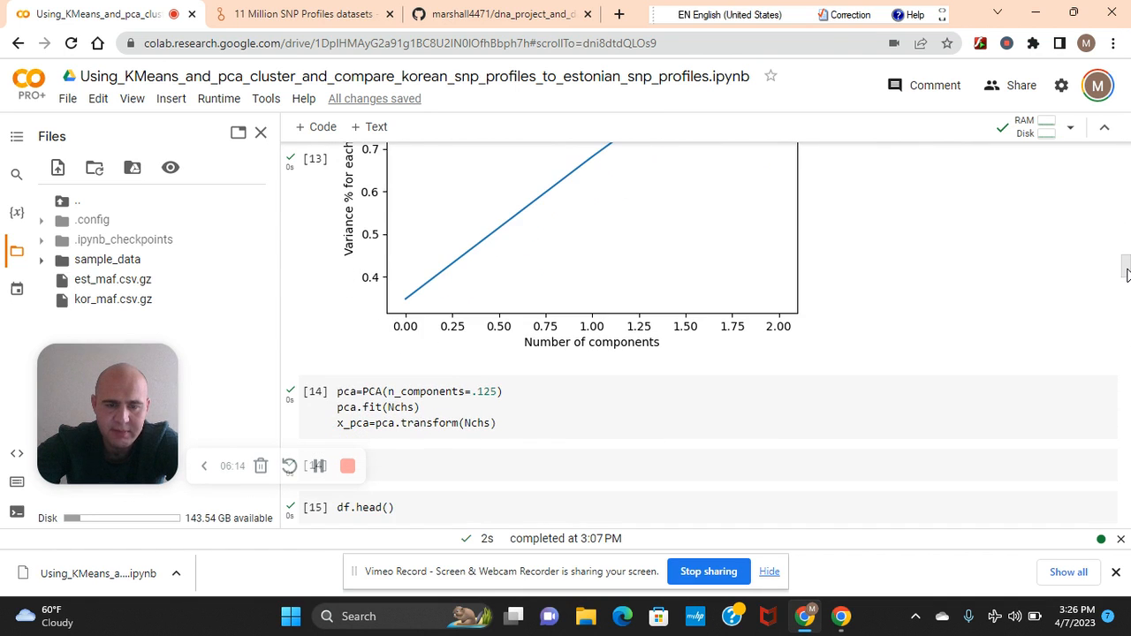
scroll("down", 3)
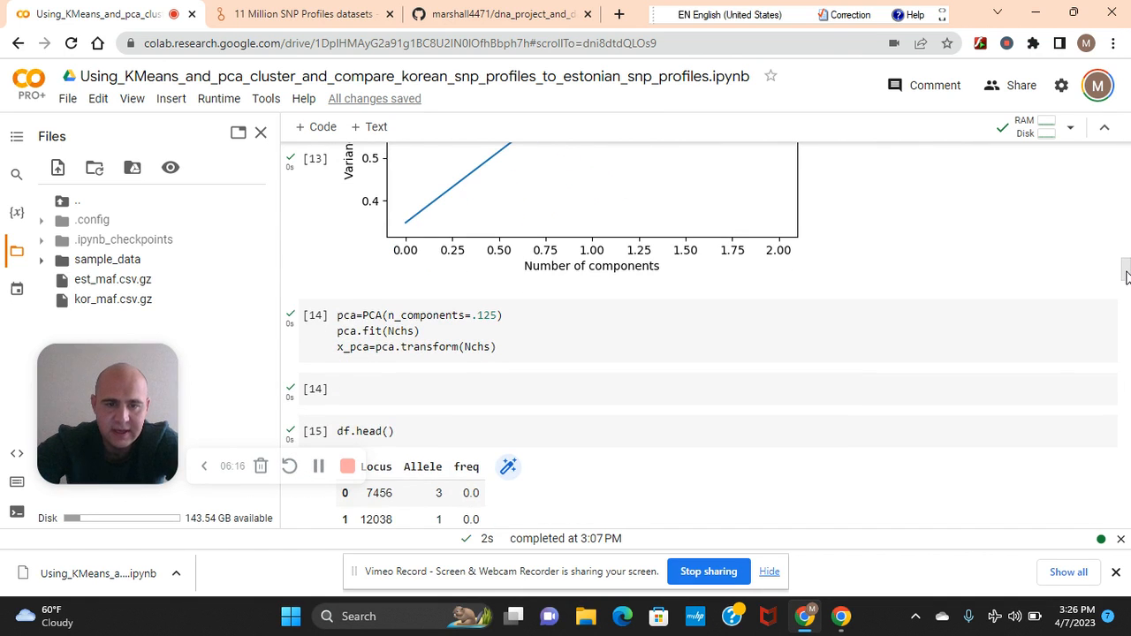
scroll("down", 3)
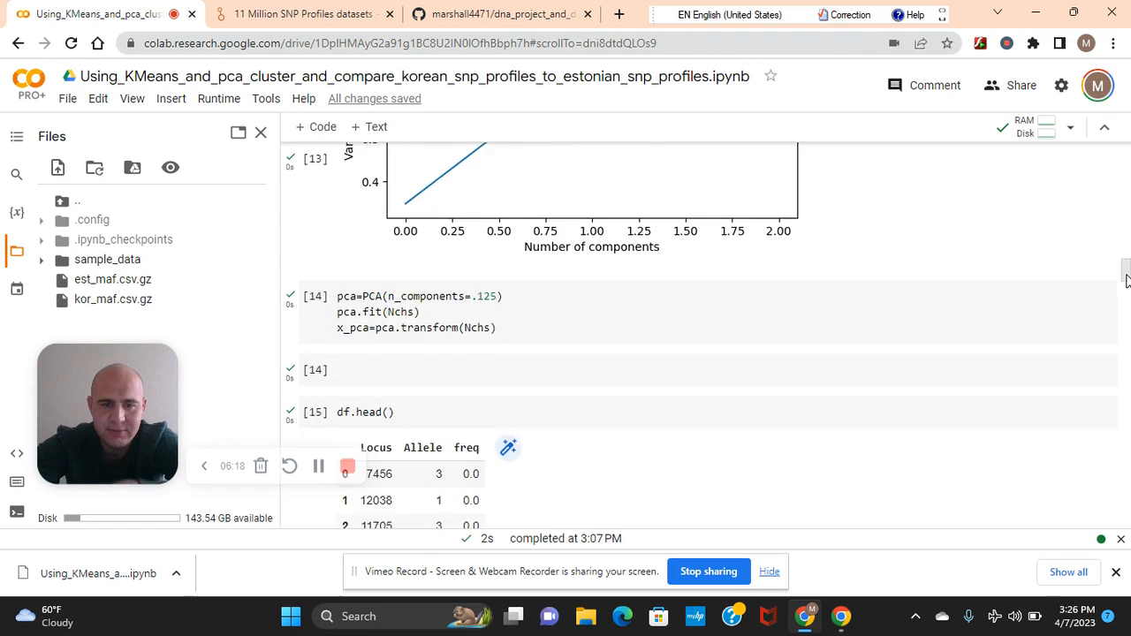
scroll("down", 3)
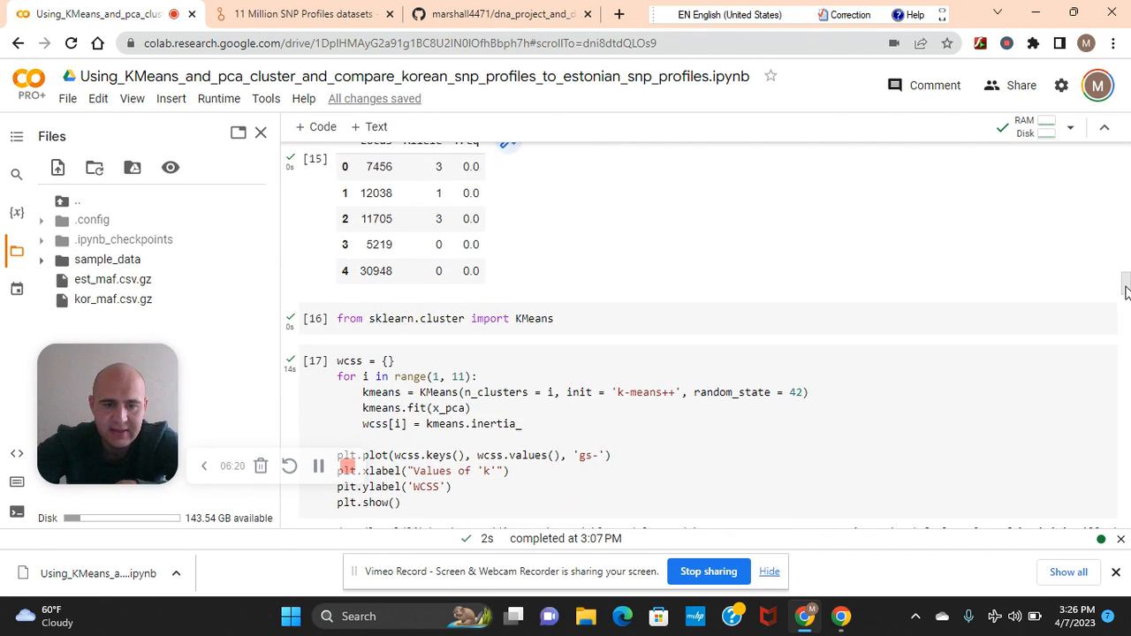
scroll("down", 3)
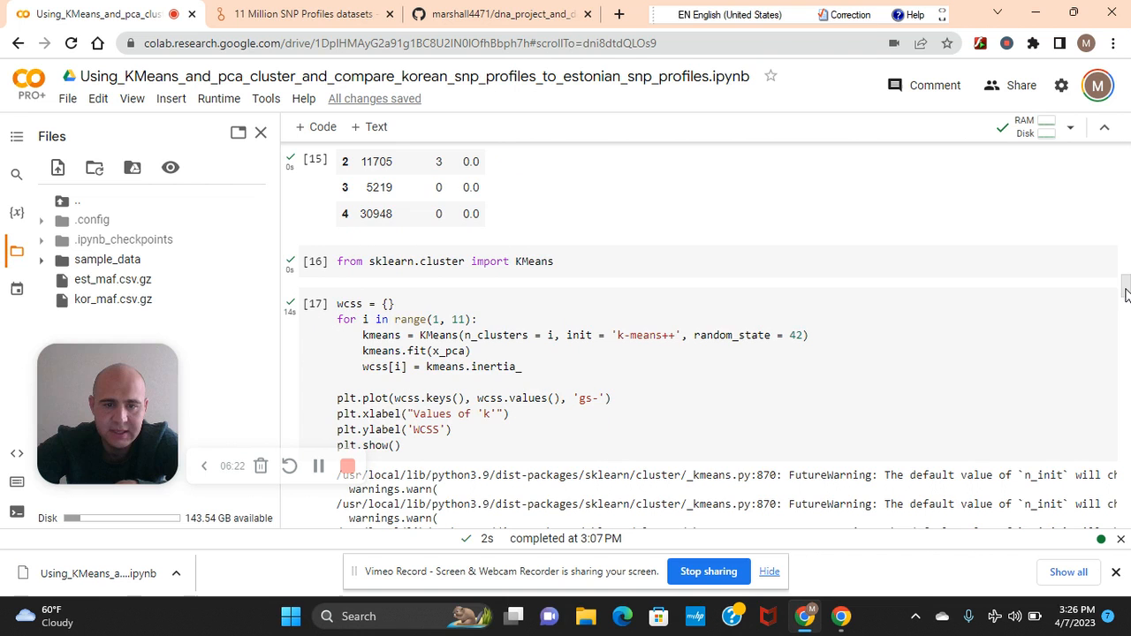
scroll("down", 3)
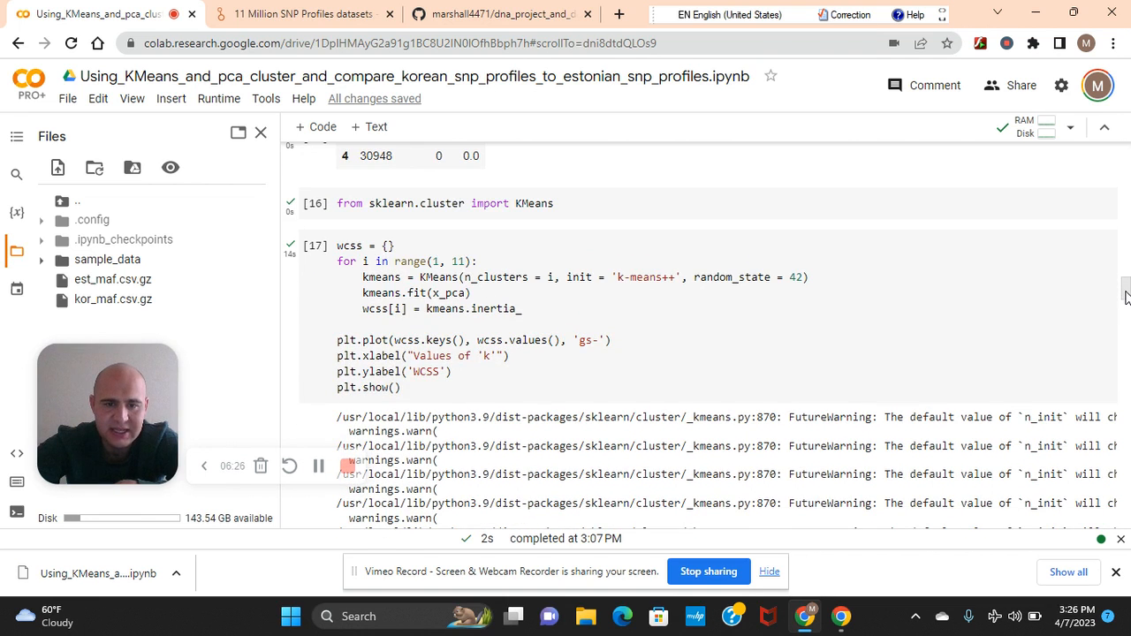
scroll("up", 3)
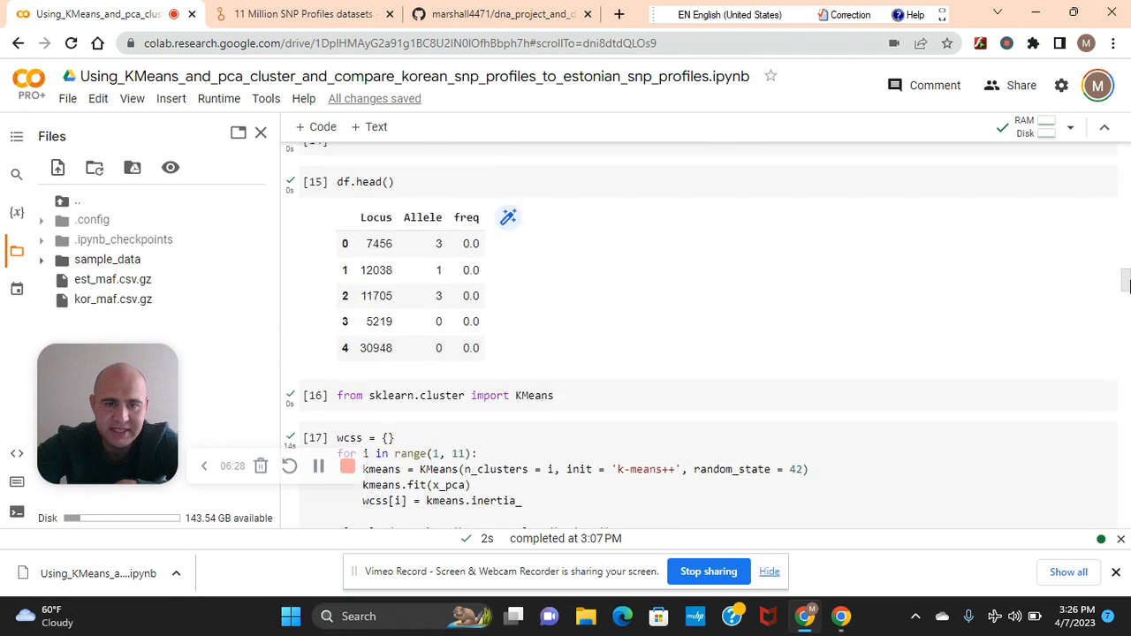
scroll("up", 3)
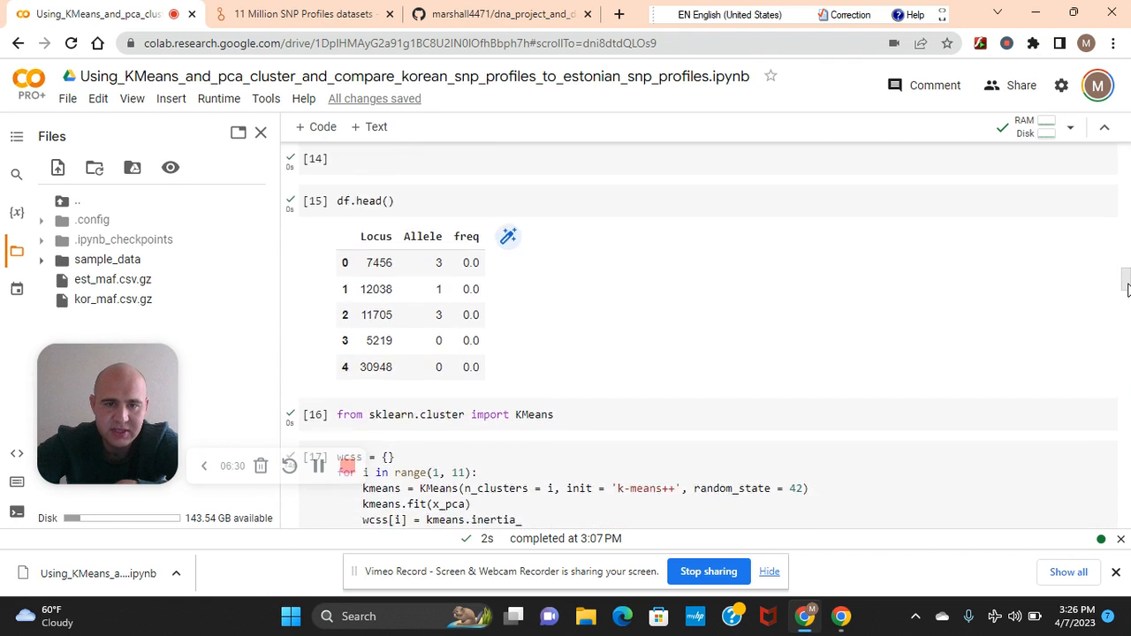
scroll("down", 3)
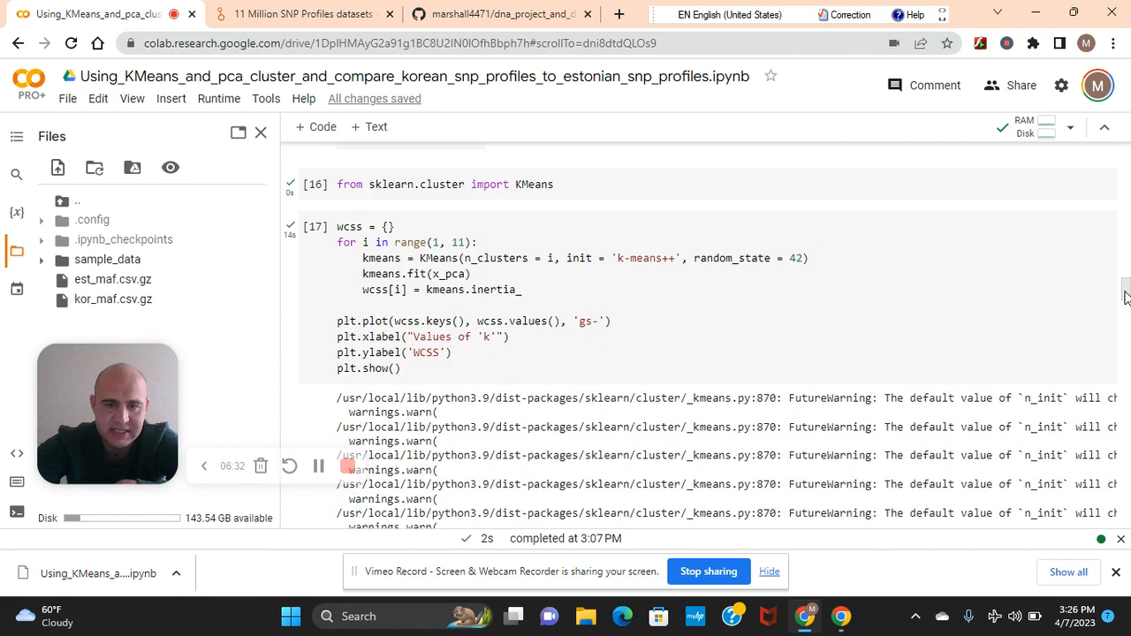
scroll("down", 3)
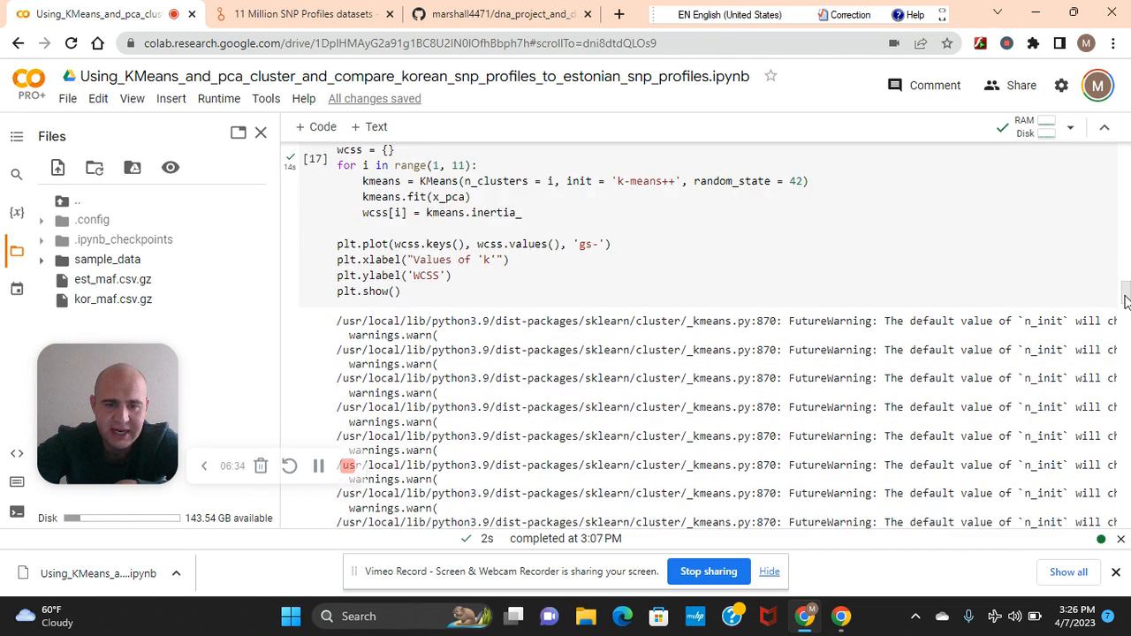
scroll("down", 3)
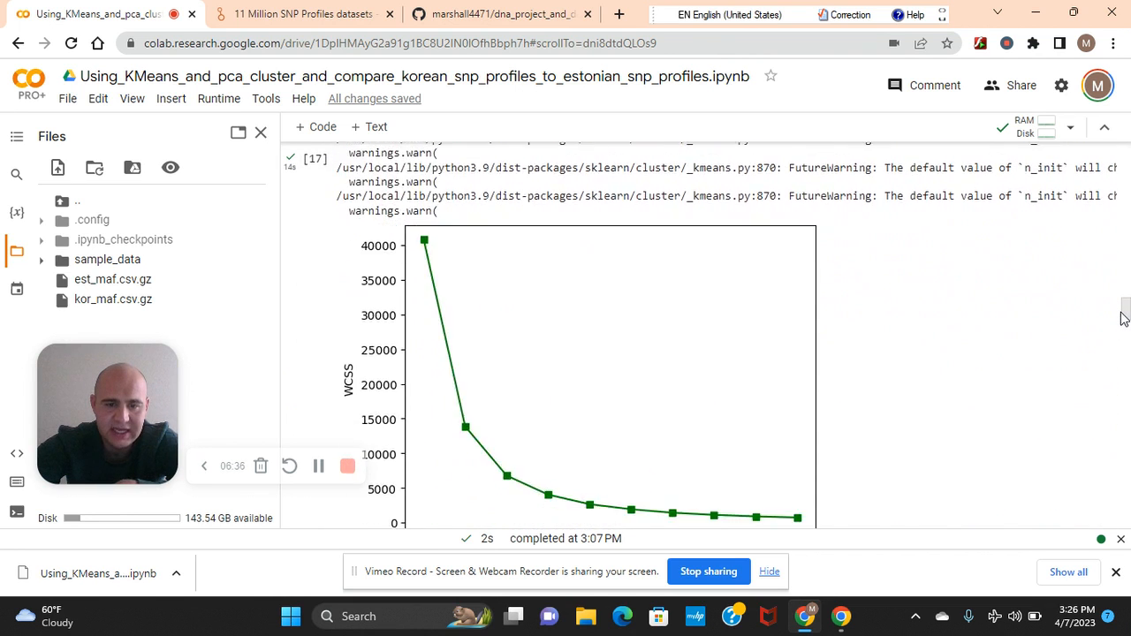
scroll("down", 3)
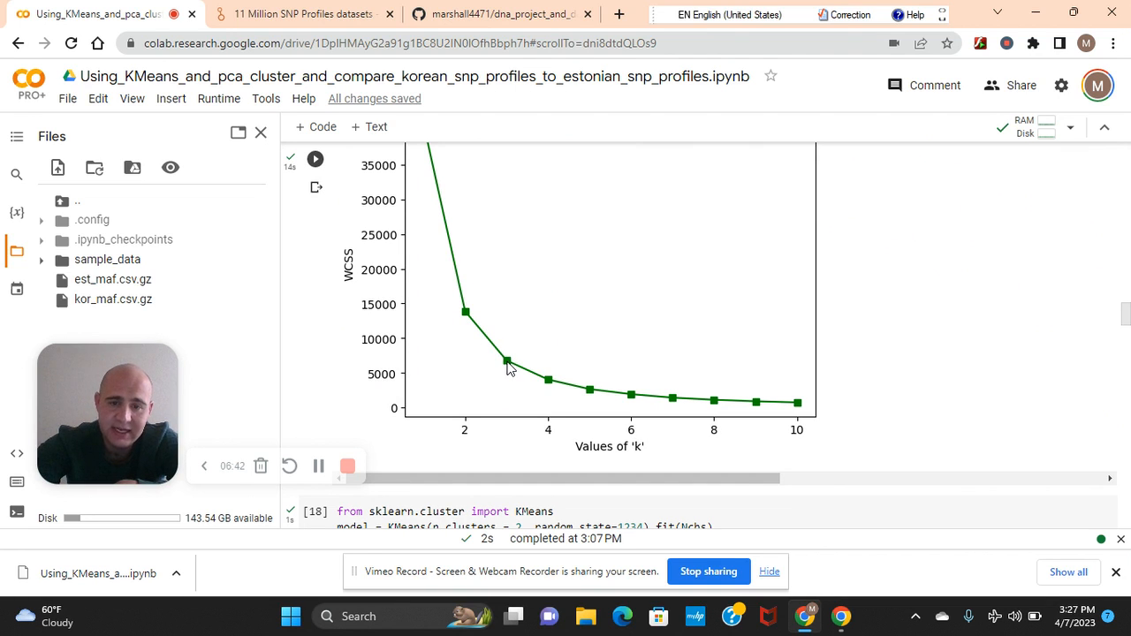
mouse_move(469, 310)
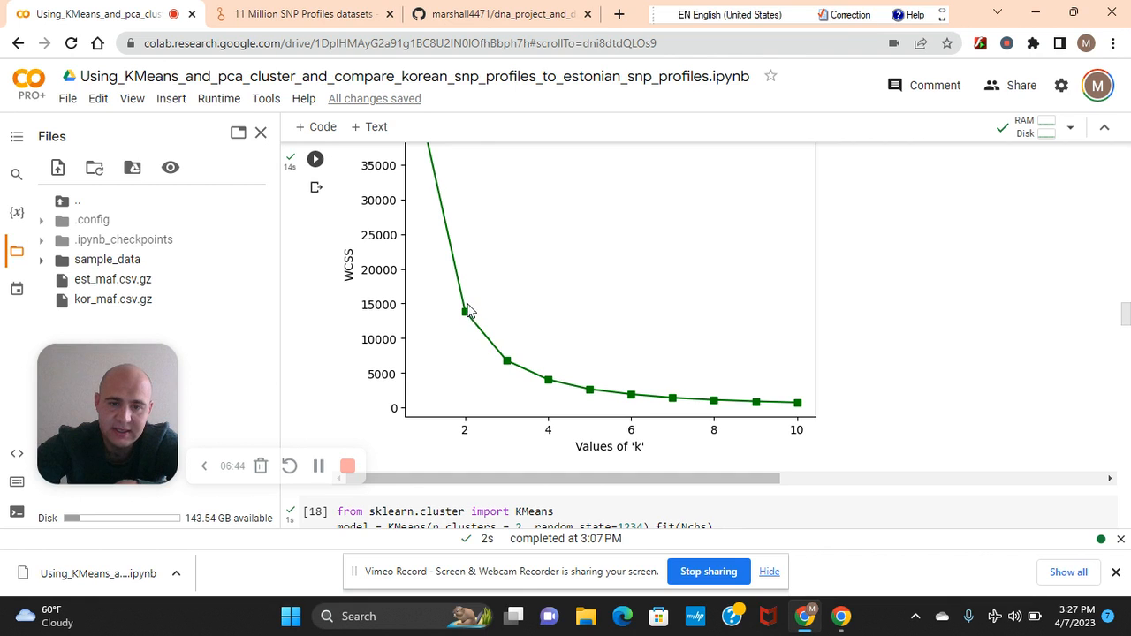
mouse_move(474, 322)
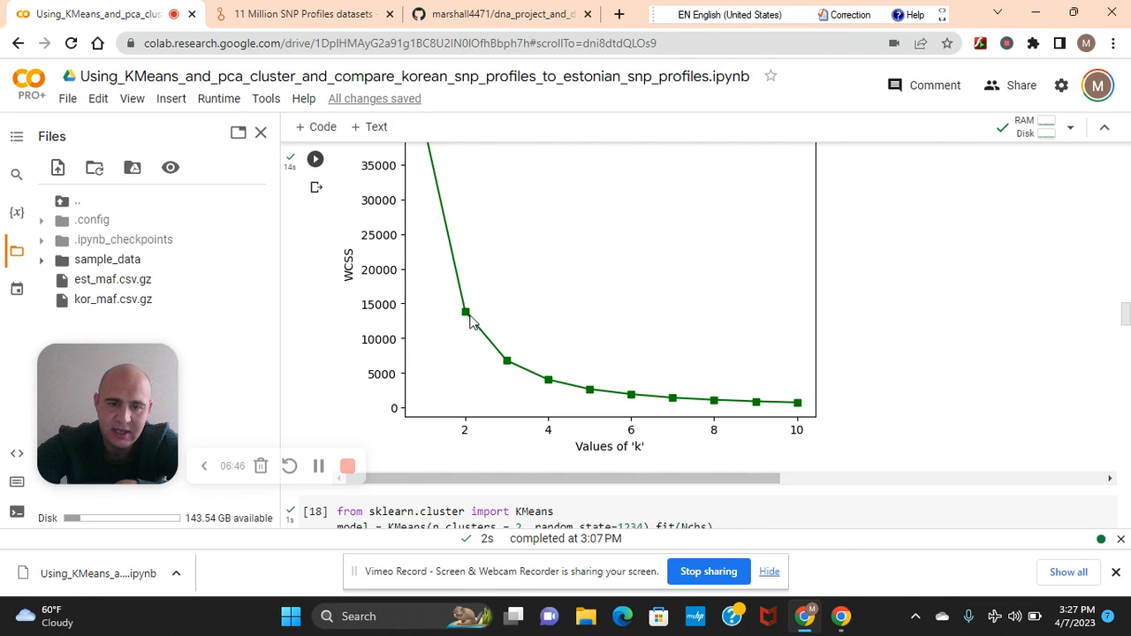
mouse_move(516, 369)
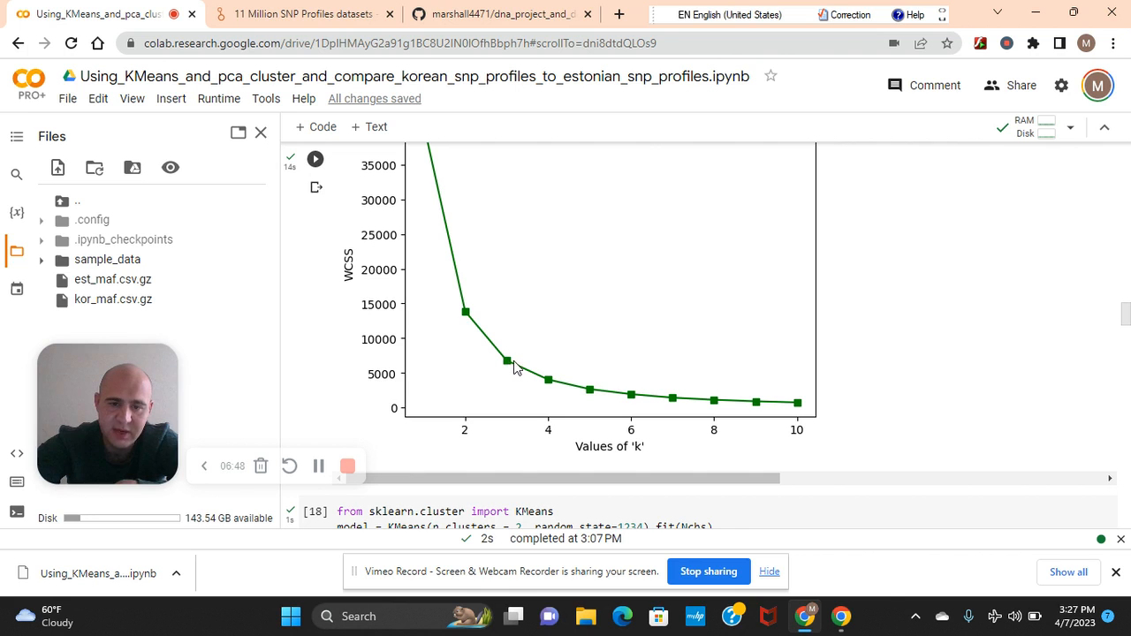
scroll("down", 3)
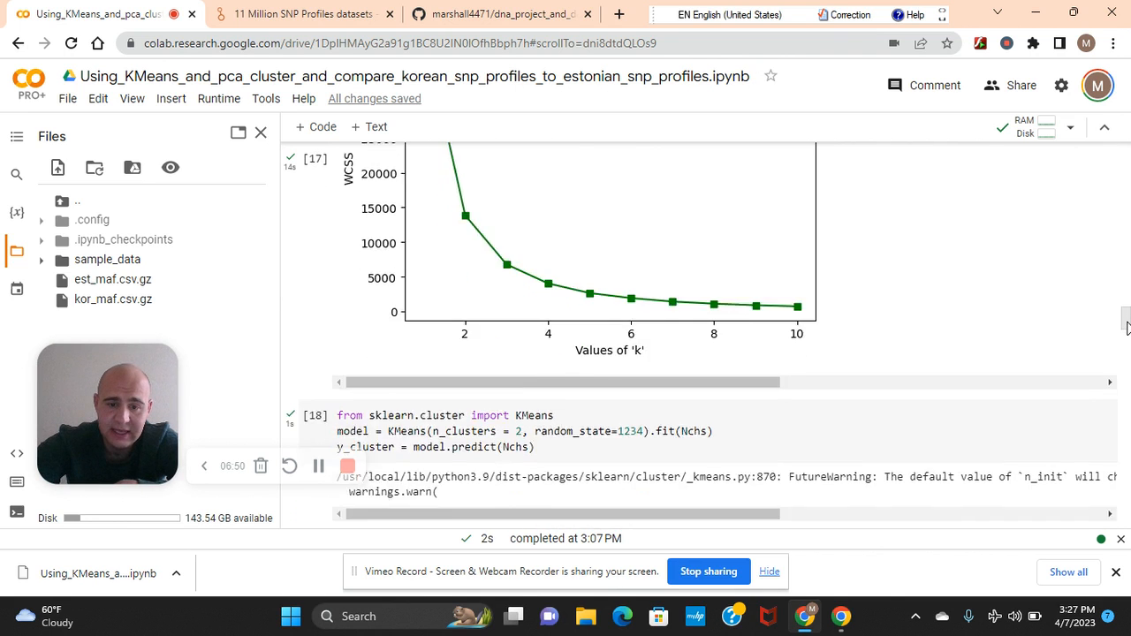
scroll("down", 3)
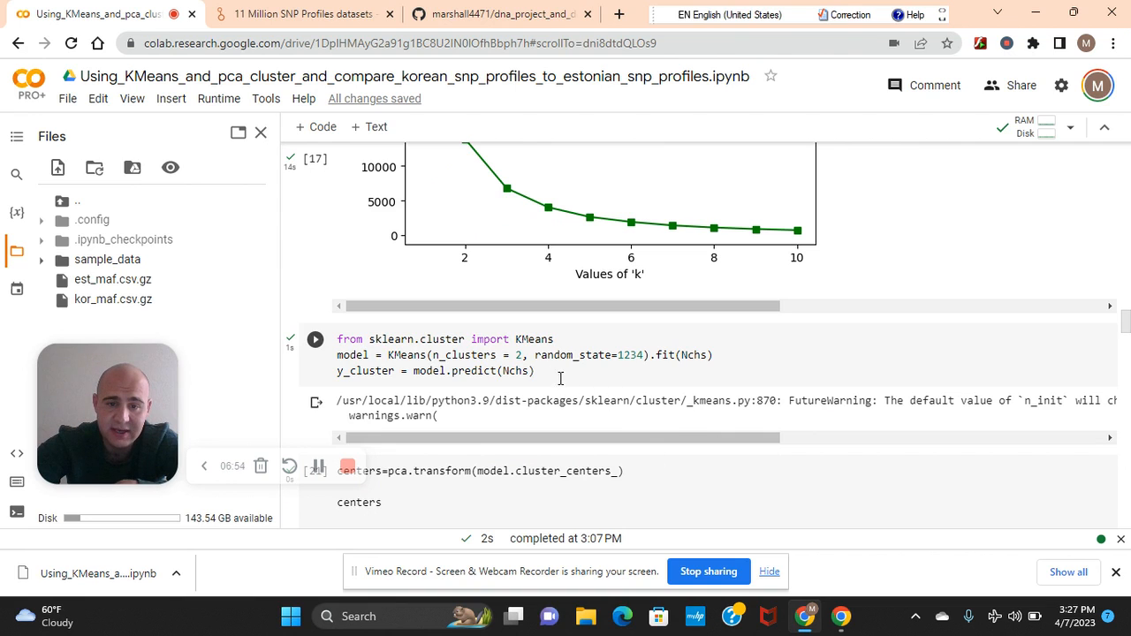
mouse_move(526, 364)
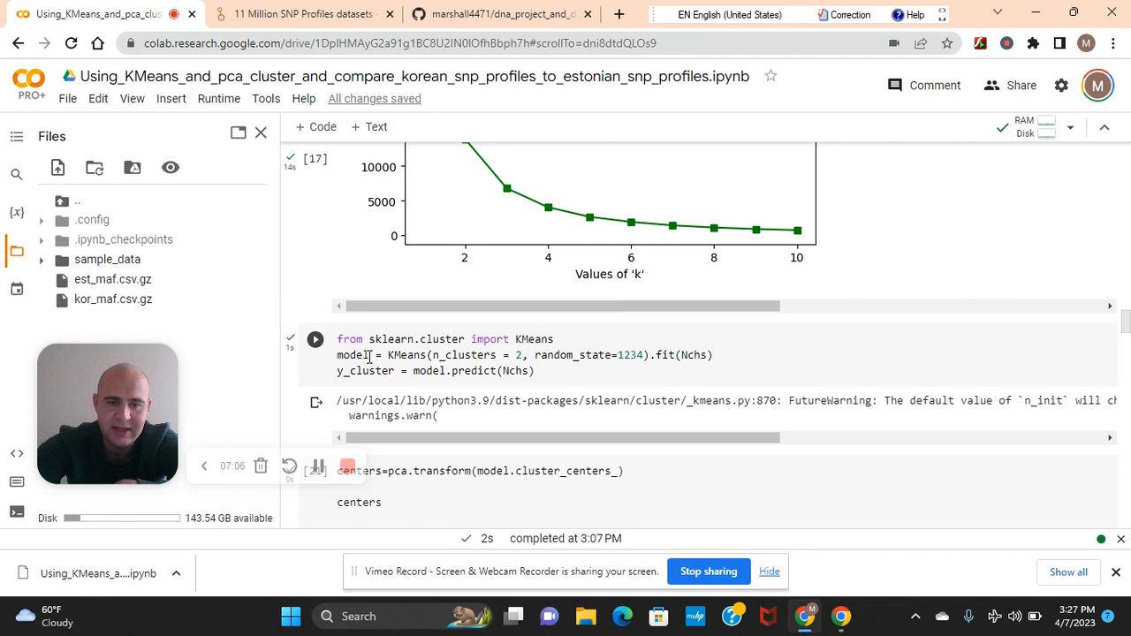
mouse_move(555, 372)
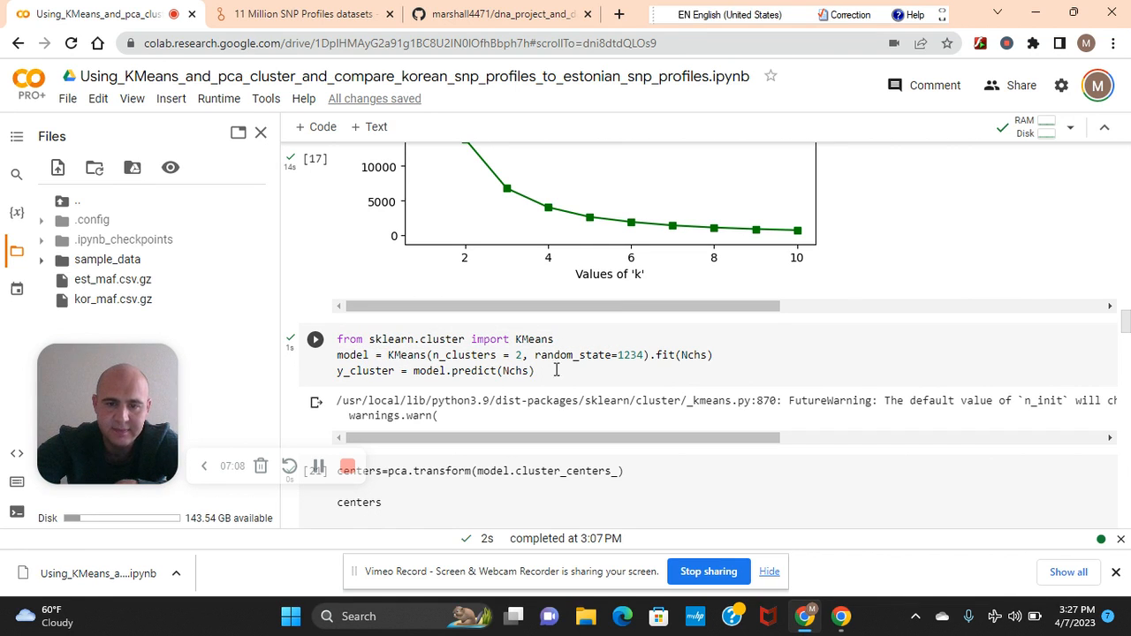
left_click(314, 340)
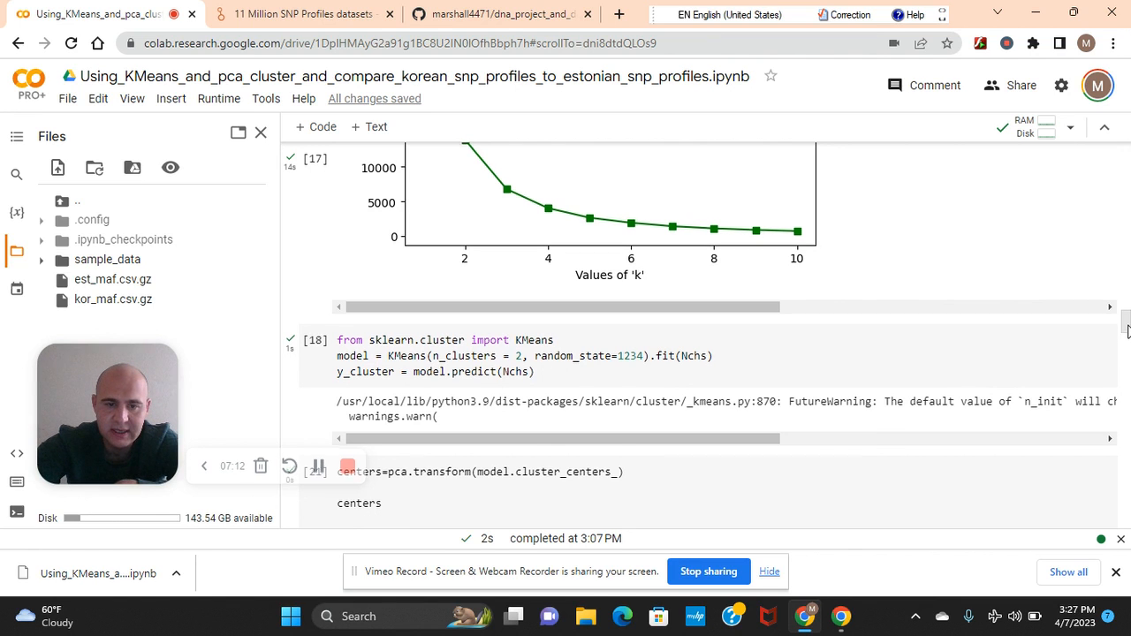
scroll("down", 3)
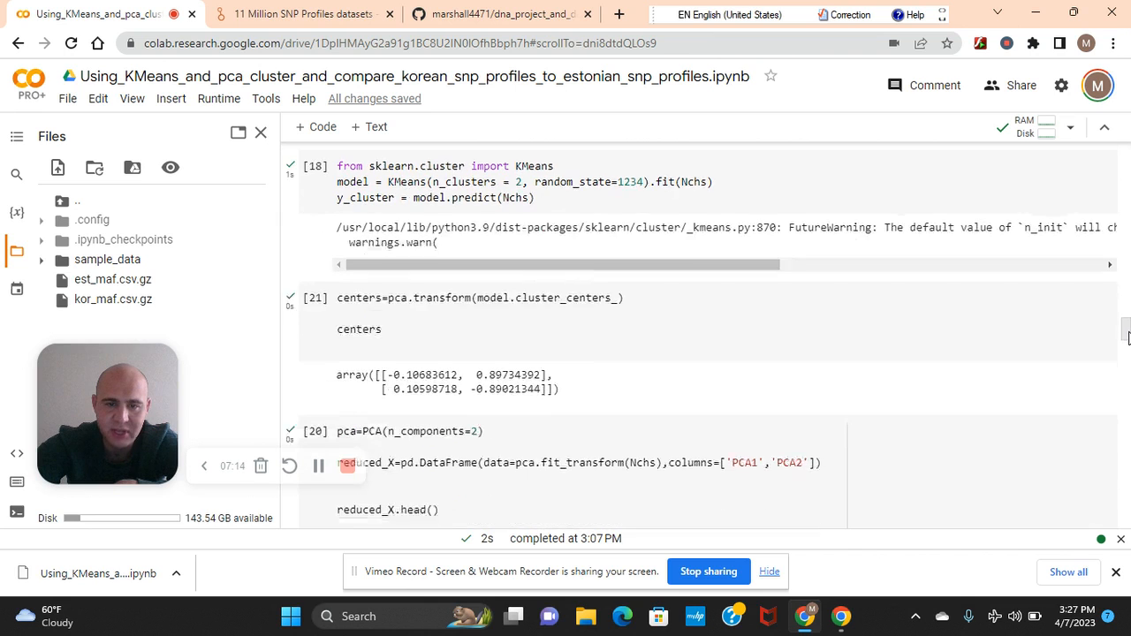
scroll("down", 3)
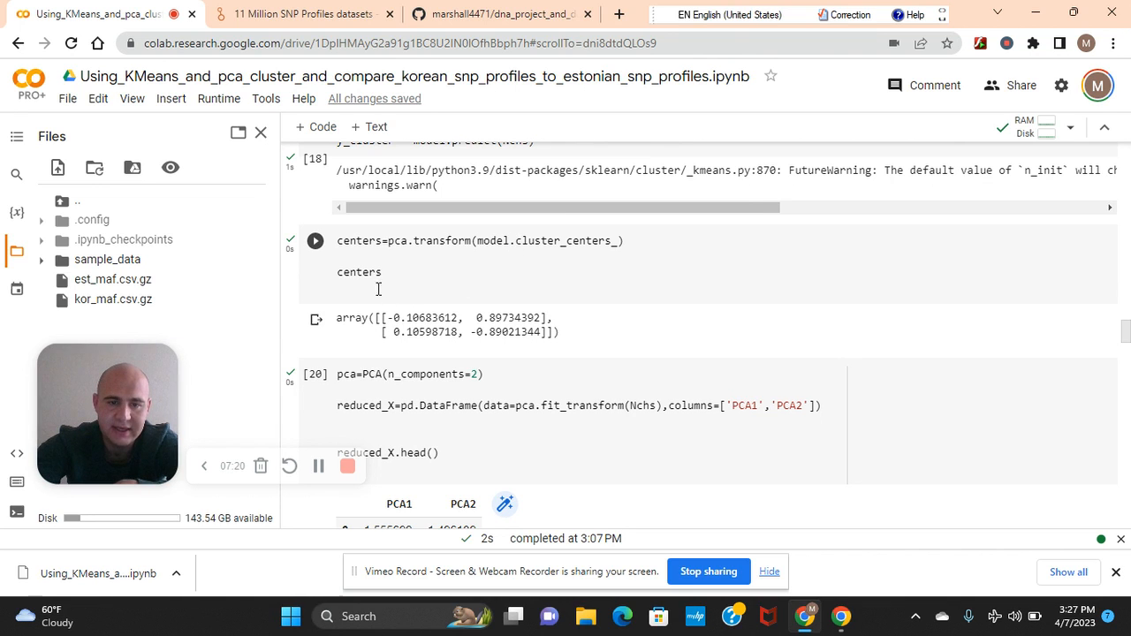
left_click(315, 241)
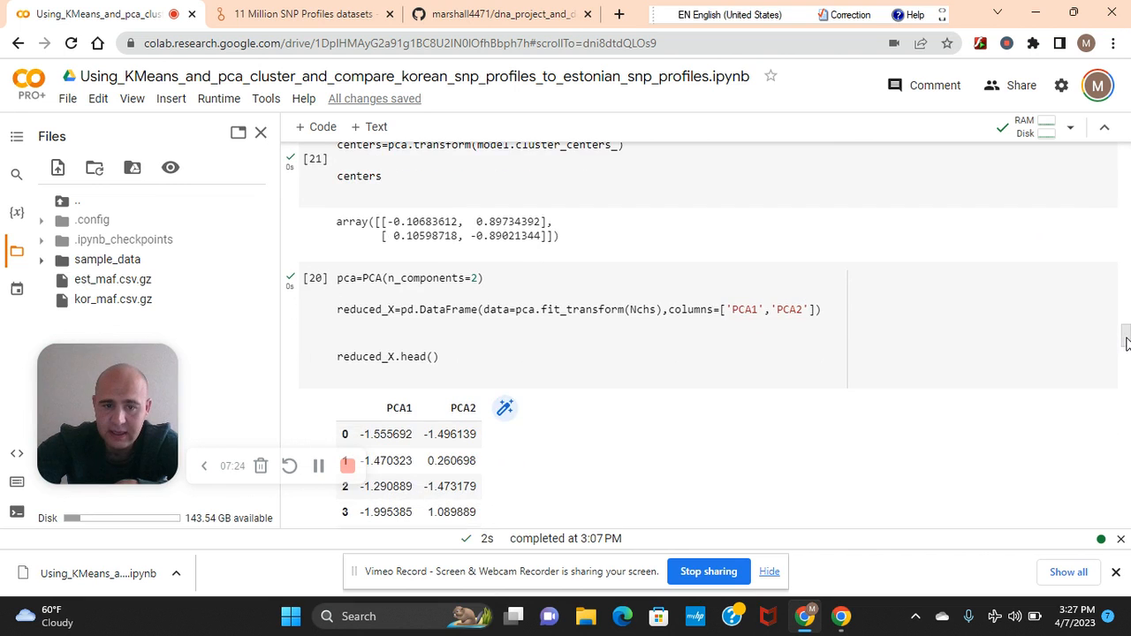
scroll("down", 3)
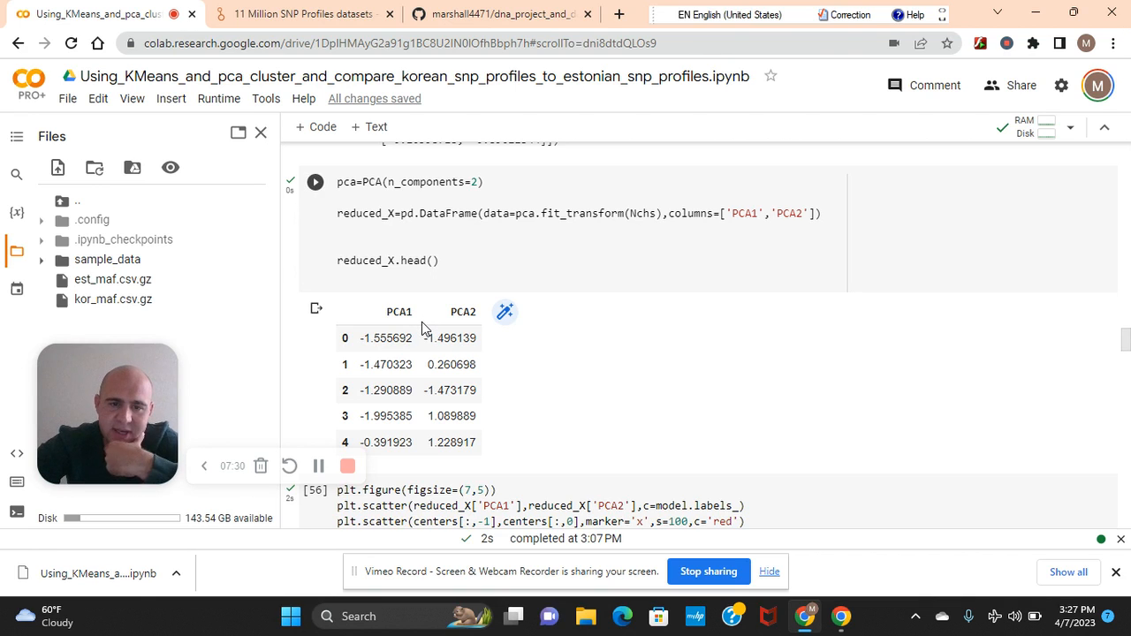
mouse_move(354, 345)
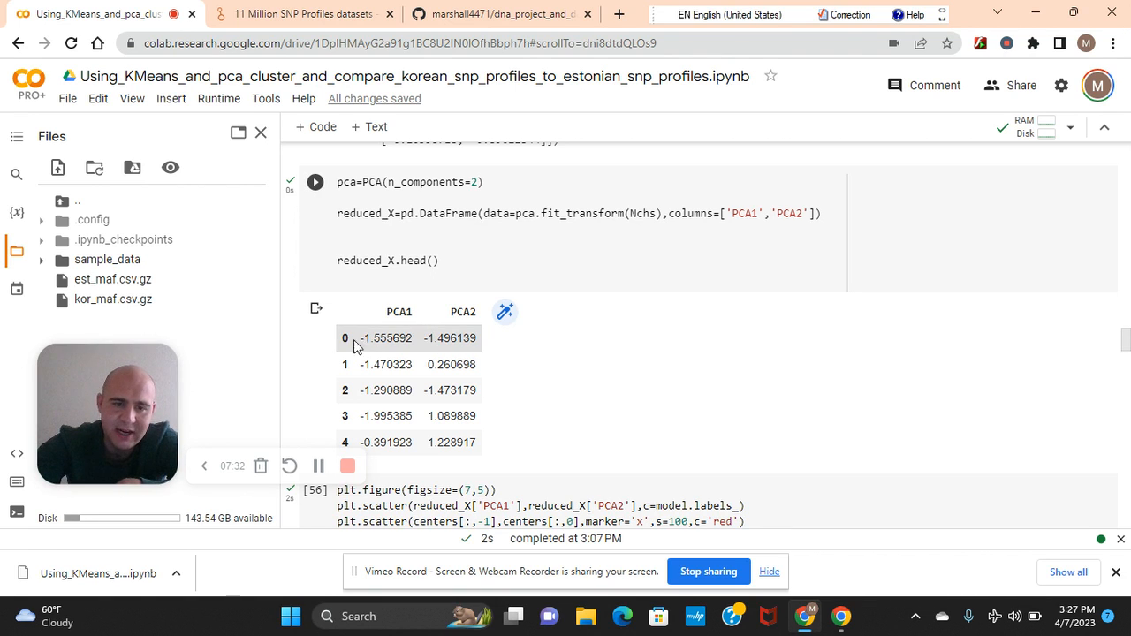
mouse_move(451, 327)
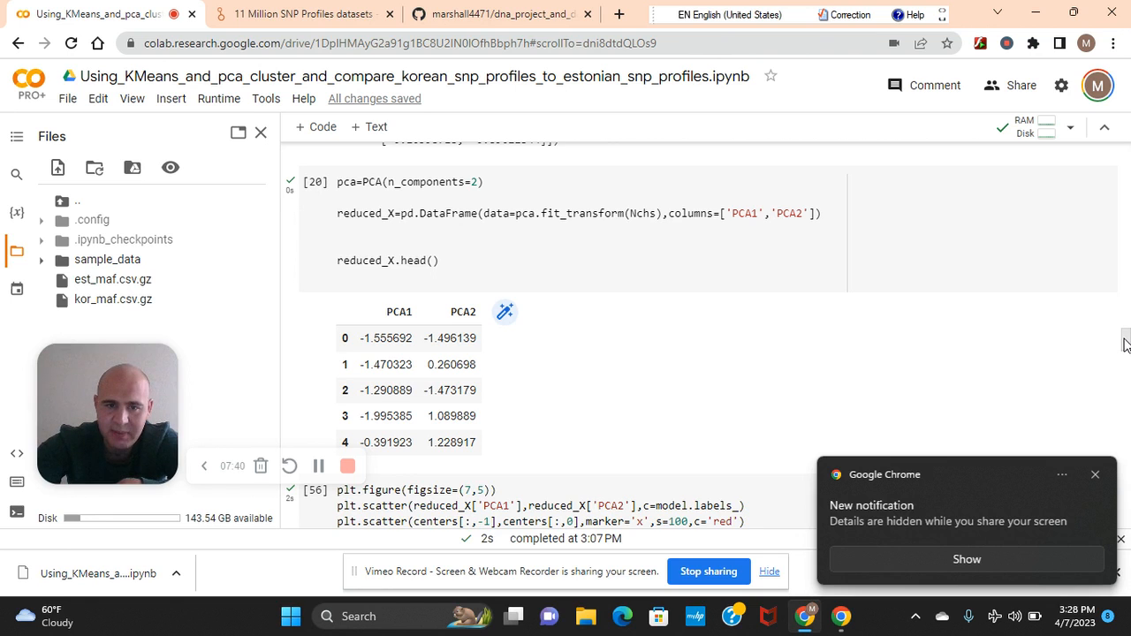
scroll("down", 3)
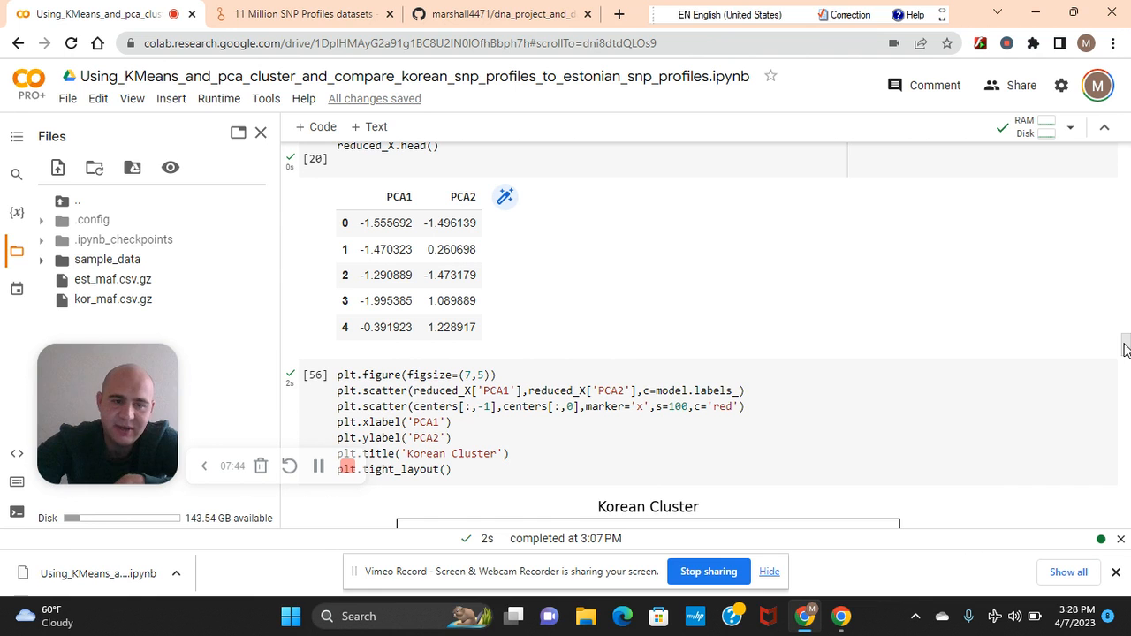
scroll("down", 3)
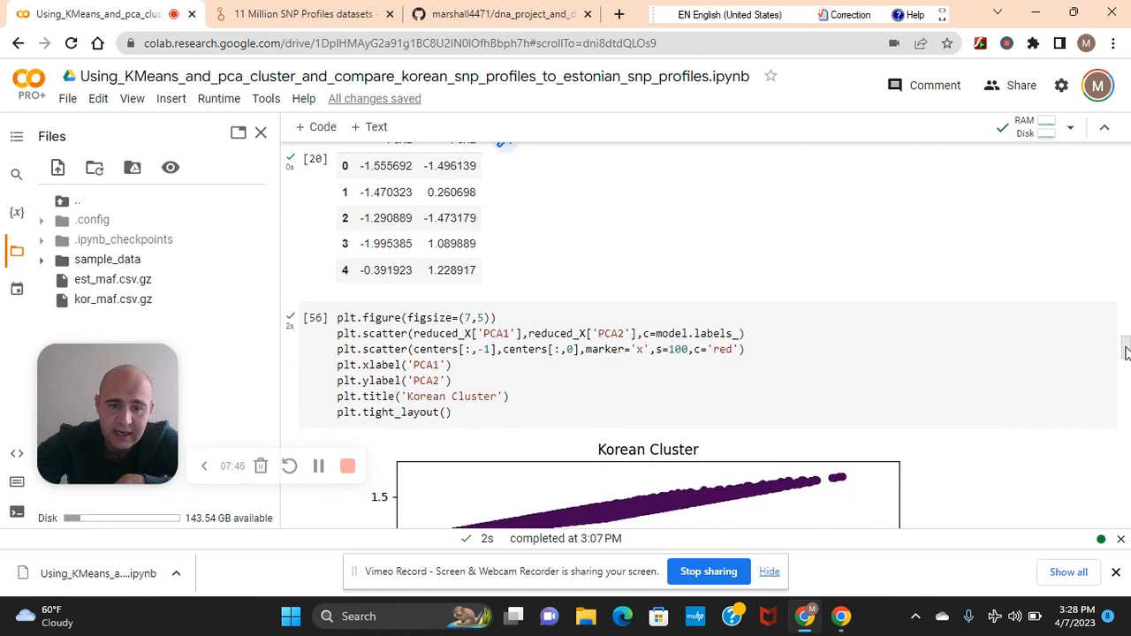
scroll("down", 3)
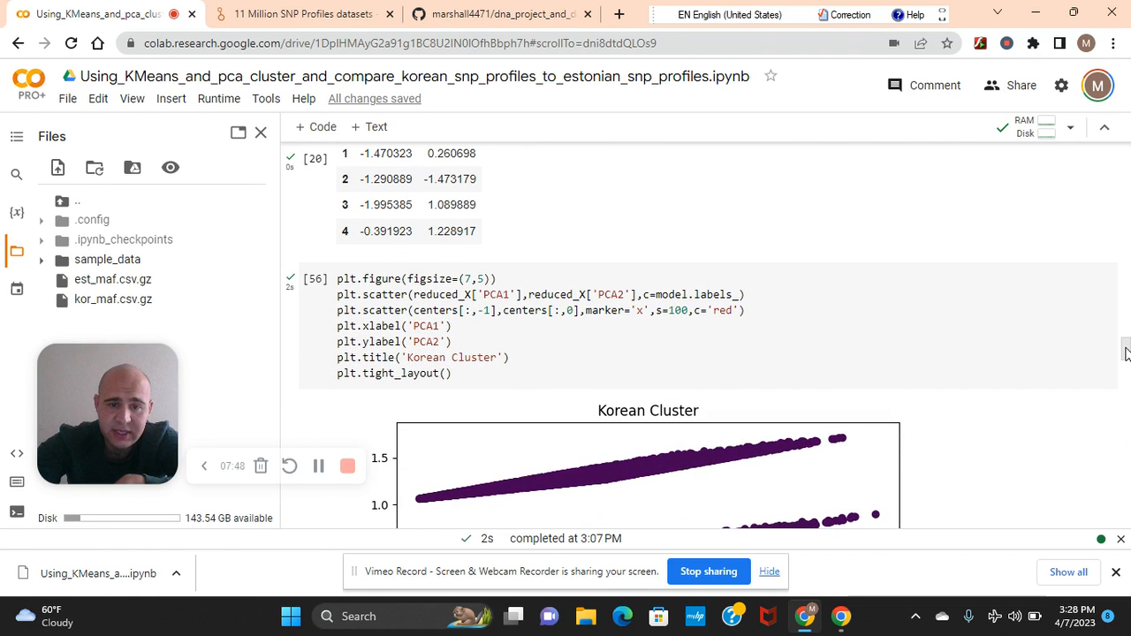
scroll("up", 3)
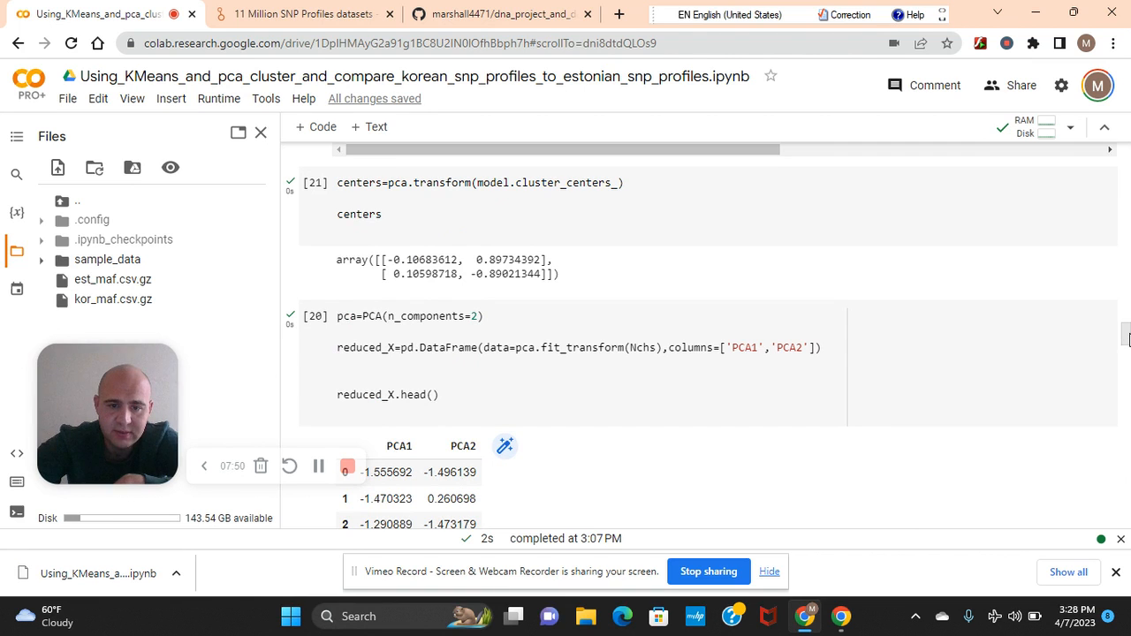
scroll("down", 3)
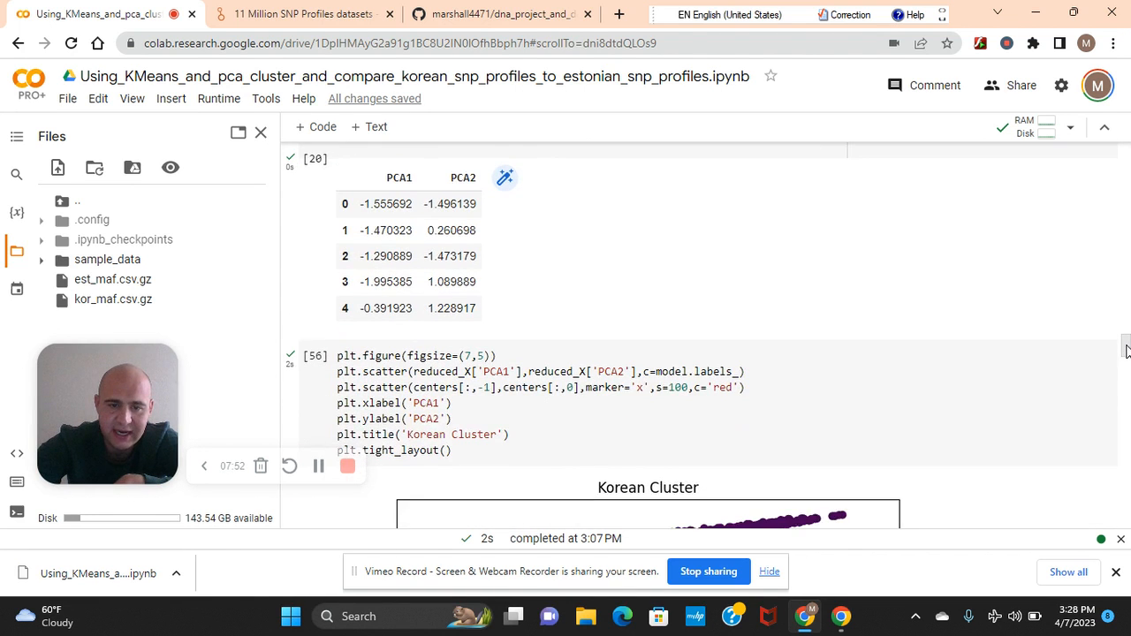
scroll("down", 3)
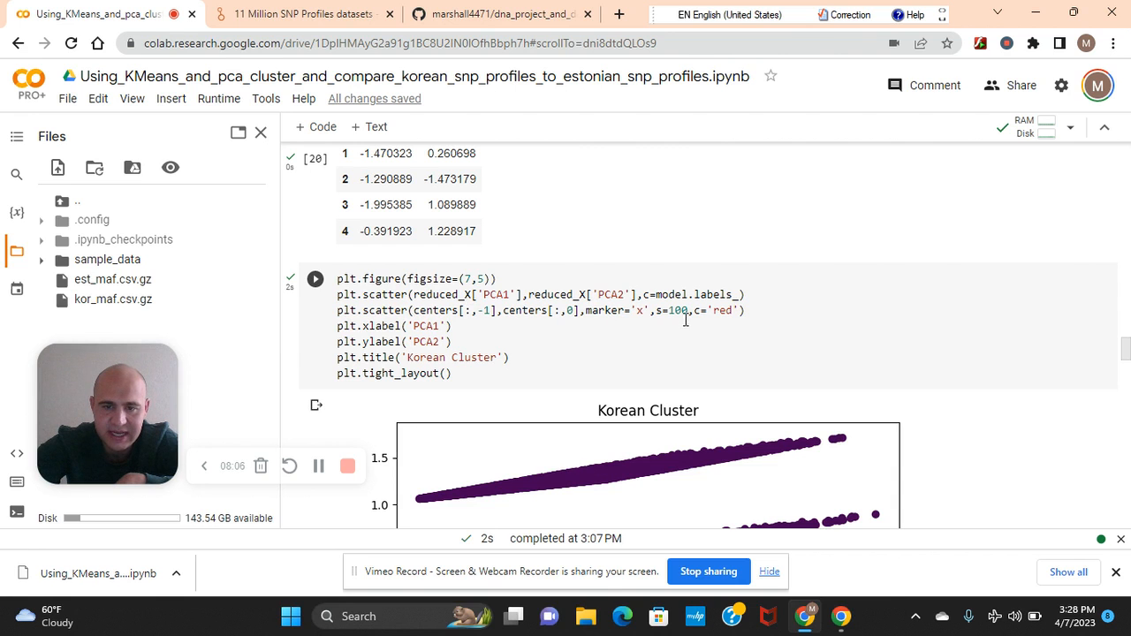
left_click(315, 280)
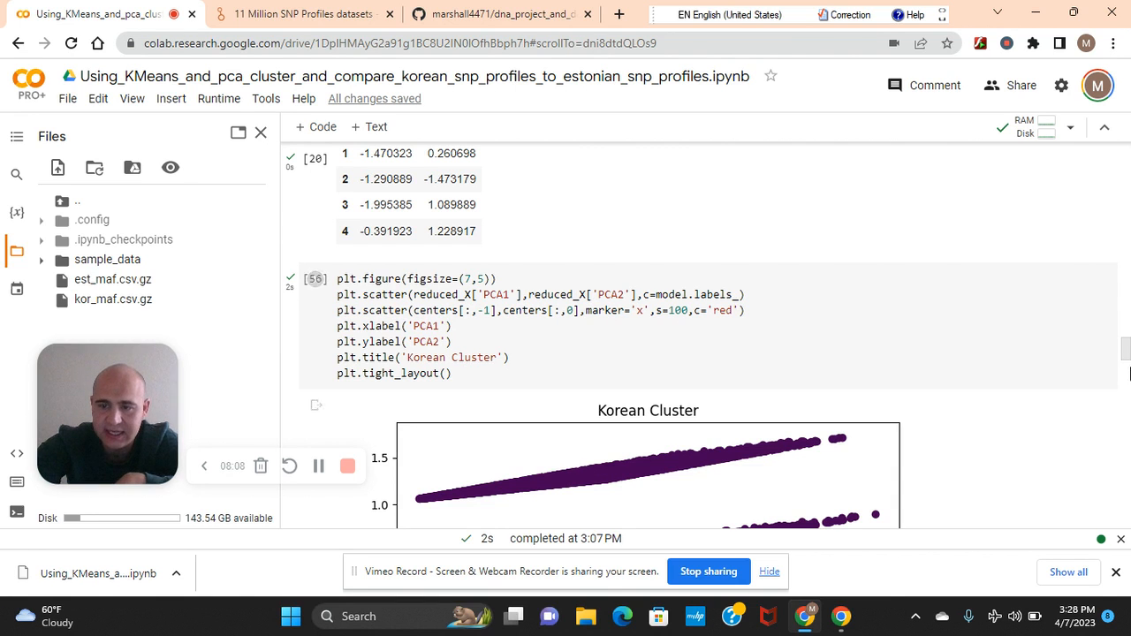
scroll("down", 3)
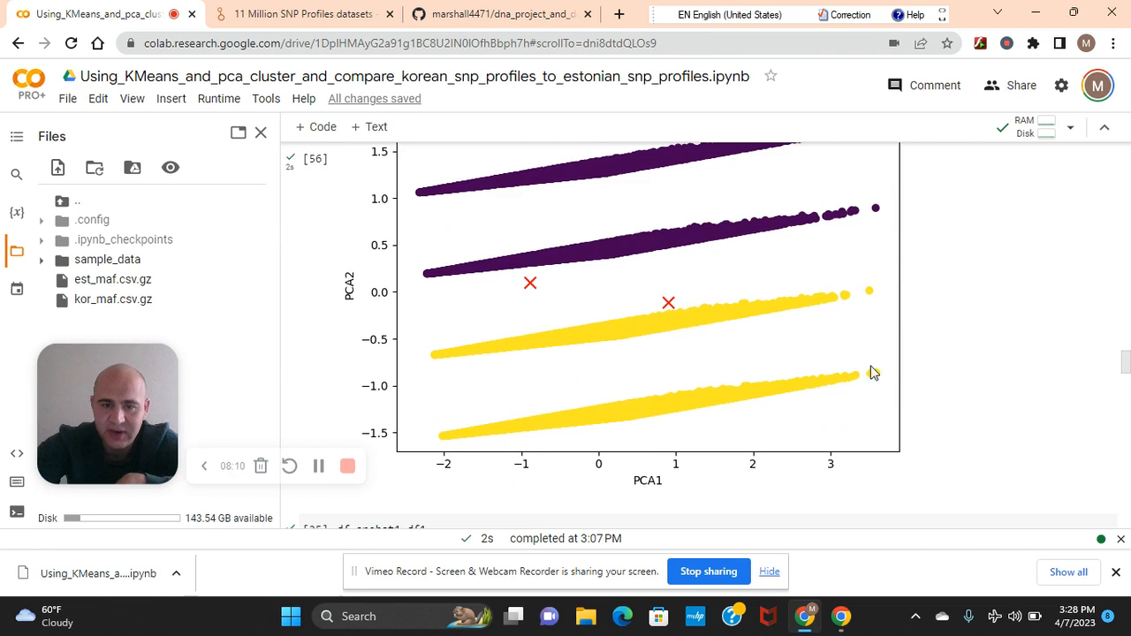
mouse_move(580, 284)
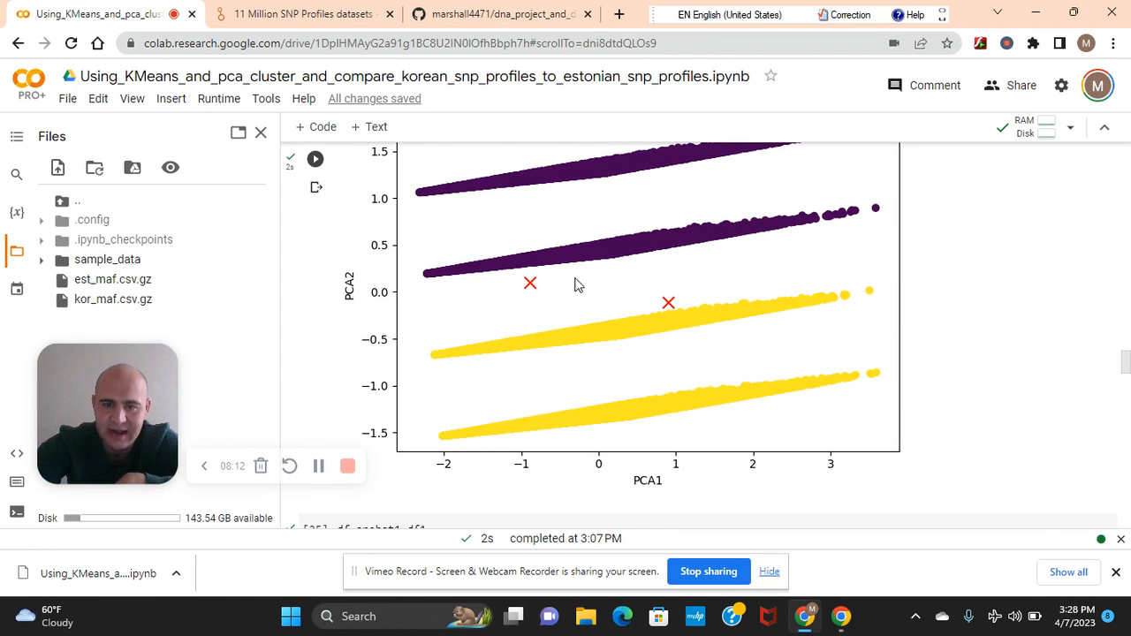
mouse_move(750, 343)
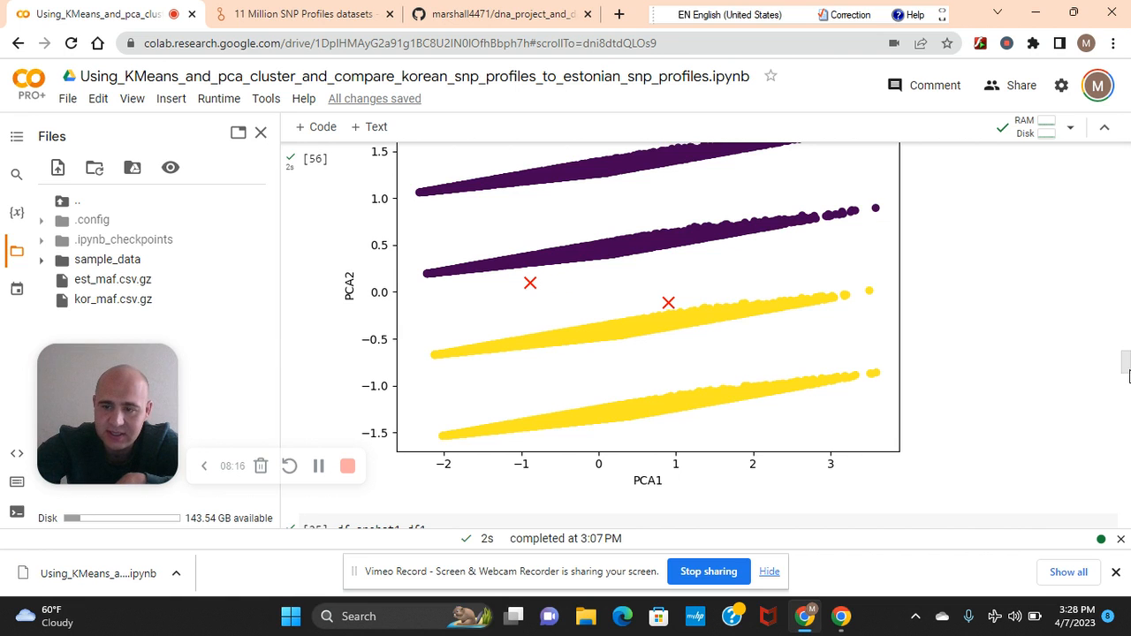
scroll("down", 3)
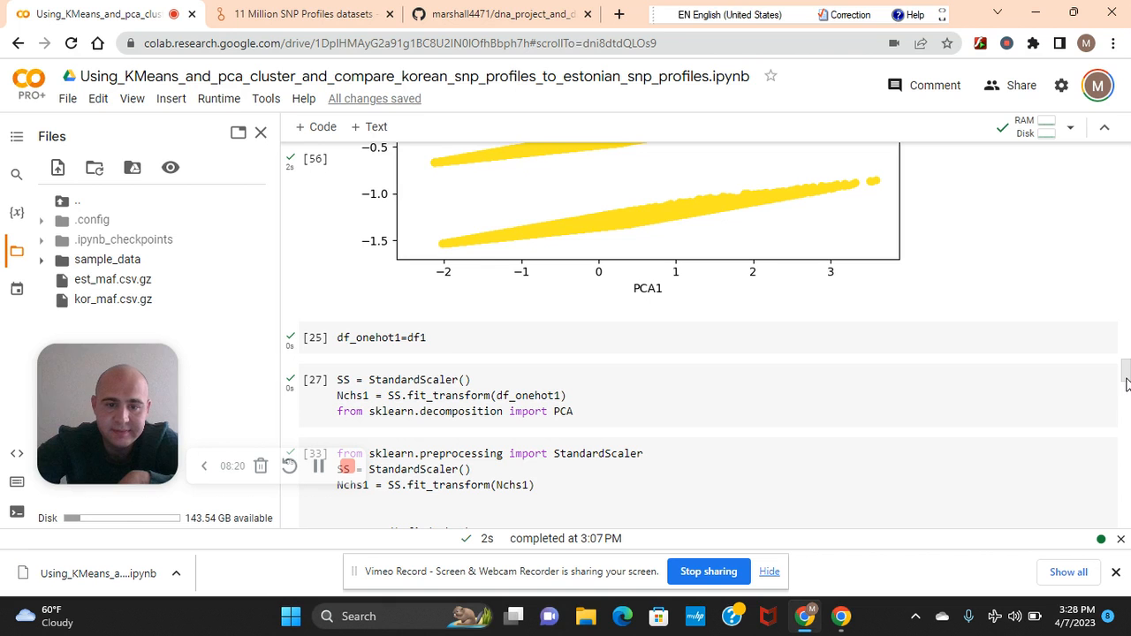
scroll("up", 3)
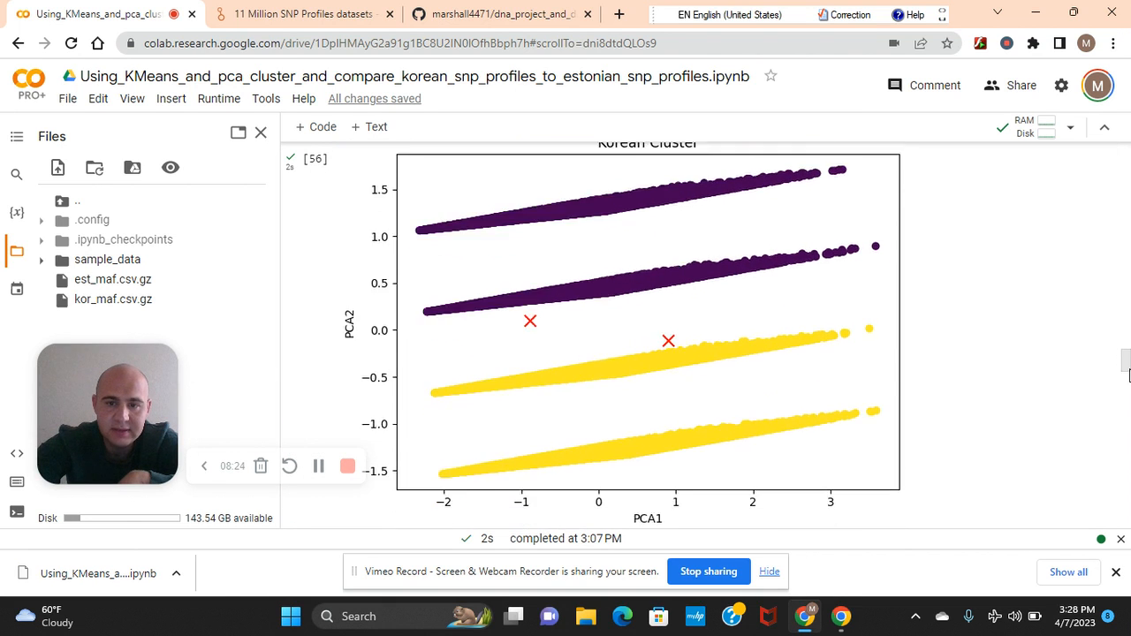
scroll("down", 3)
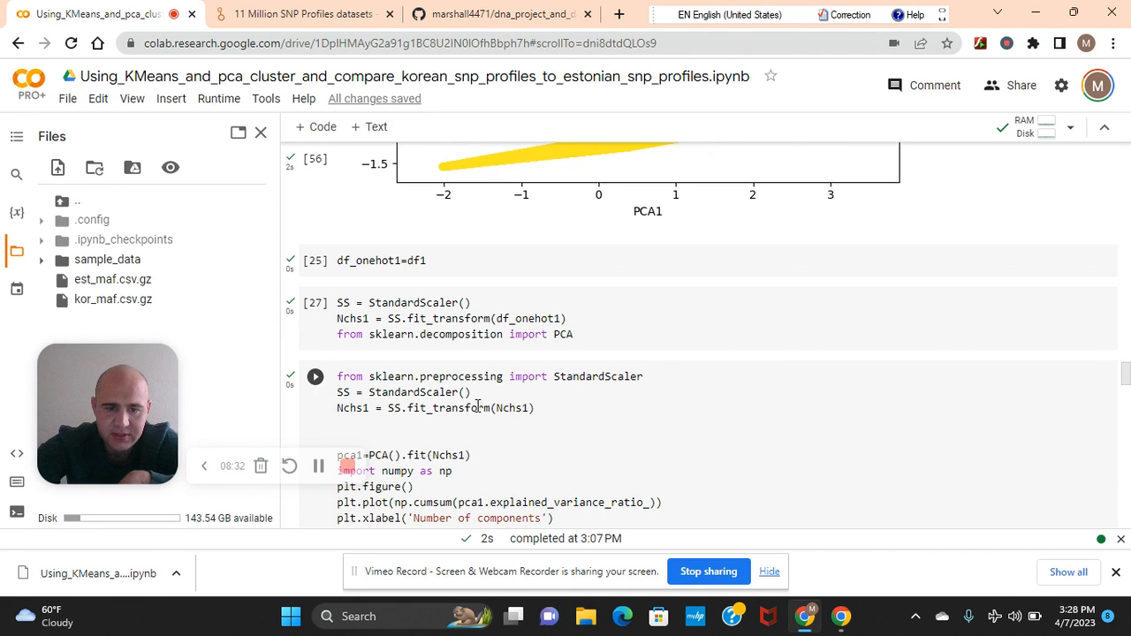
mouse_move(790, 396)
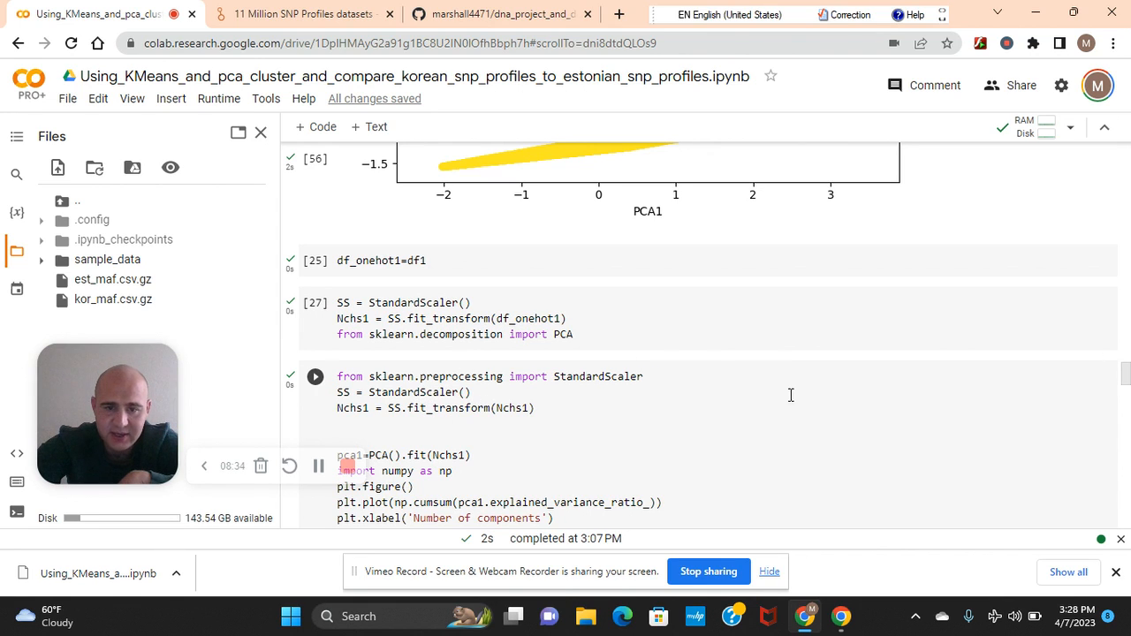
left_click(315, 377)
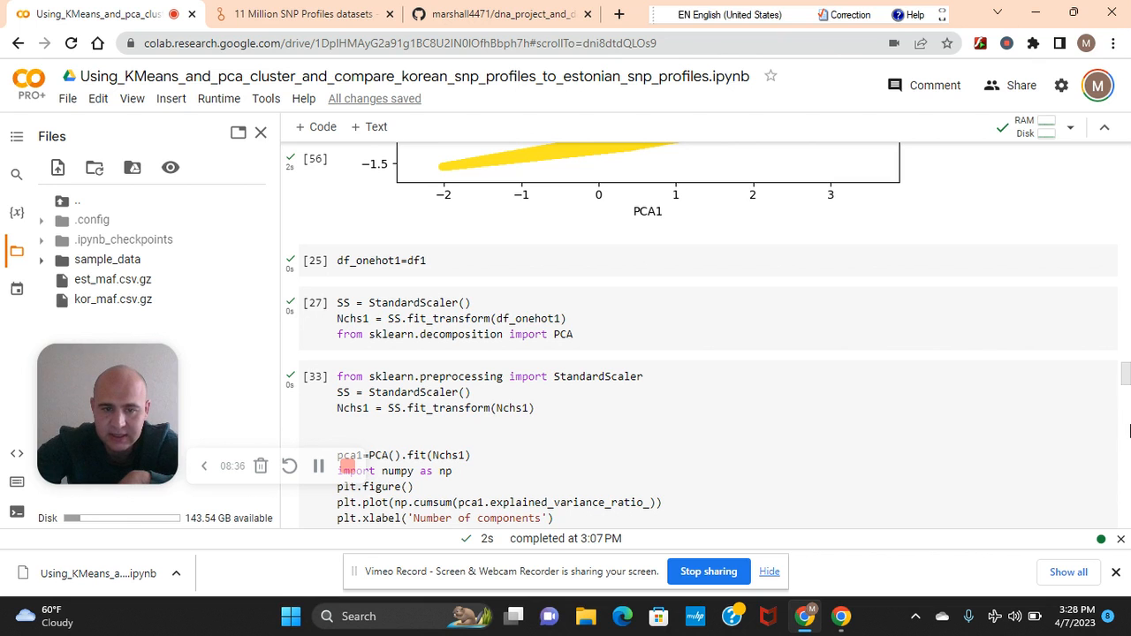
scroll("down", 3)
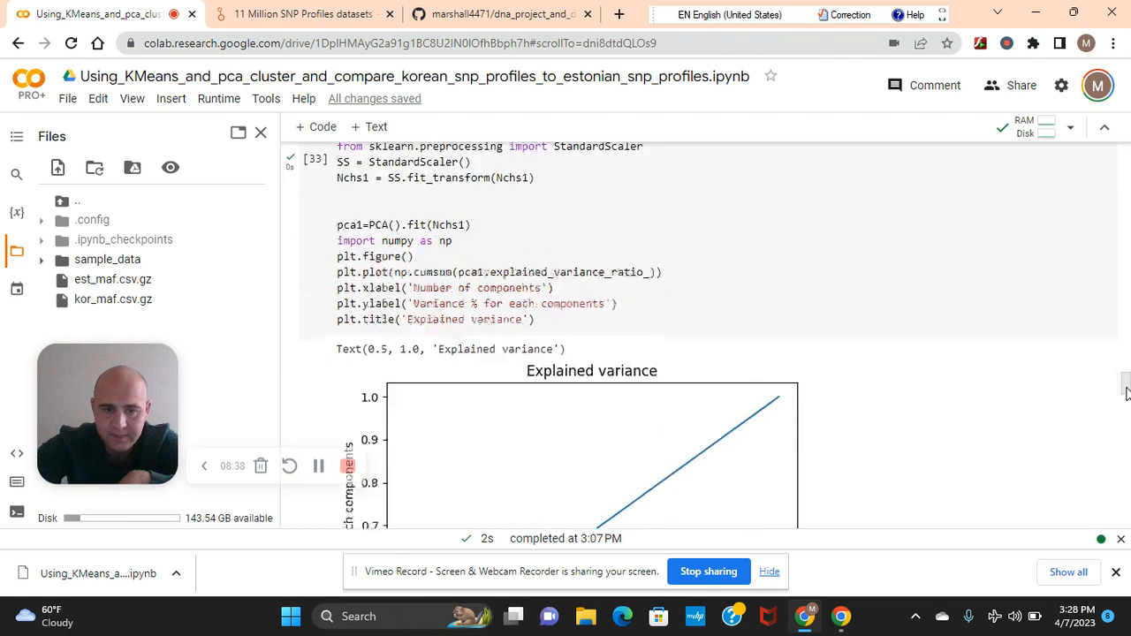
scroll("up", 3)
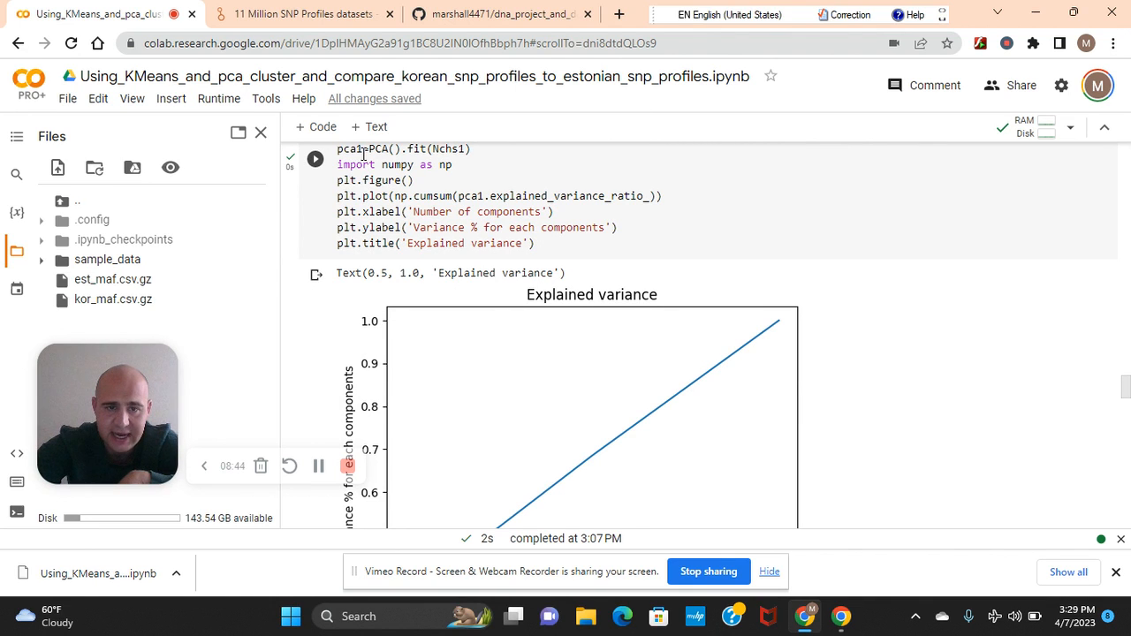
mouse_move(979, 454)
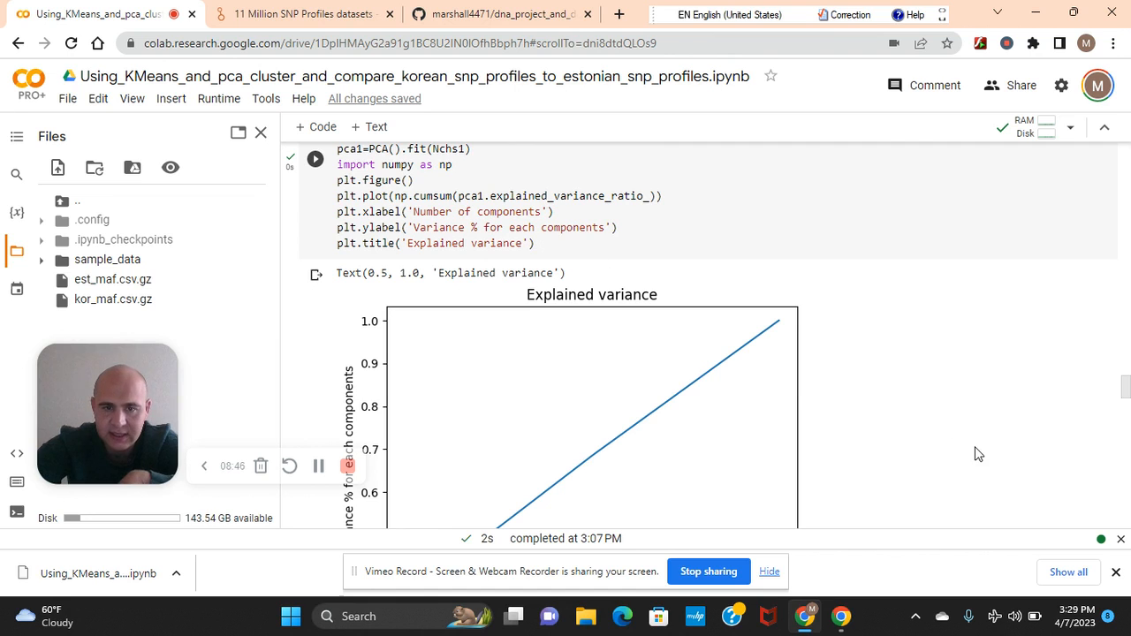
scroll("up", 3)
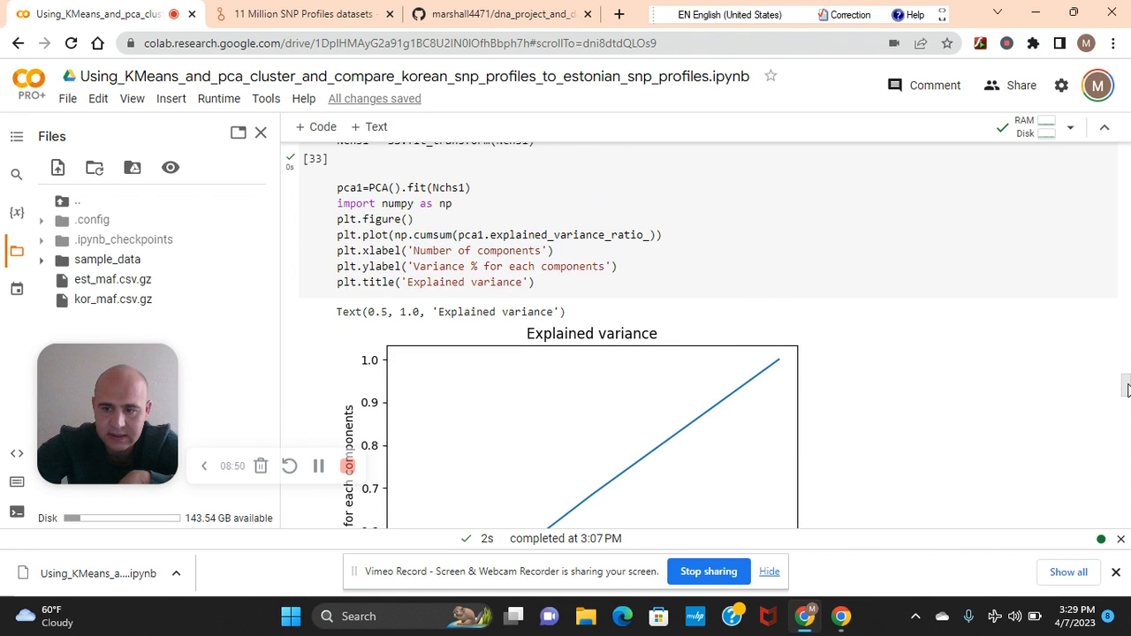
scroll("down", 3)
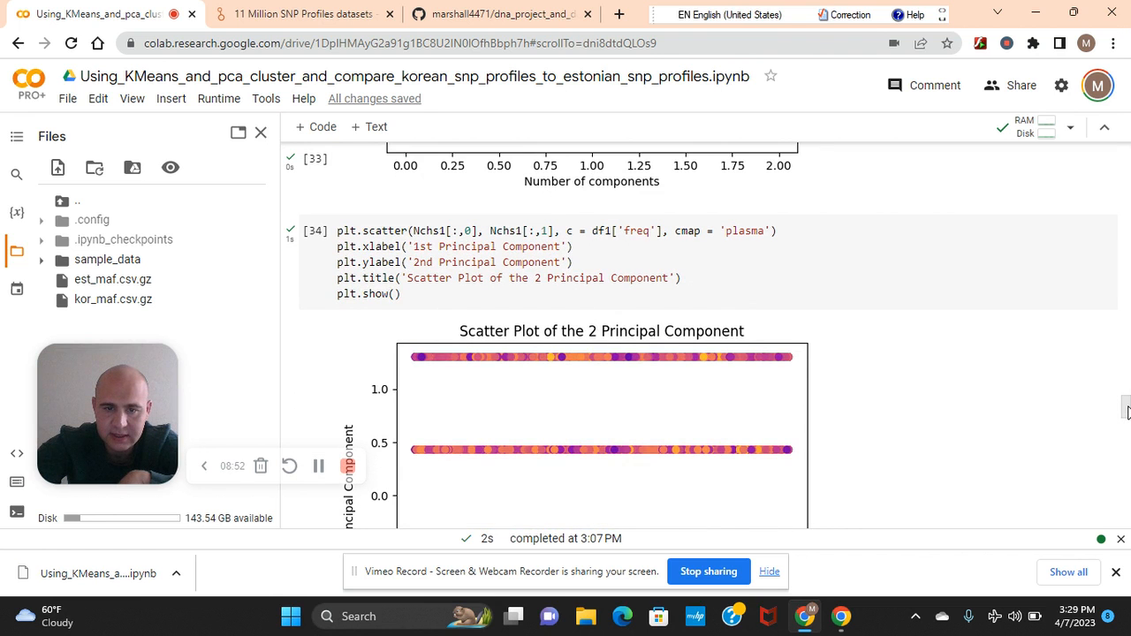
scroll("down", 3)
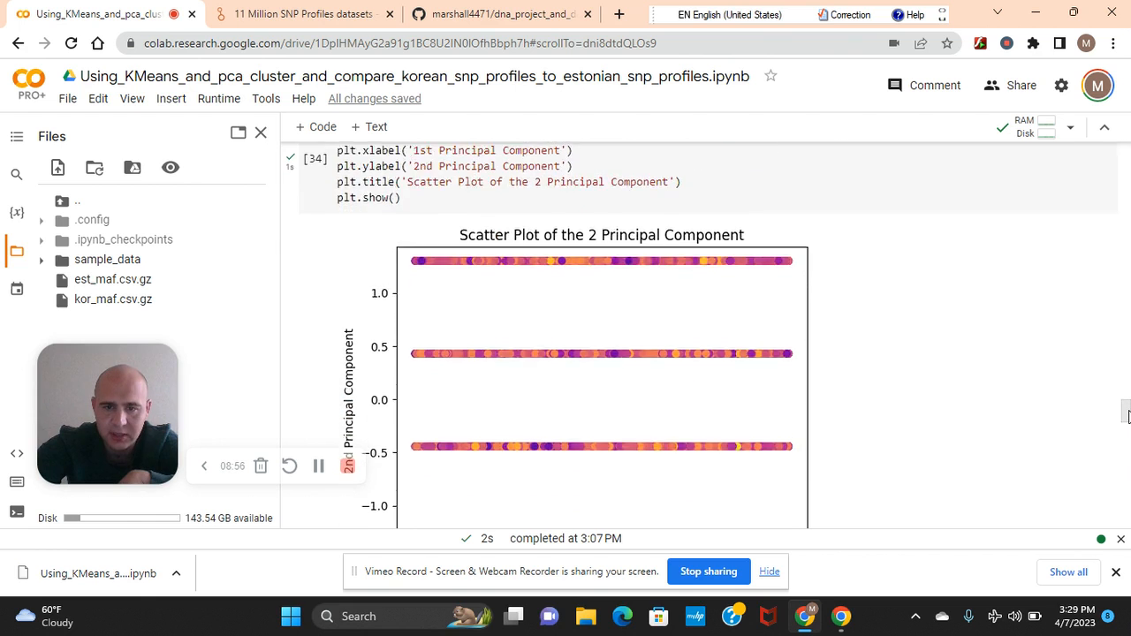
scroll("down", 3)
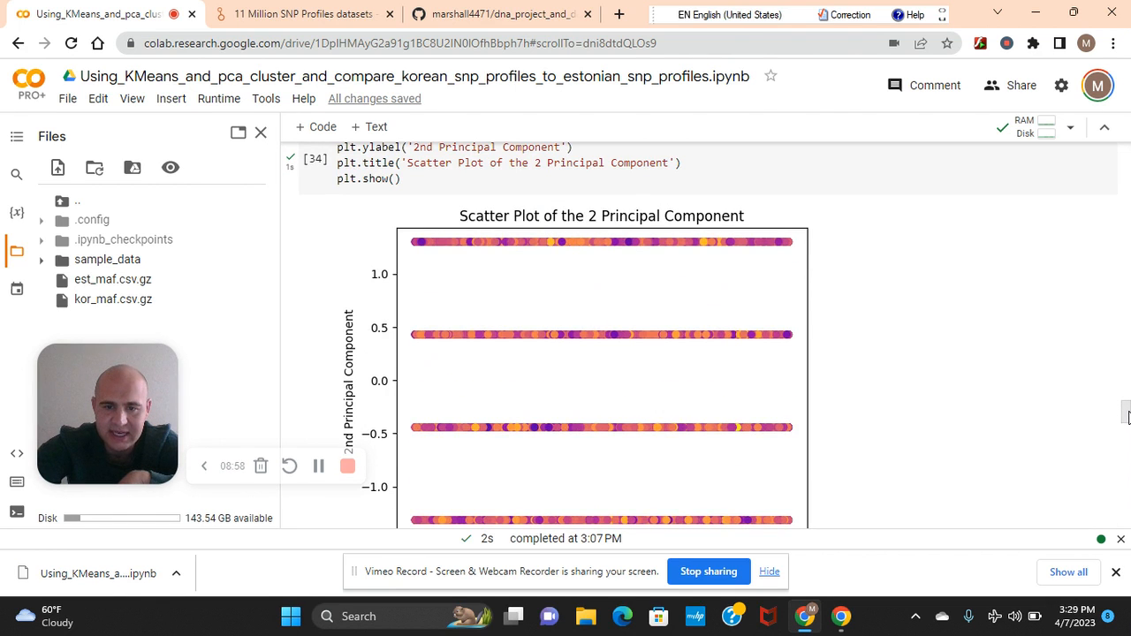
scroll("up", 3)
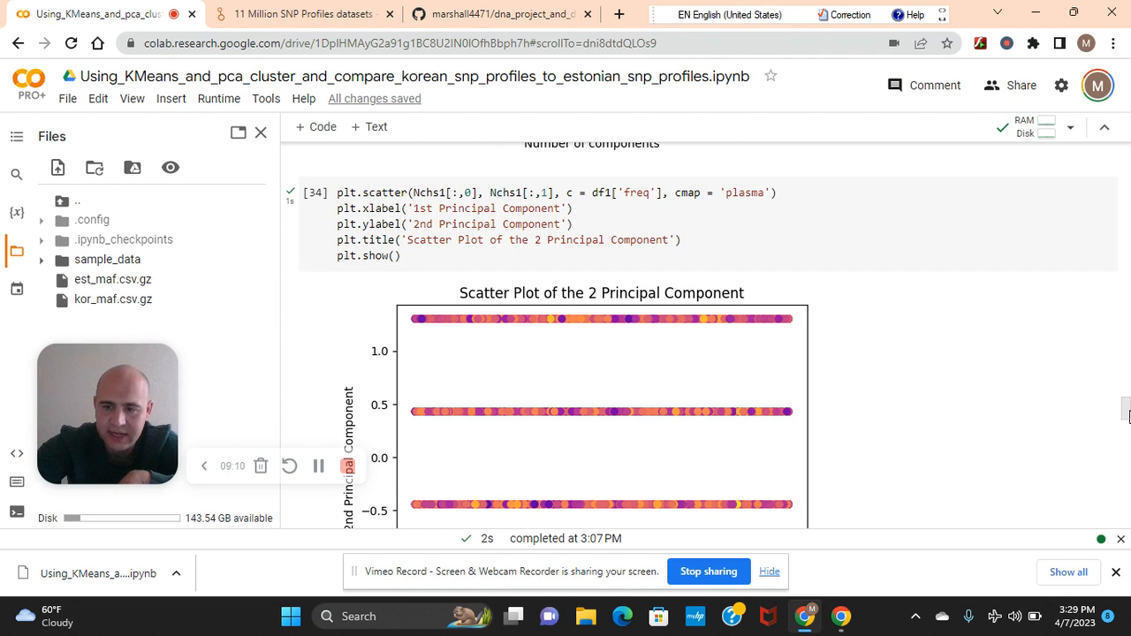
scroll("down", 3)
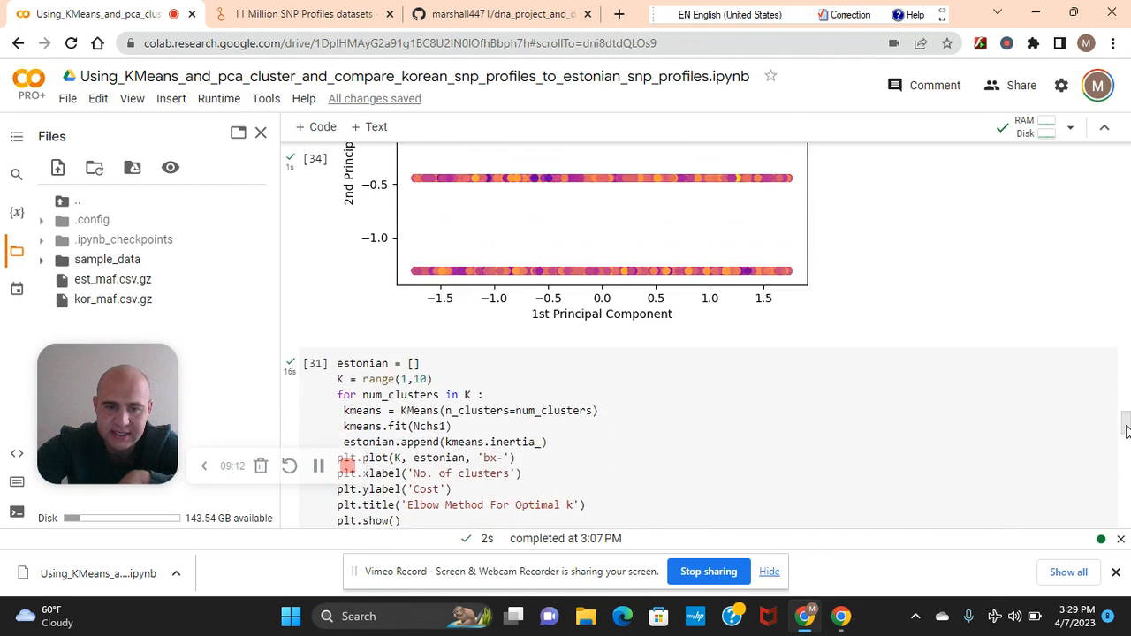
scroll("down", 3)
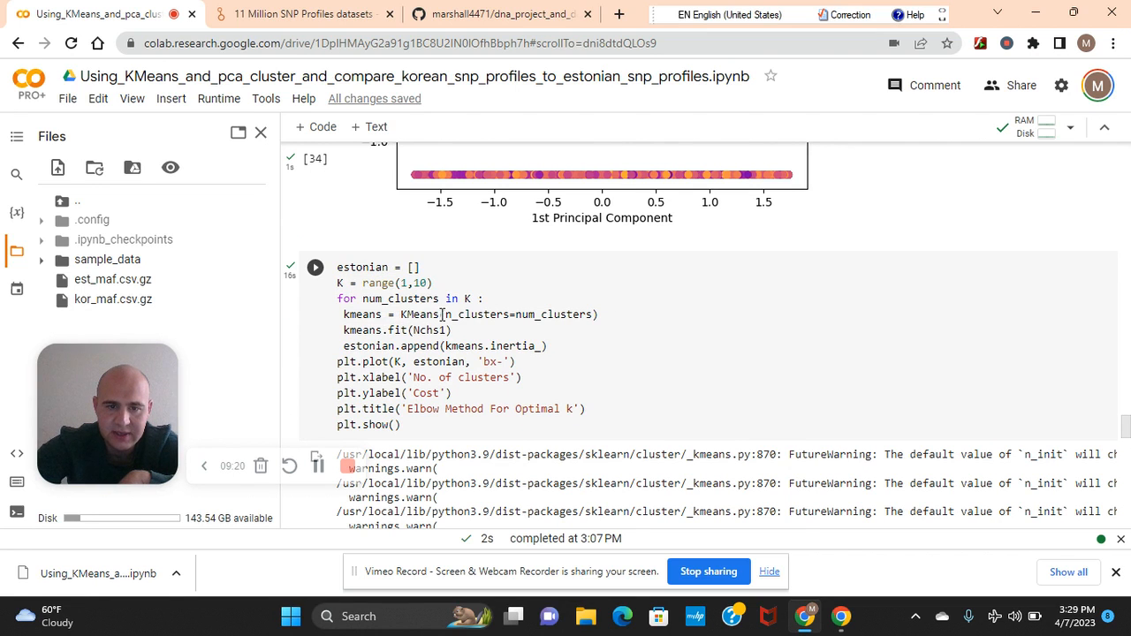
mouse_move(796, 386)
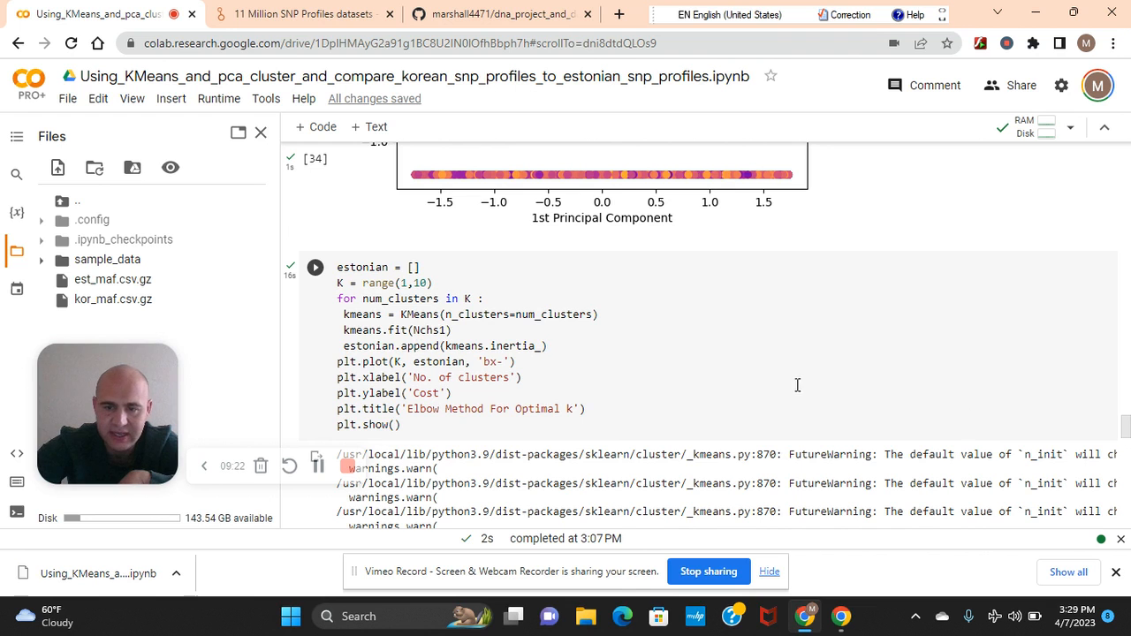
scroll("down", 3)
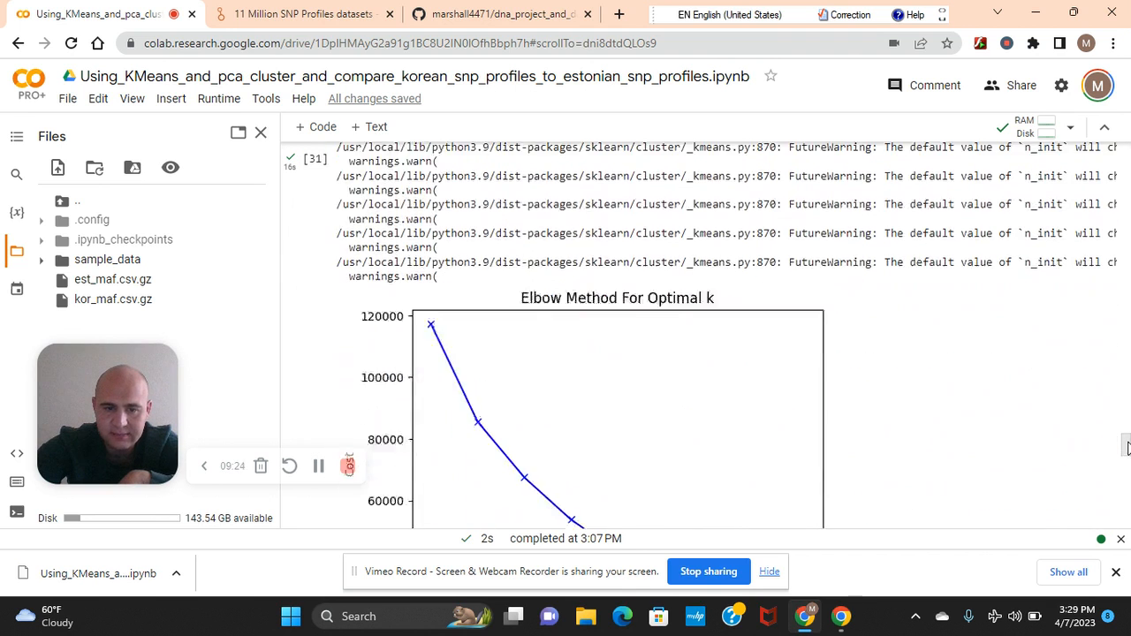
scroll("down", 3)
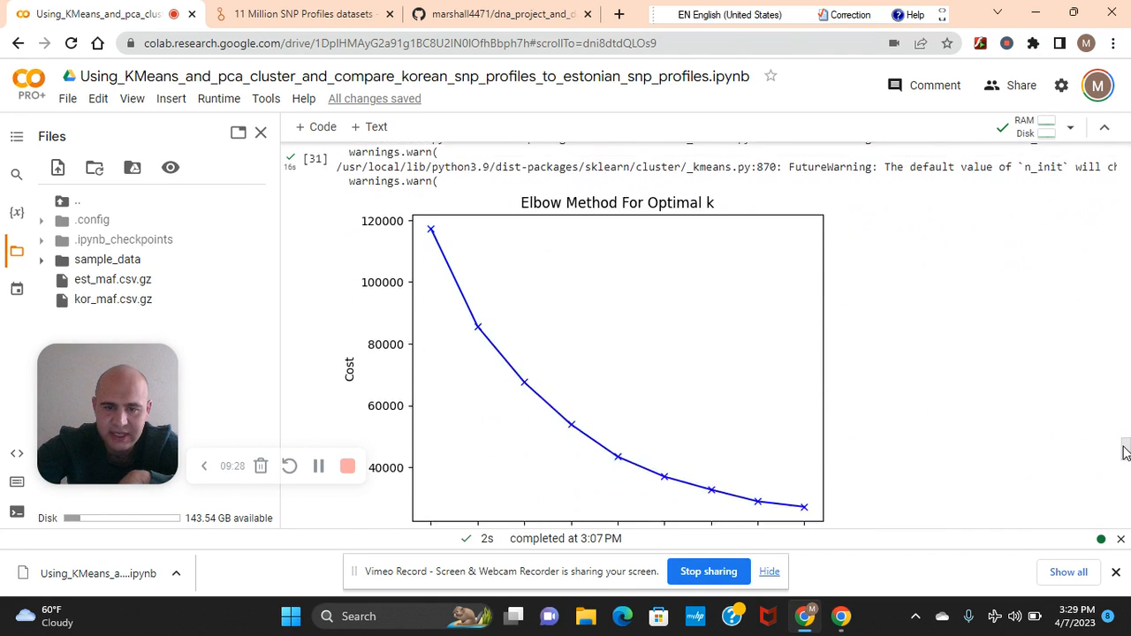
scroll("down", 3)
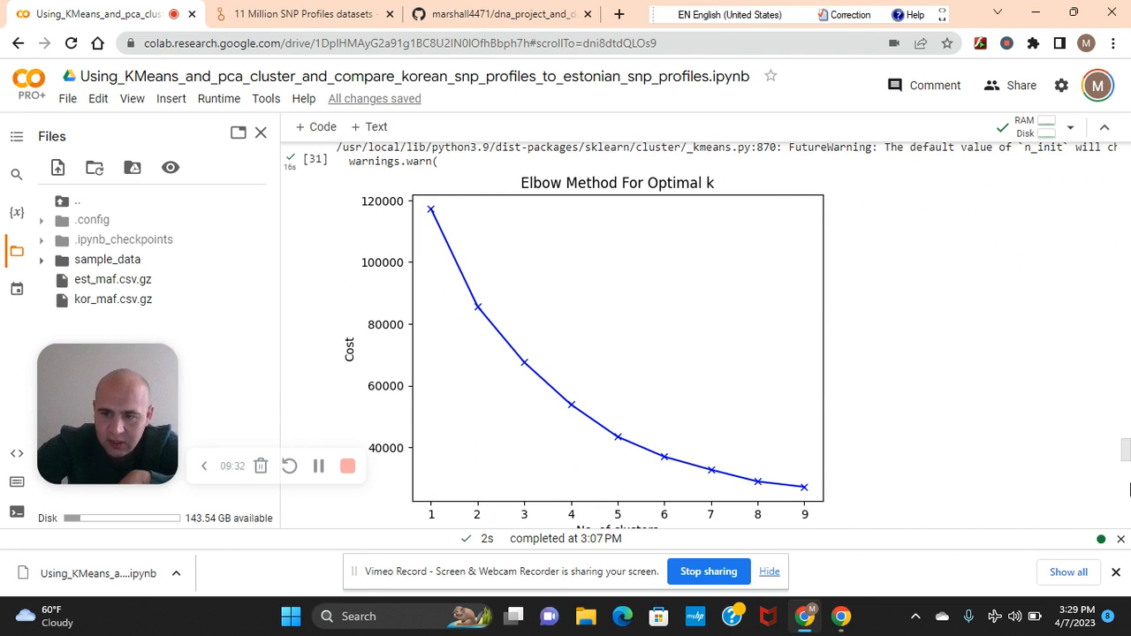
scroll("down", 3)
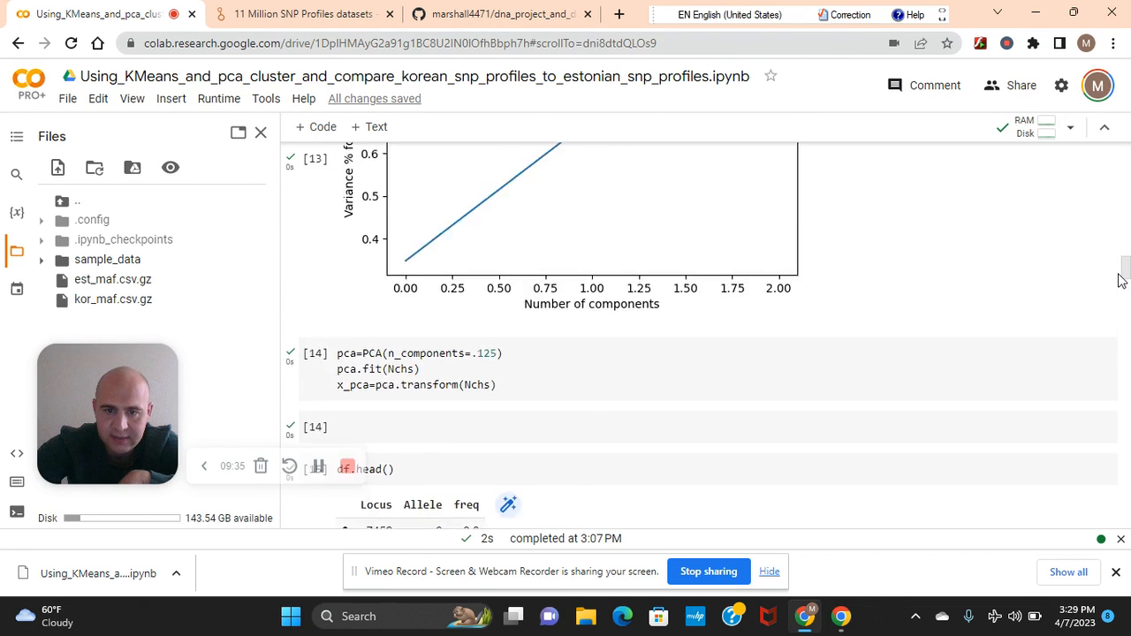
scroll("up", 3)
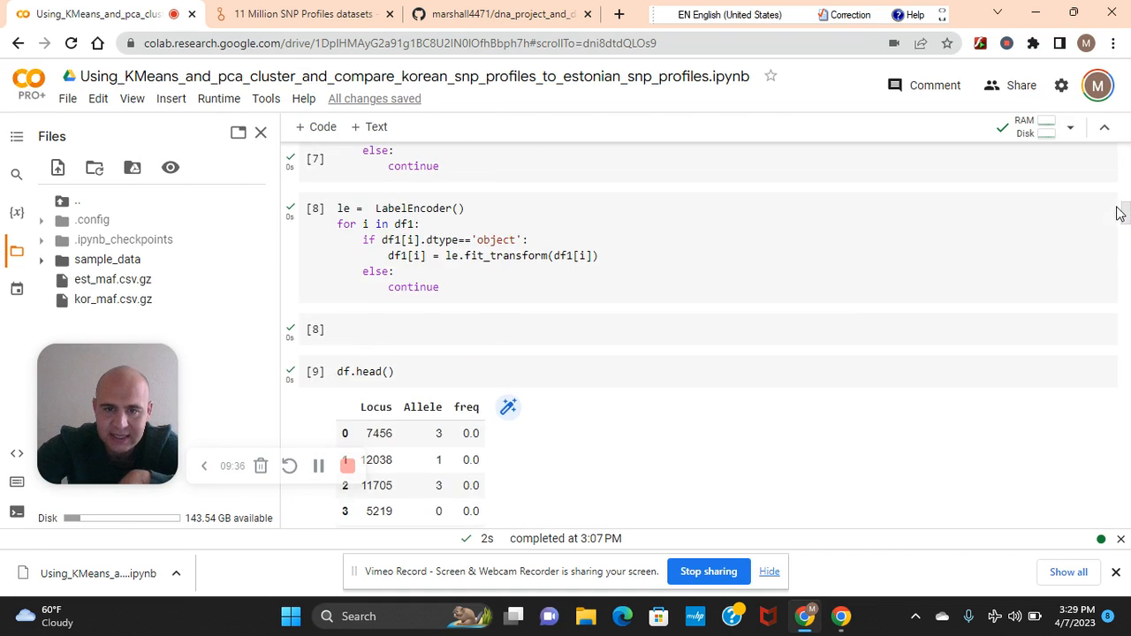
scroll("down", 3)
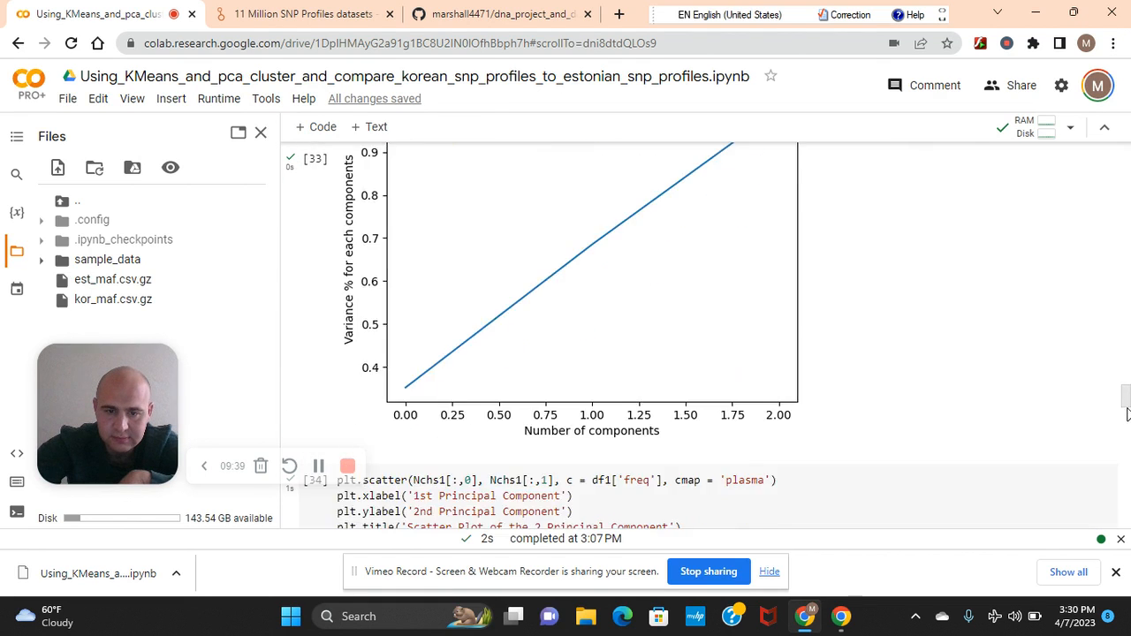
scroll("up", 3)
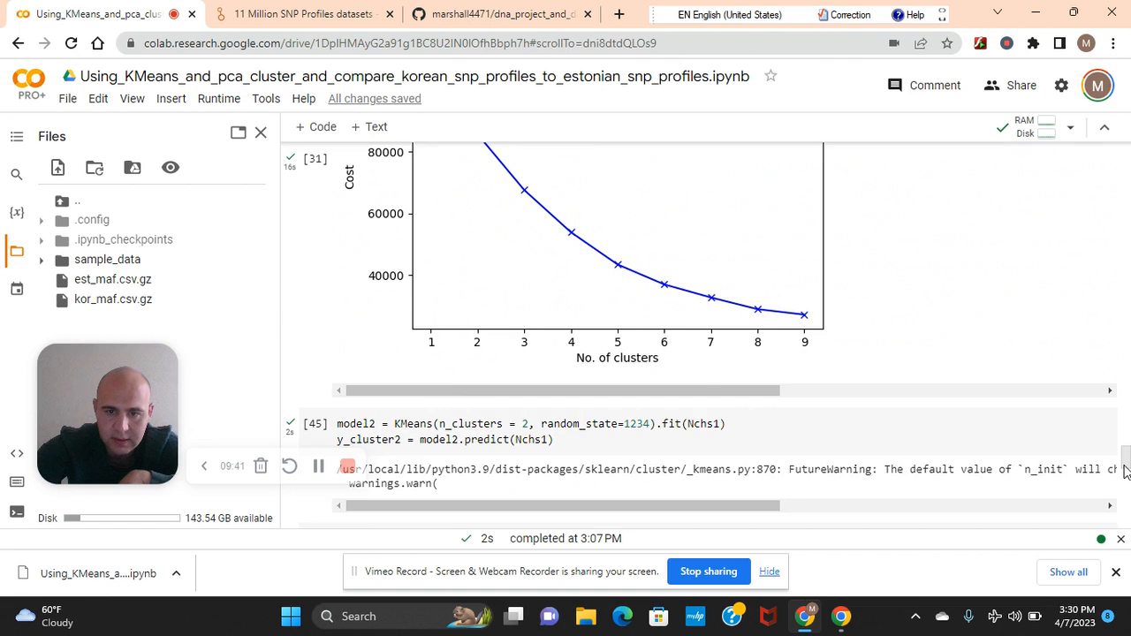
scroll("down", 3)
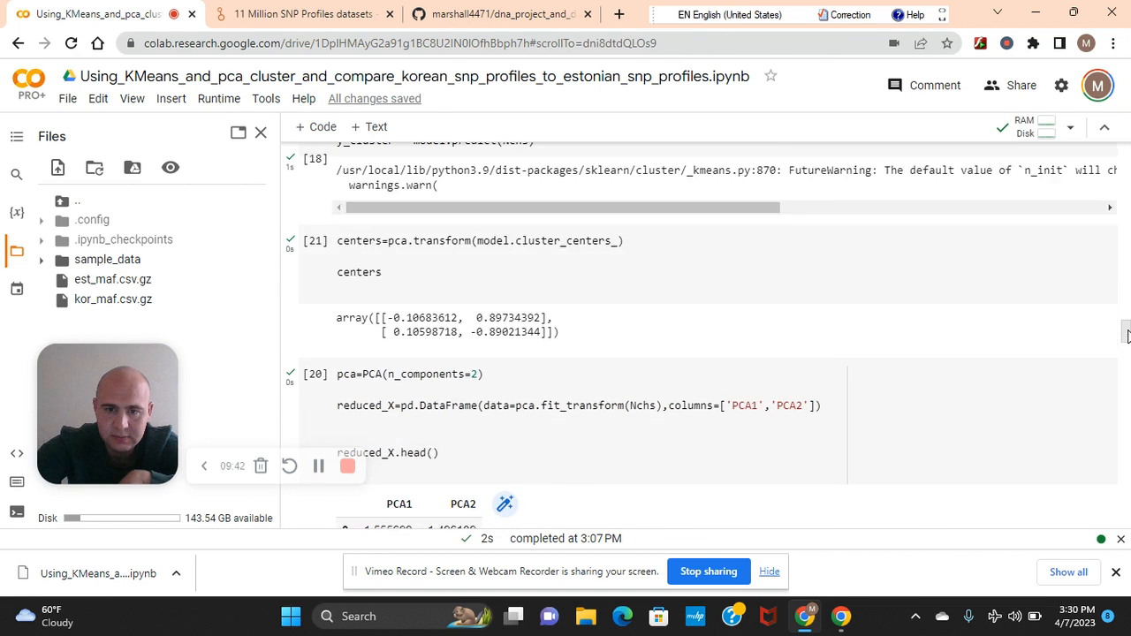
scroll("up", 3)
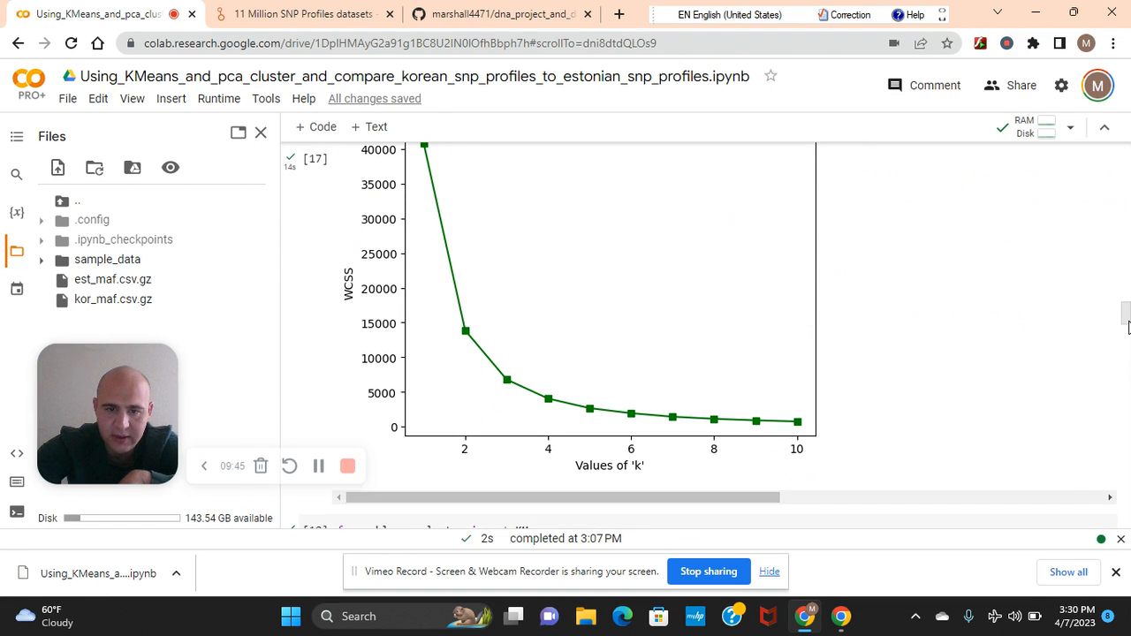
scroll("down", 3)
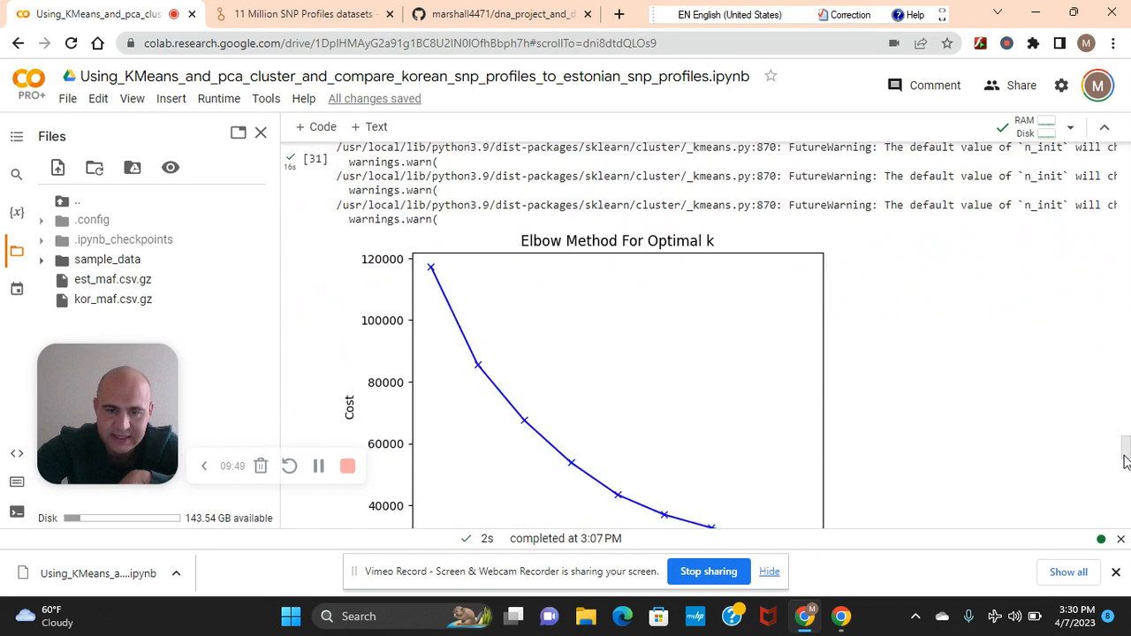
scroll("down", 3)
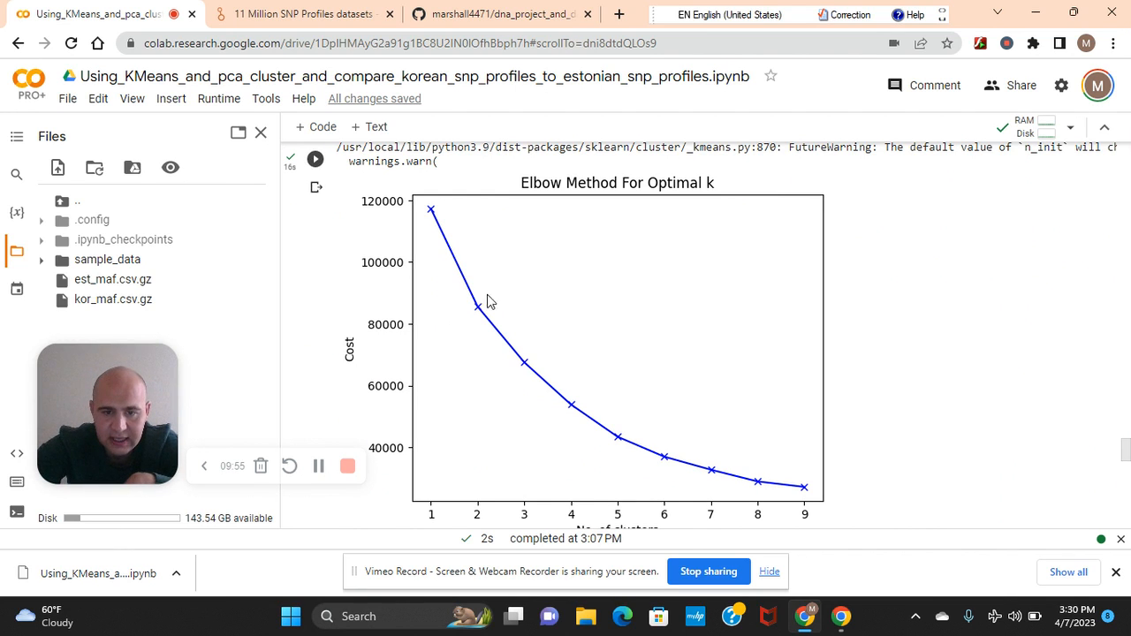
mouse_move(477, 311)
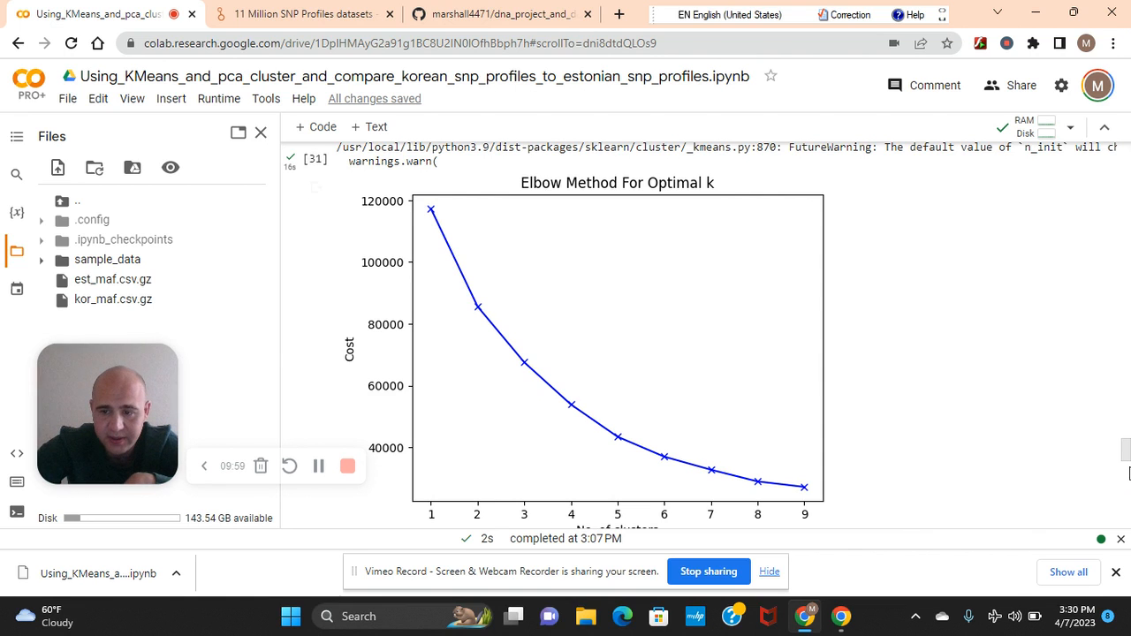
scroll("down", 3)
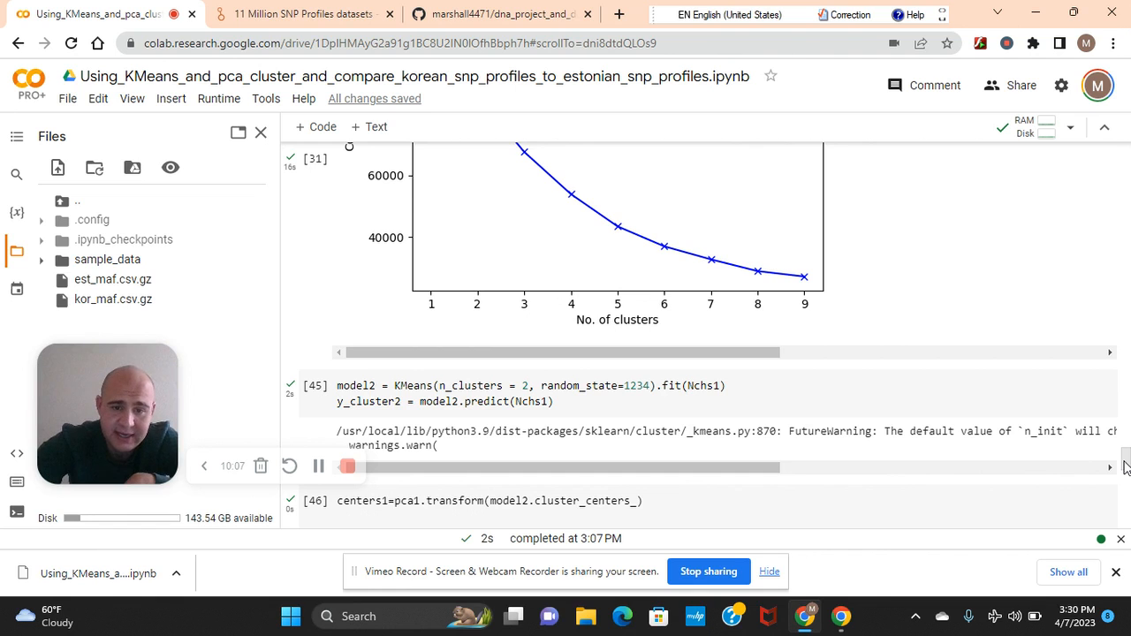
scroll("down", 3)
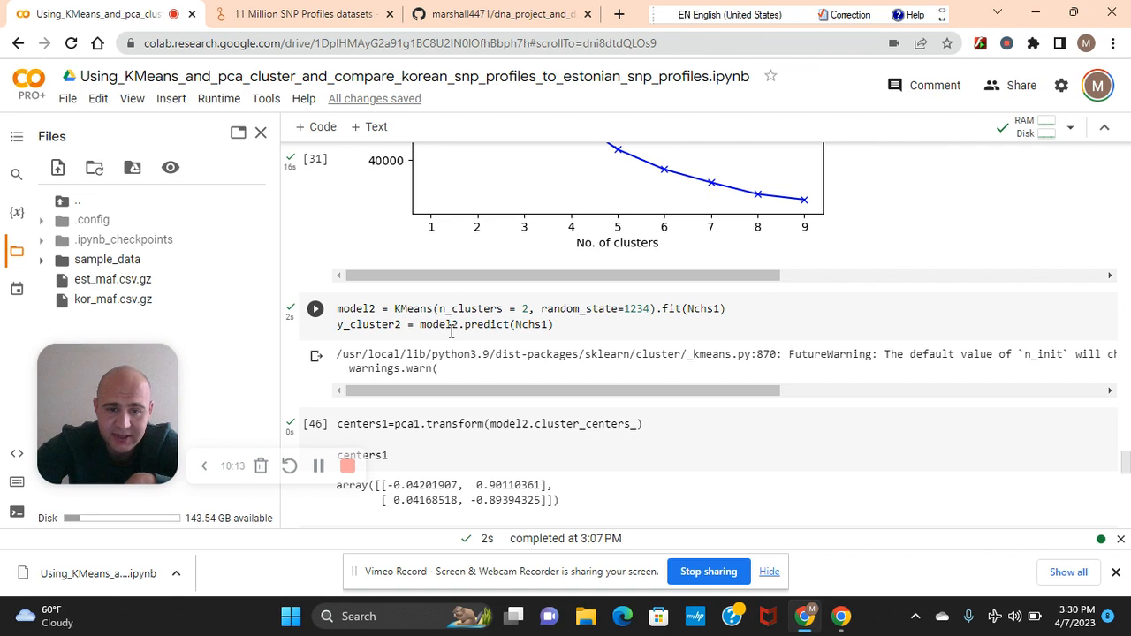
left_click(315, 308)
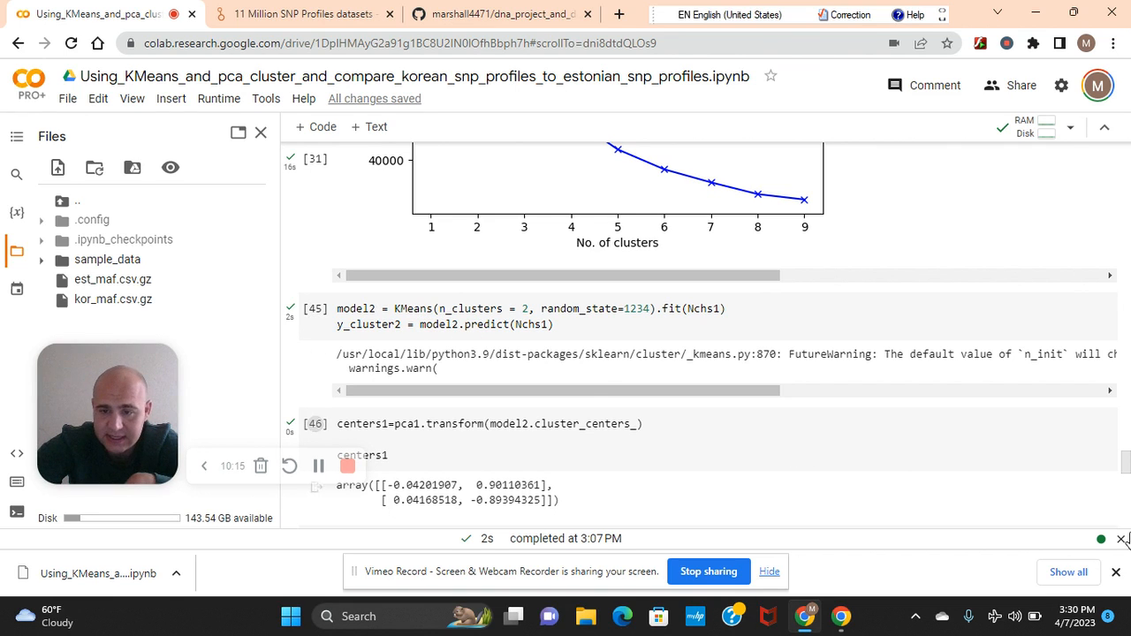
scroll("down", 3)
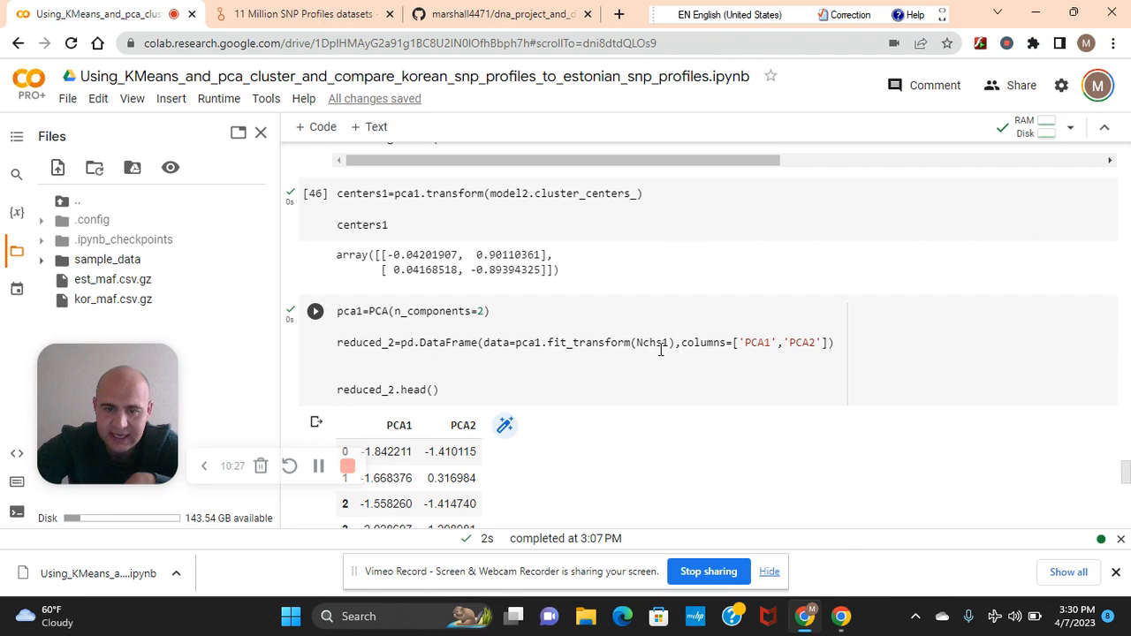
left_click(315, 311)
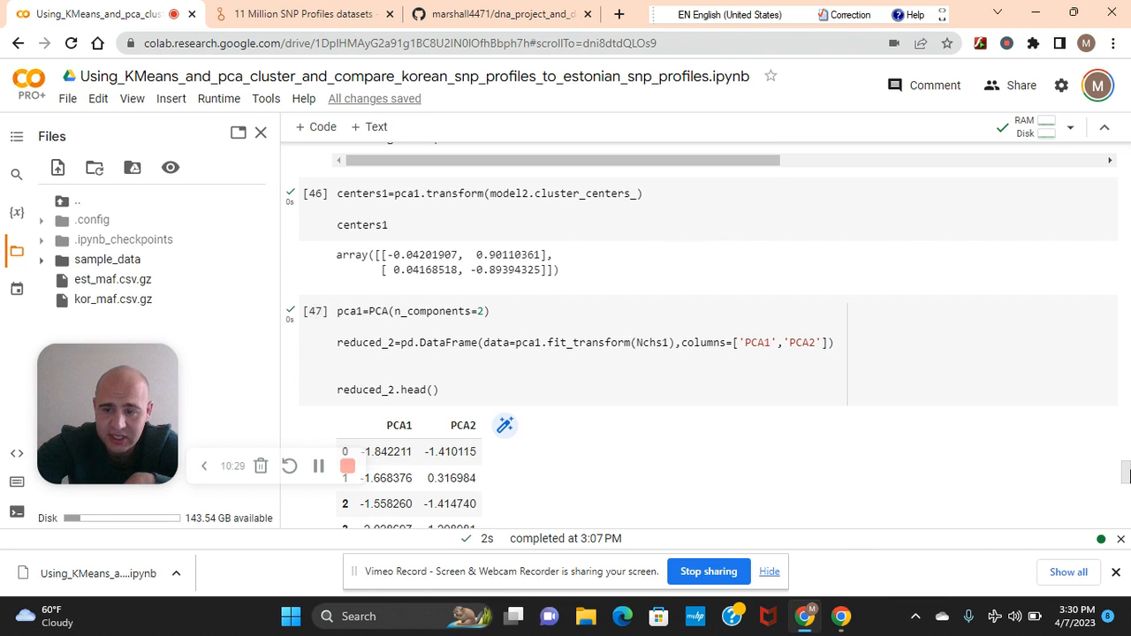
scroll("up", 3)
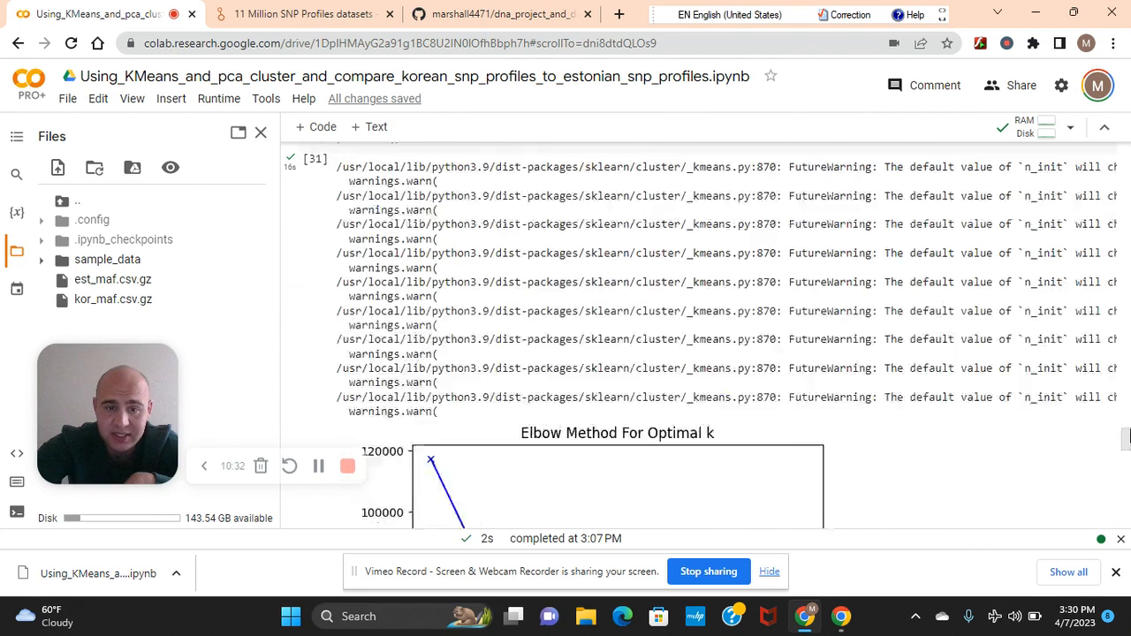
scroll("down", 3)
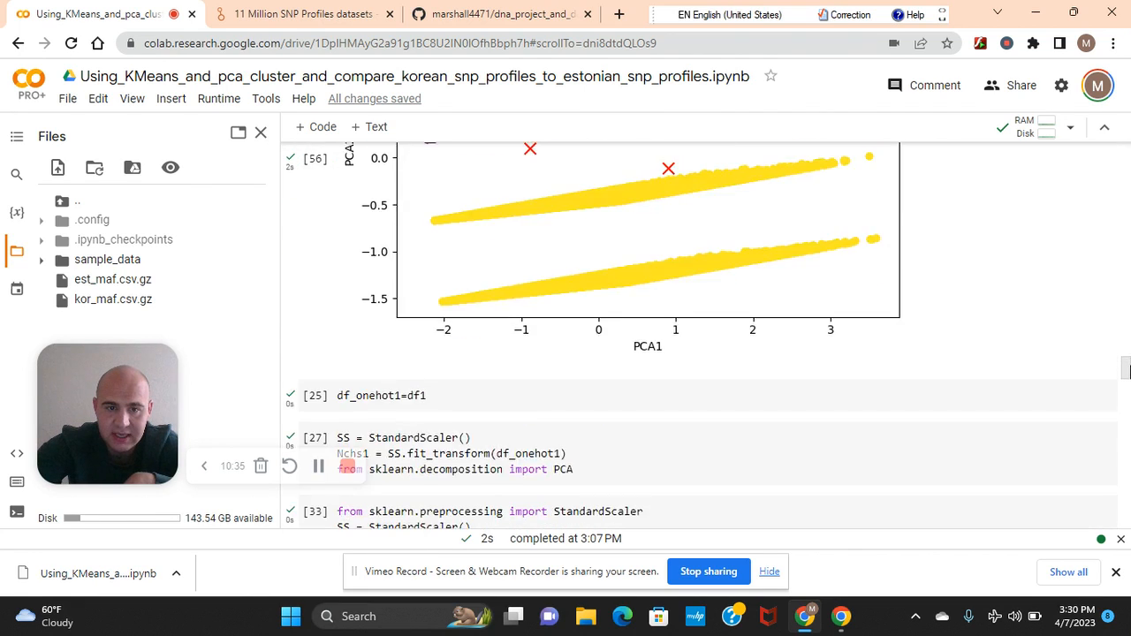
scroll("up", 3)
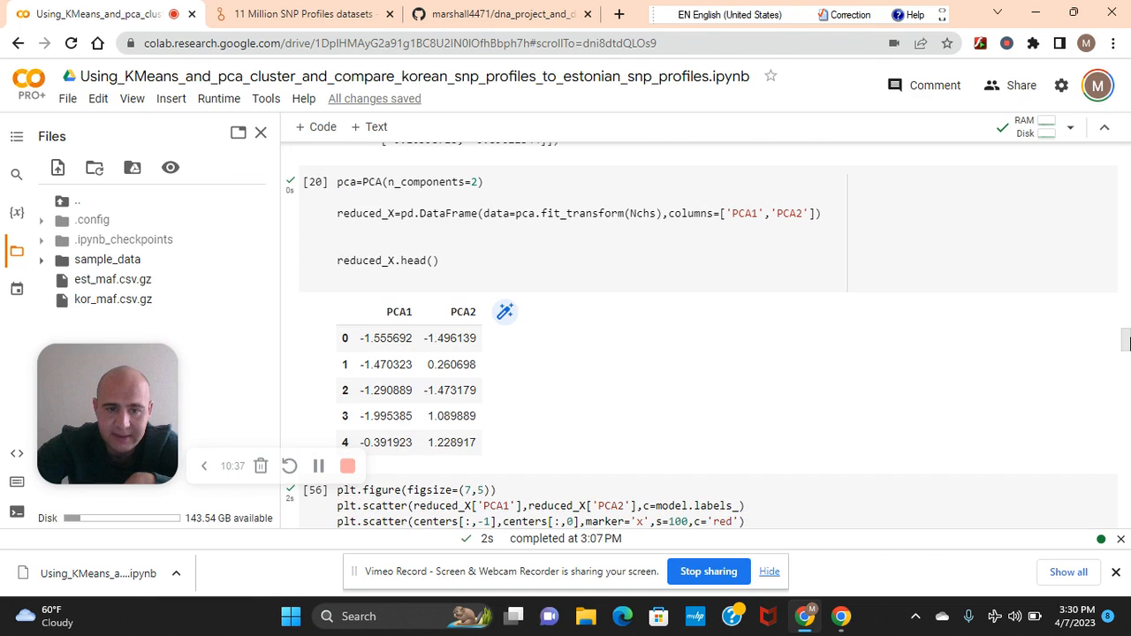
scroll("down", 3)
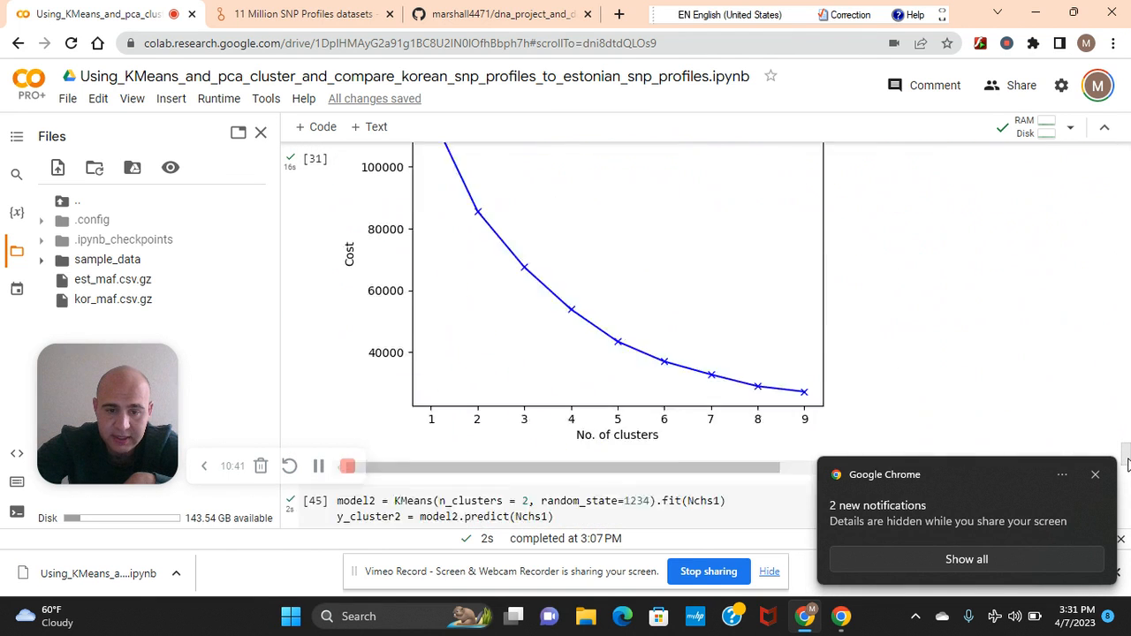
scroll("down", 3)
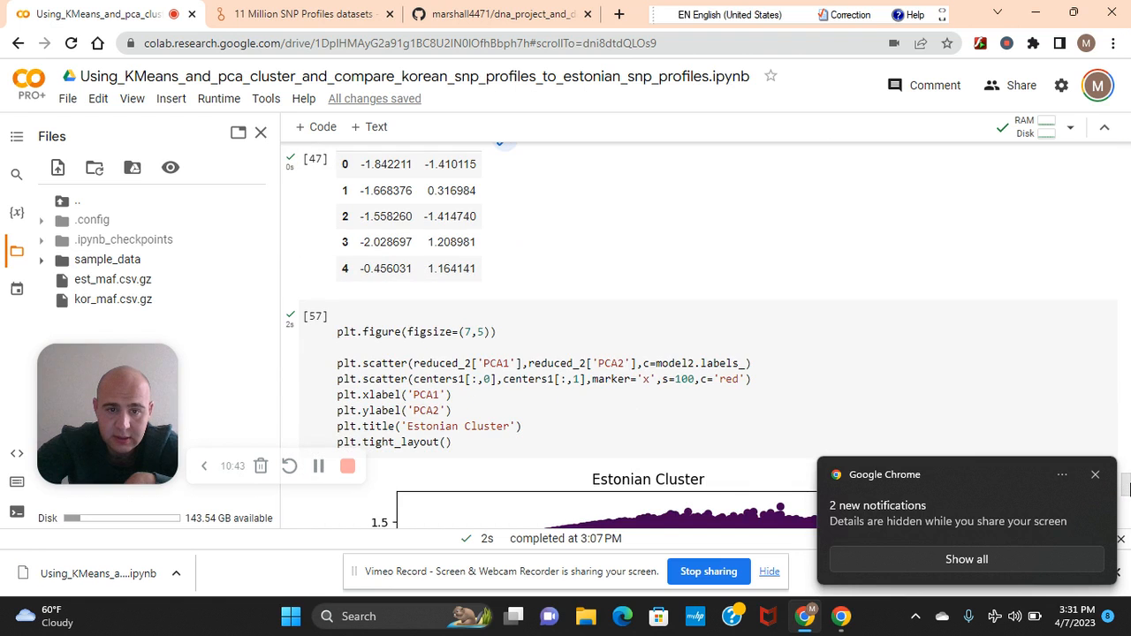
scroll("up", 3)
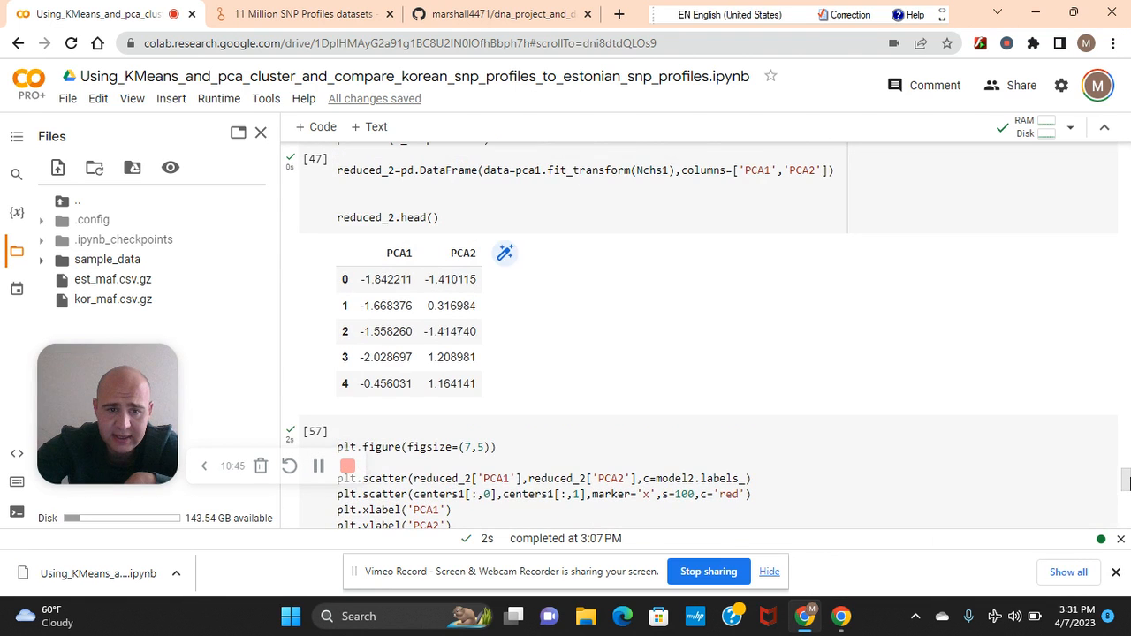
scroll("down", 3)
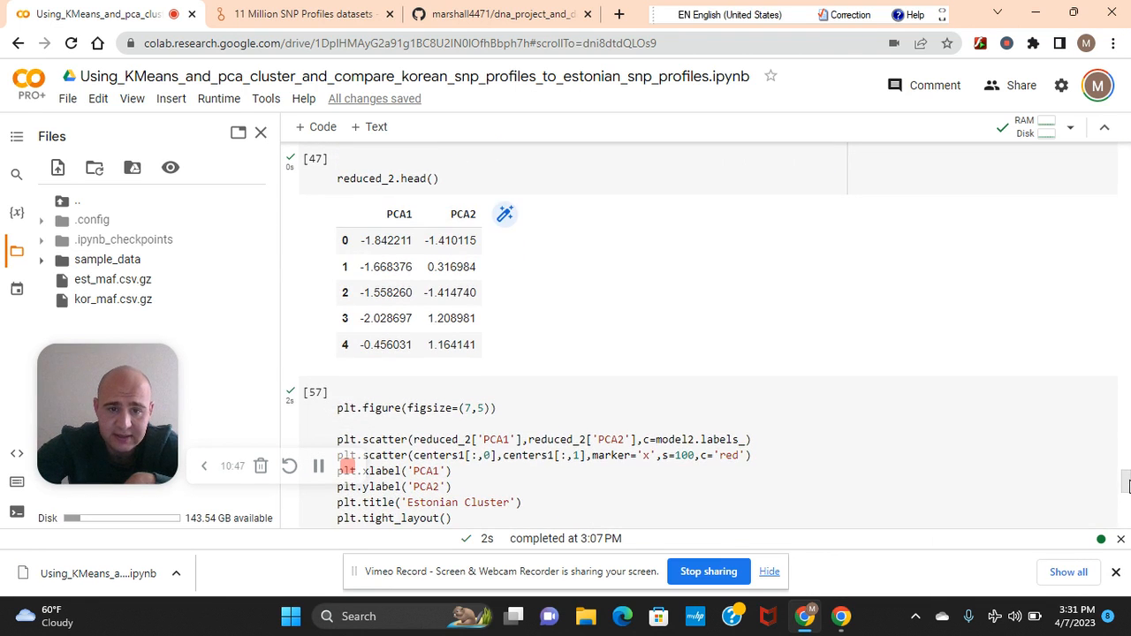
scroll("down", 3)
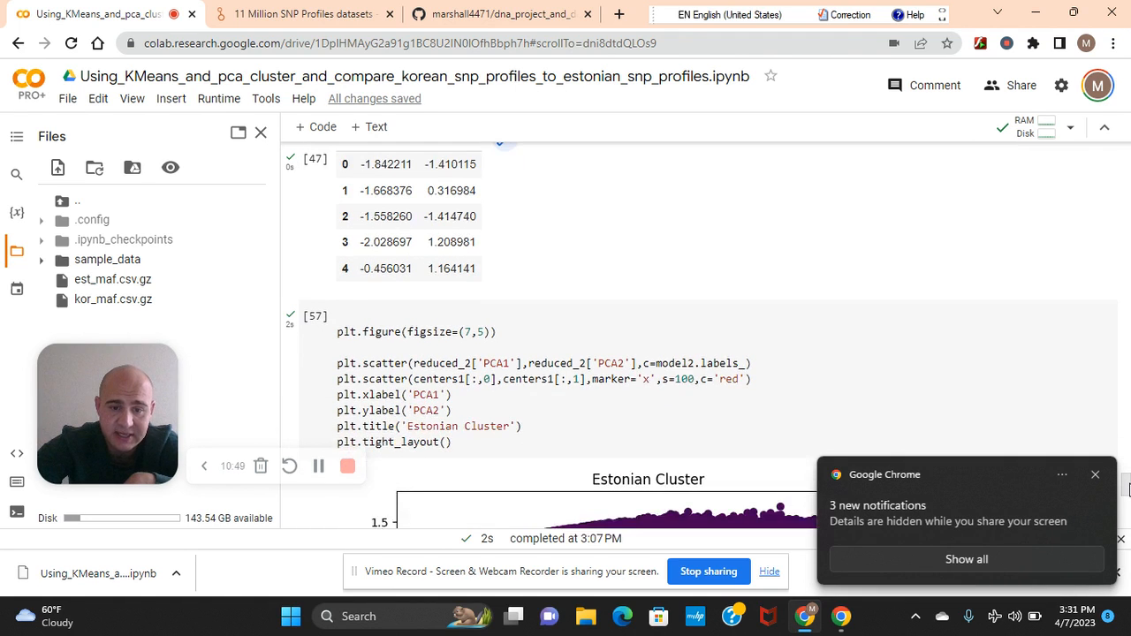
scroll("down", 3)
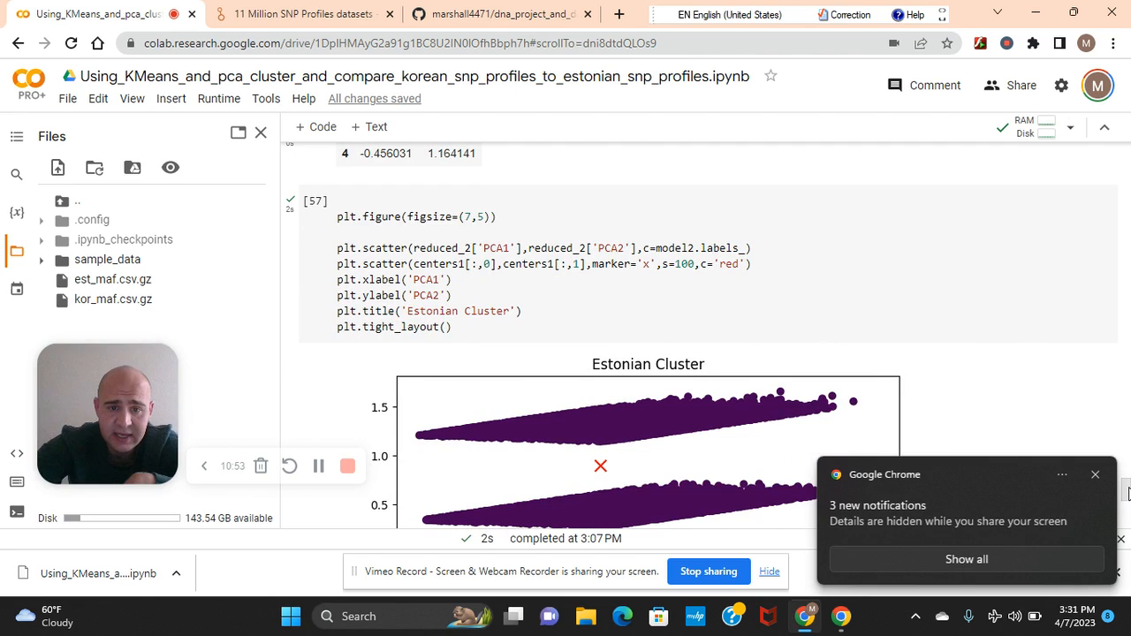
left_click(1097, 473)
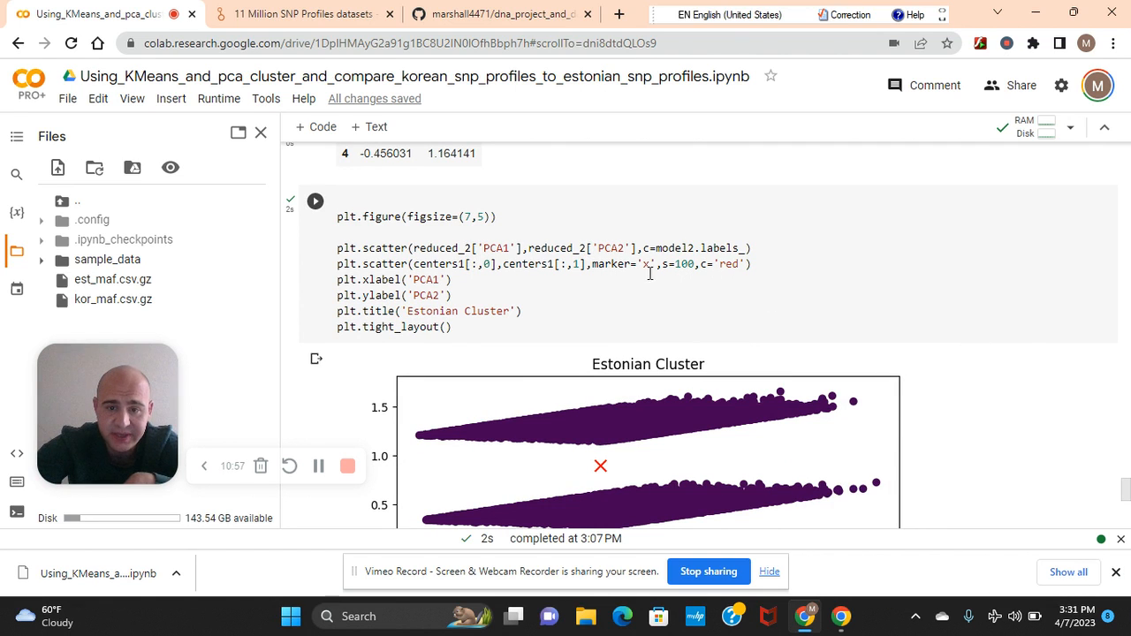
mouse_move(693, 263)
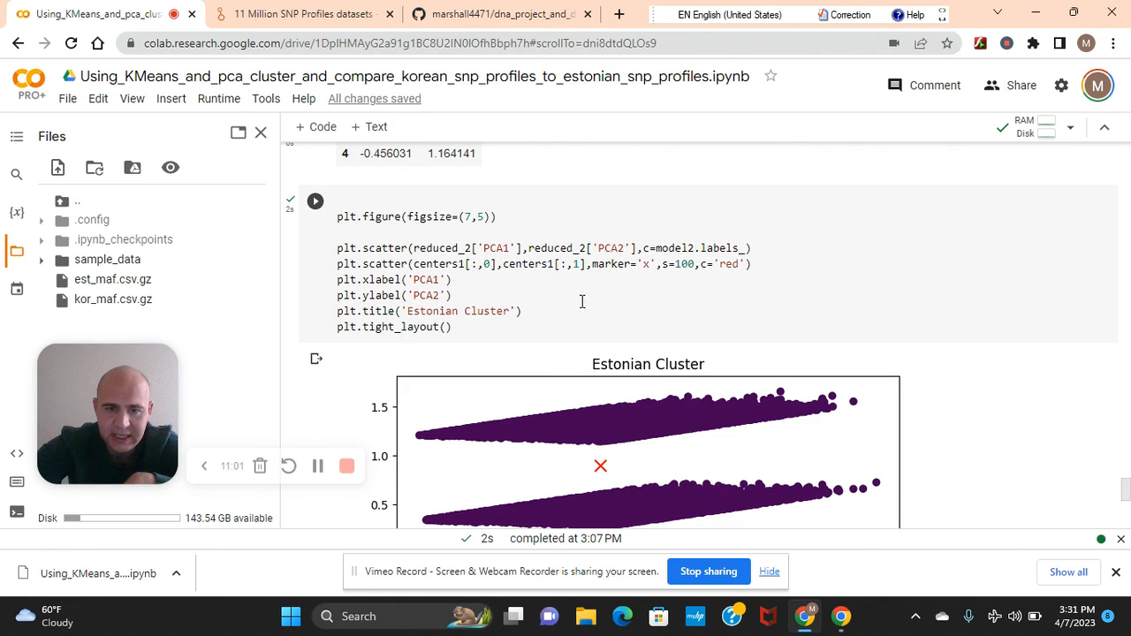
left_click(315, 202)
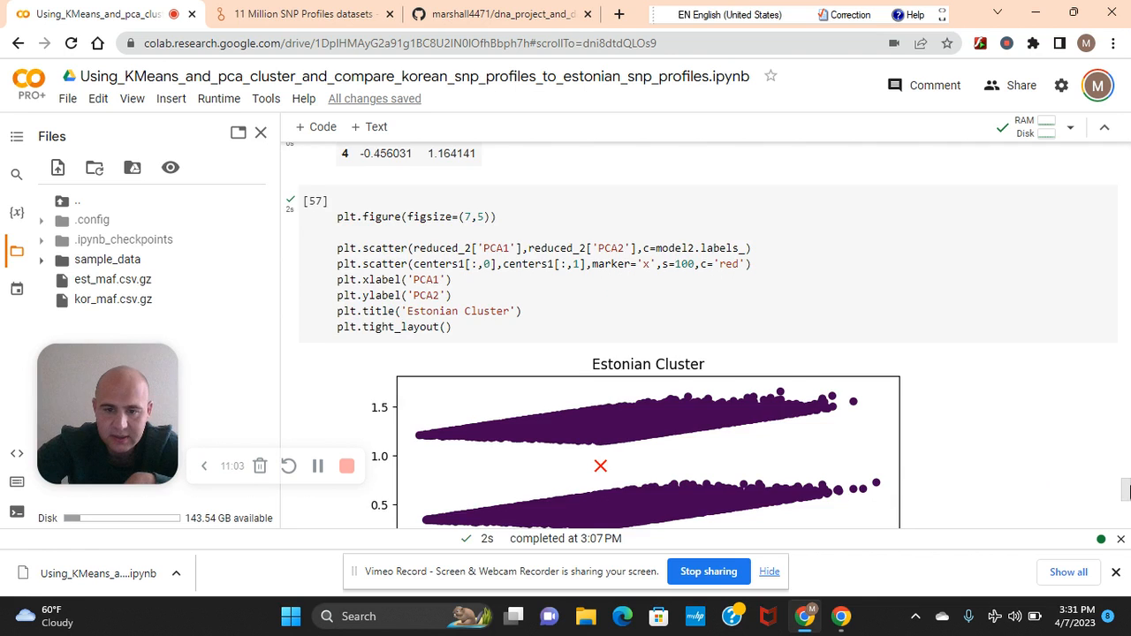
scroll("down", 3)
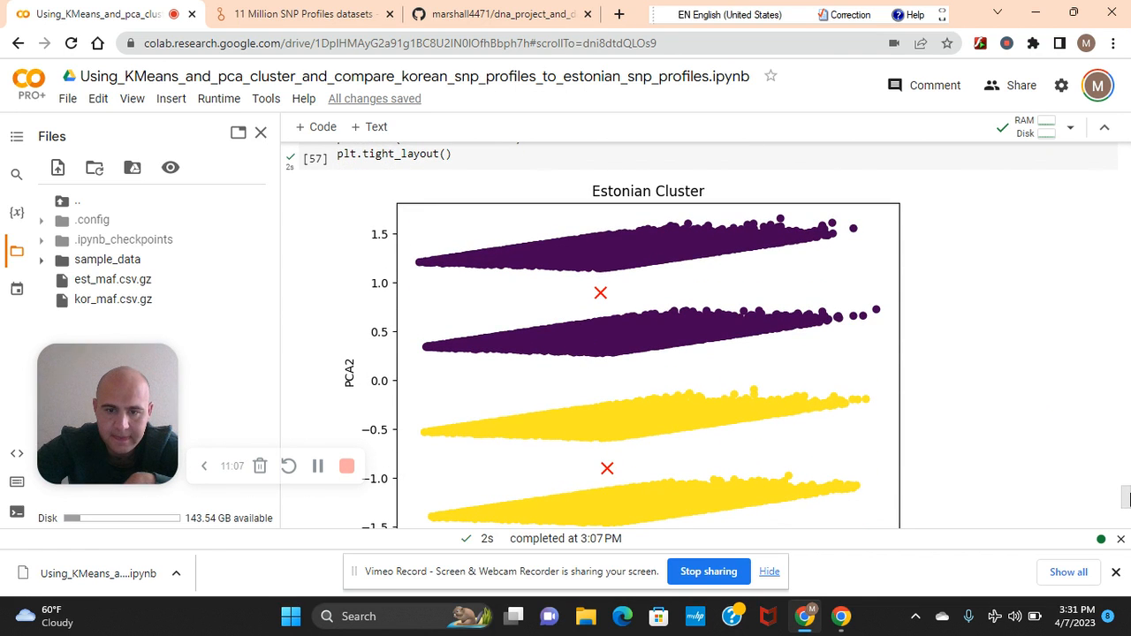
scroll("up", 3)
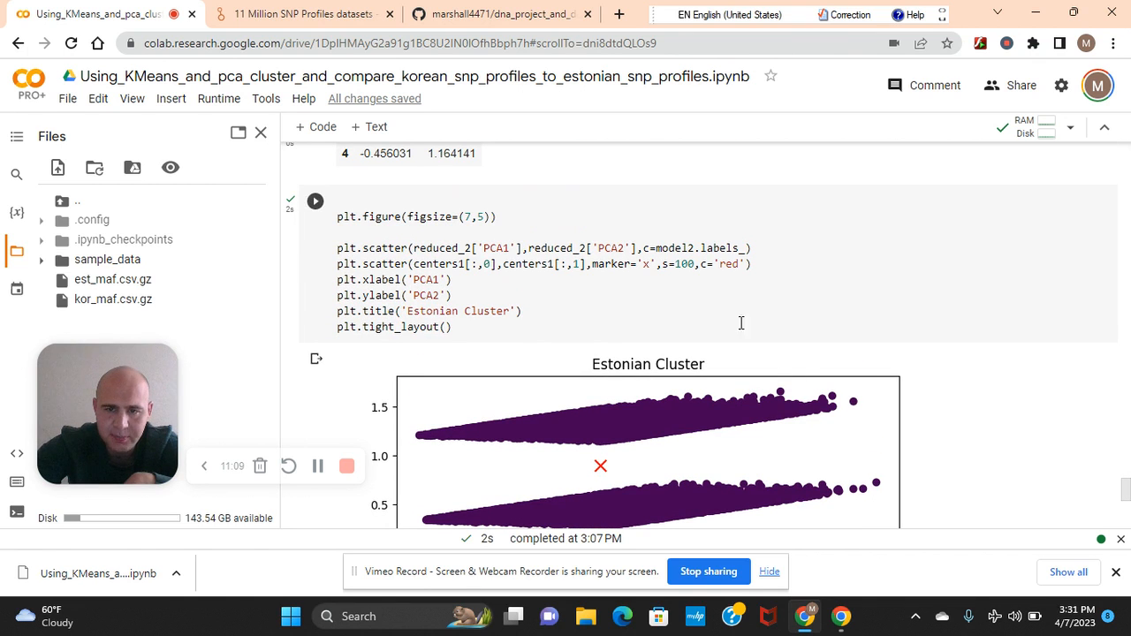
mouse_move(898, 453)
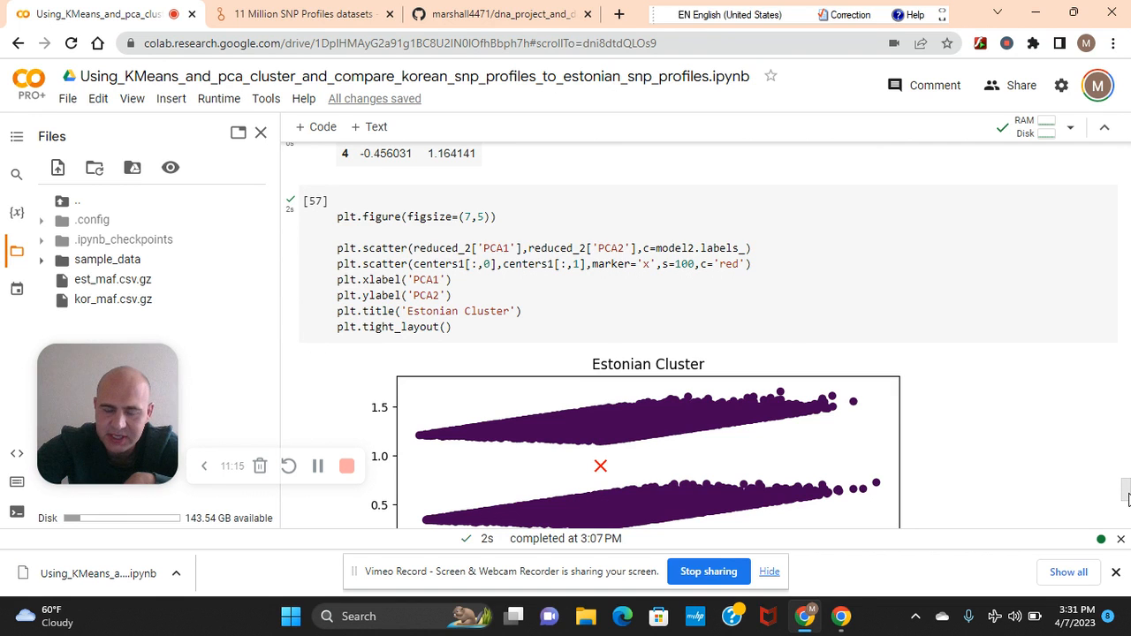
scroll("down", 3)
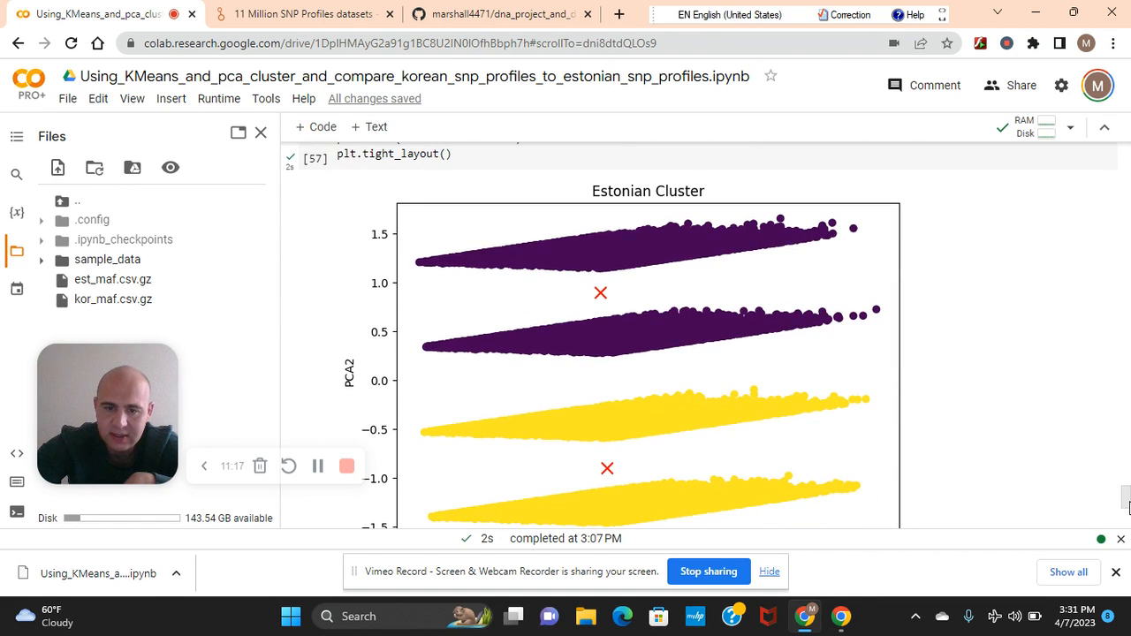
scroll("up", 3)
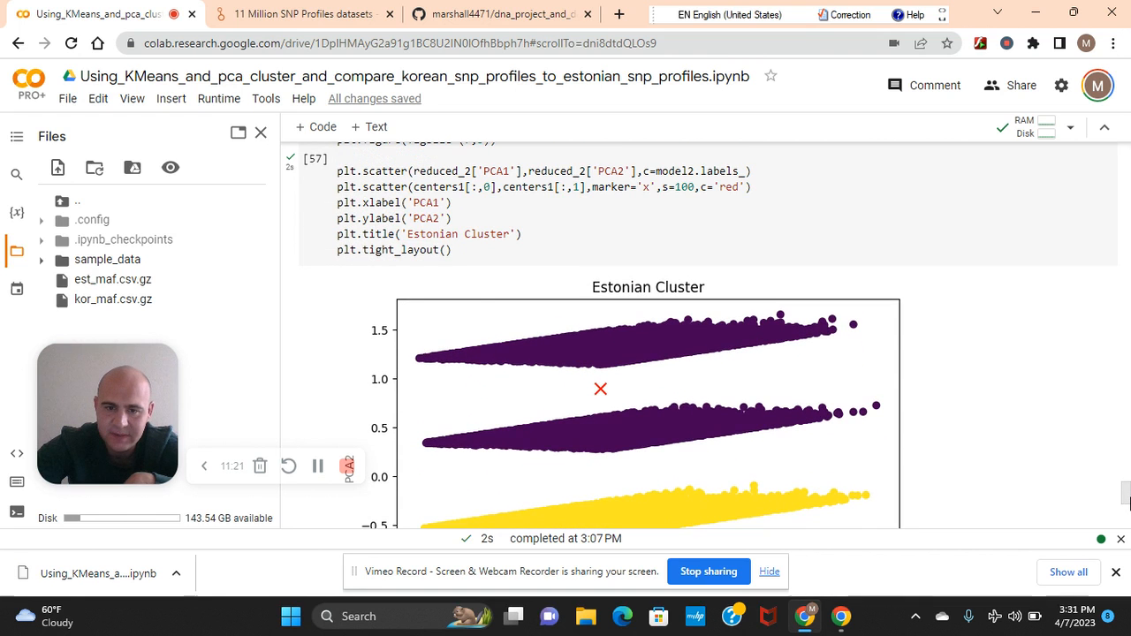
scroll("down", 3)
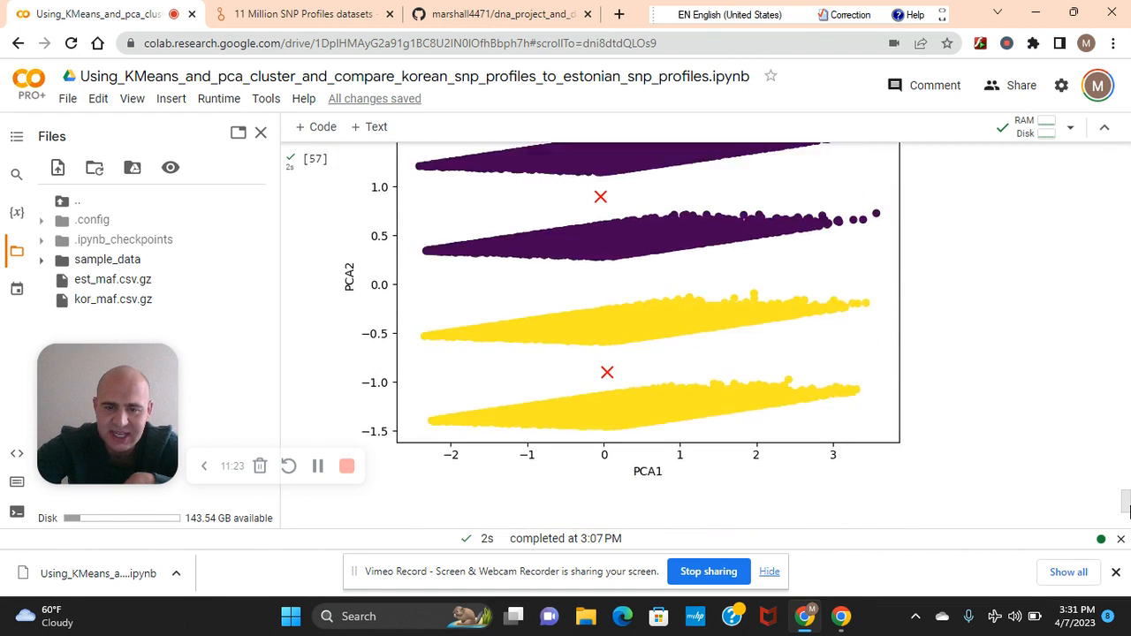
scroll("up", 3)
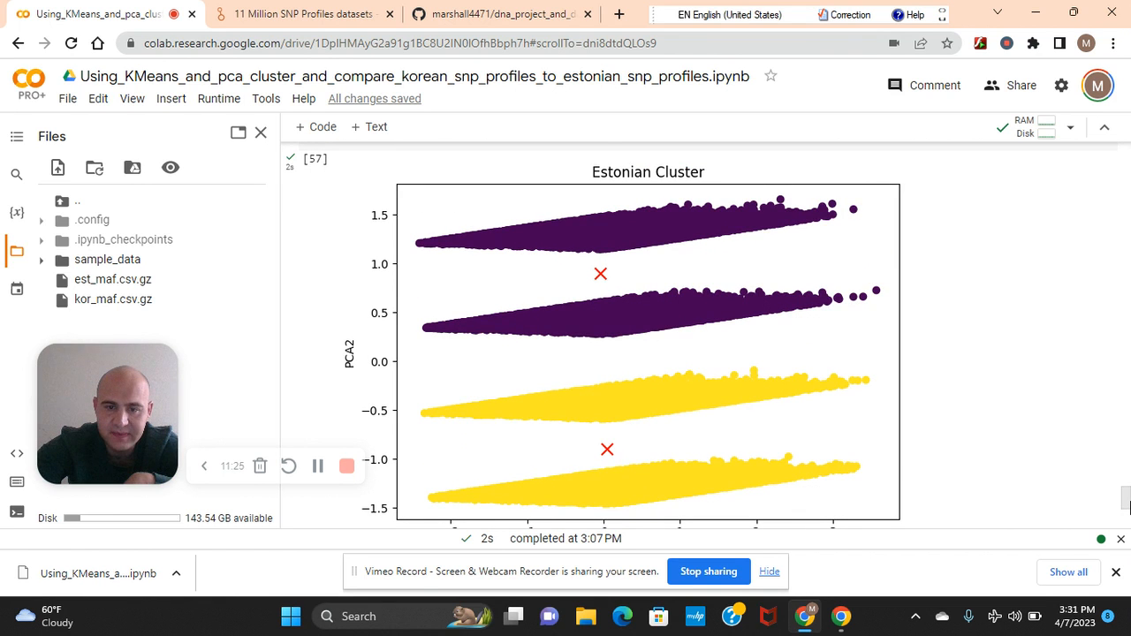
scroll("up", 3)
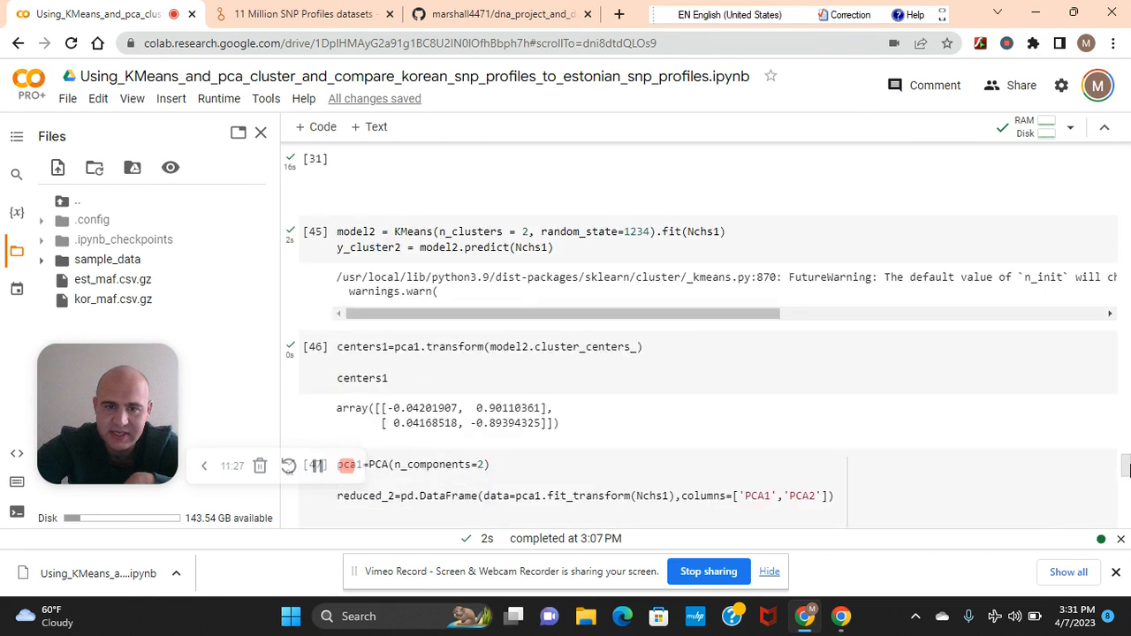
- Scroll back over the notebook's PCA and K-means cells, then return to the Dataverse dataset page
scroll("up", 3)
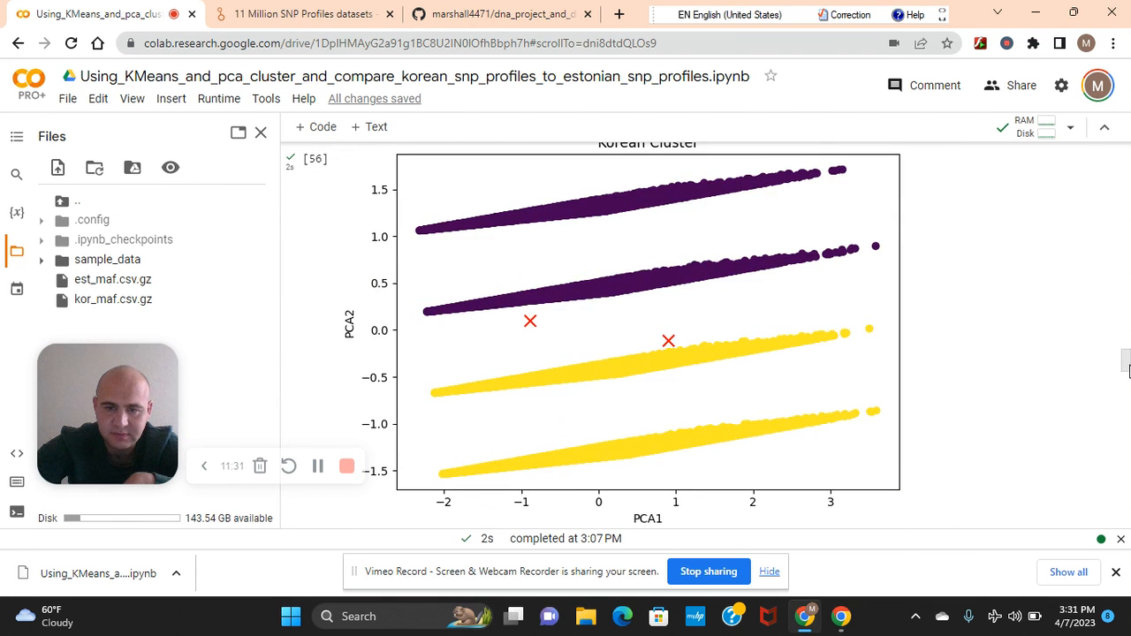
scroll("up", 3)
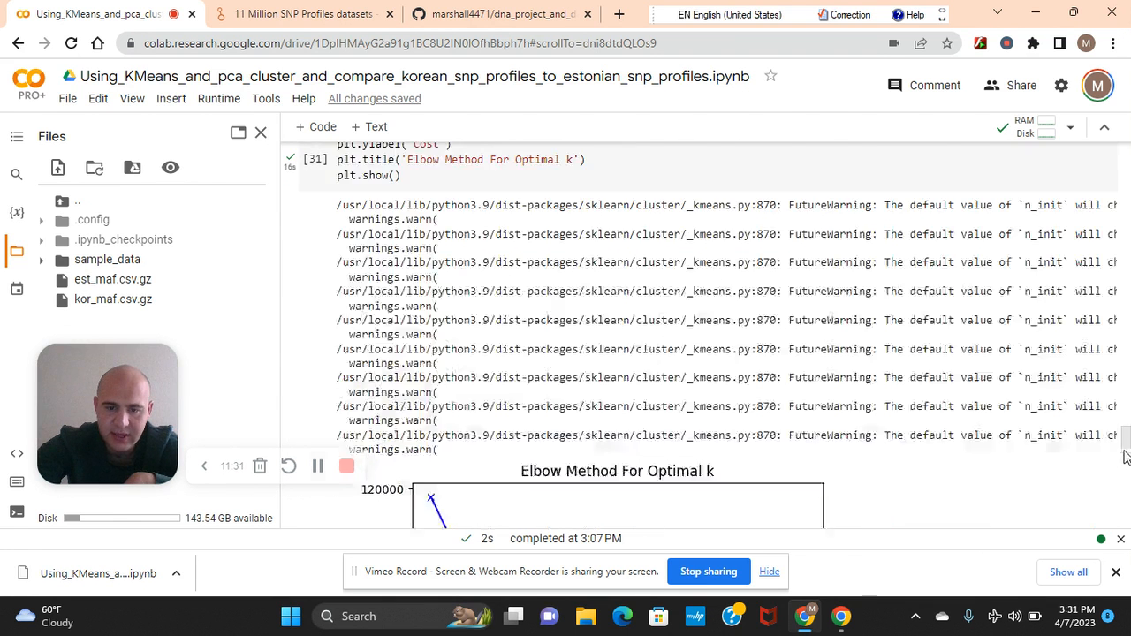
scroll("down", 3)
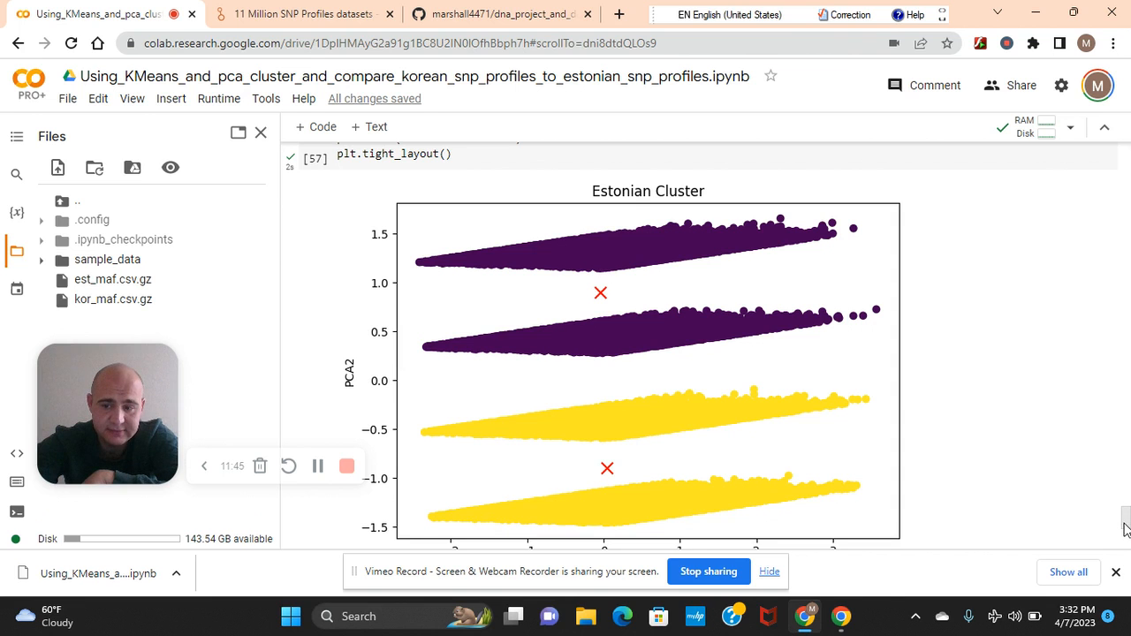
scroll("up", 3)
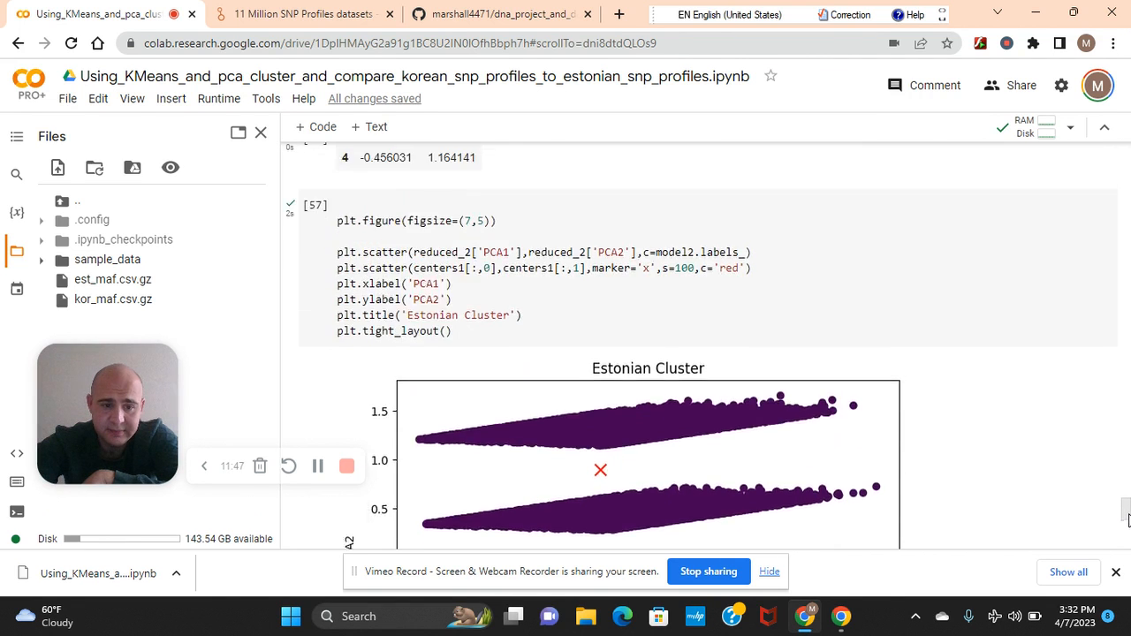
scroll("up", 3)
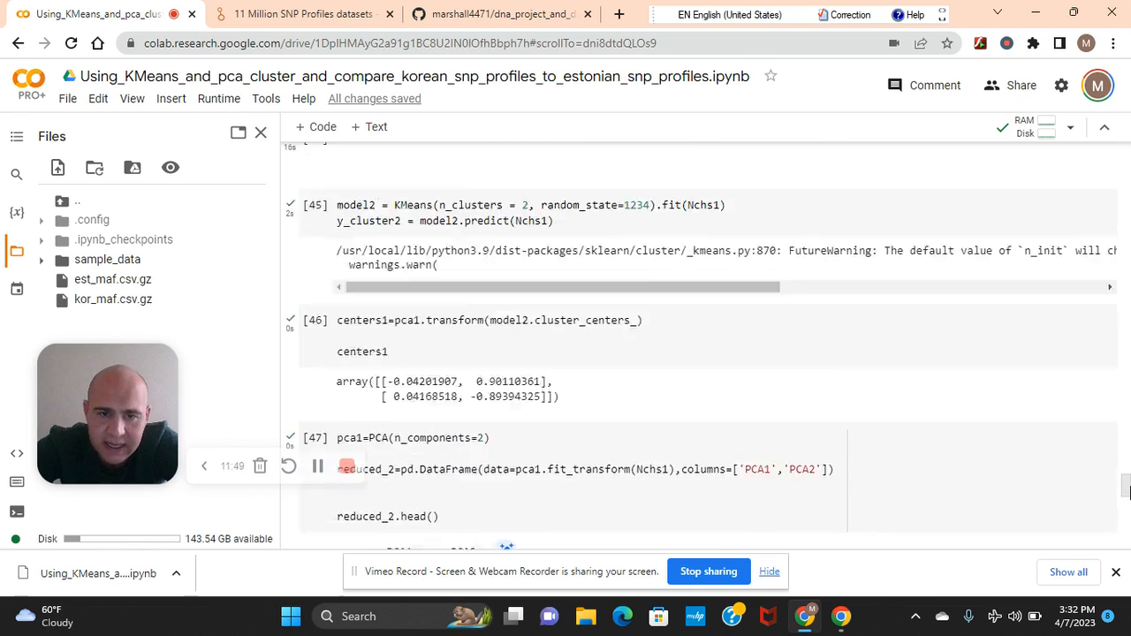
scroll("up", 3)
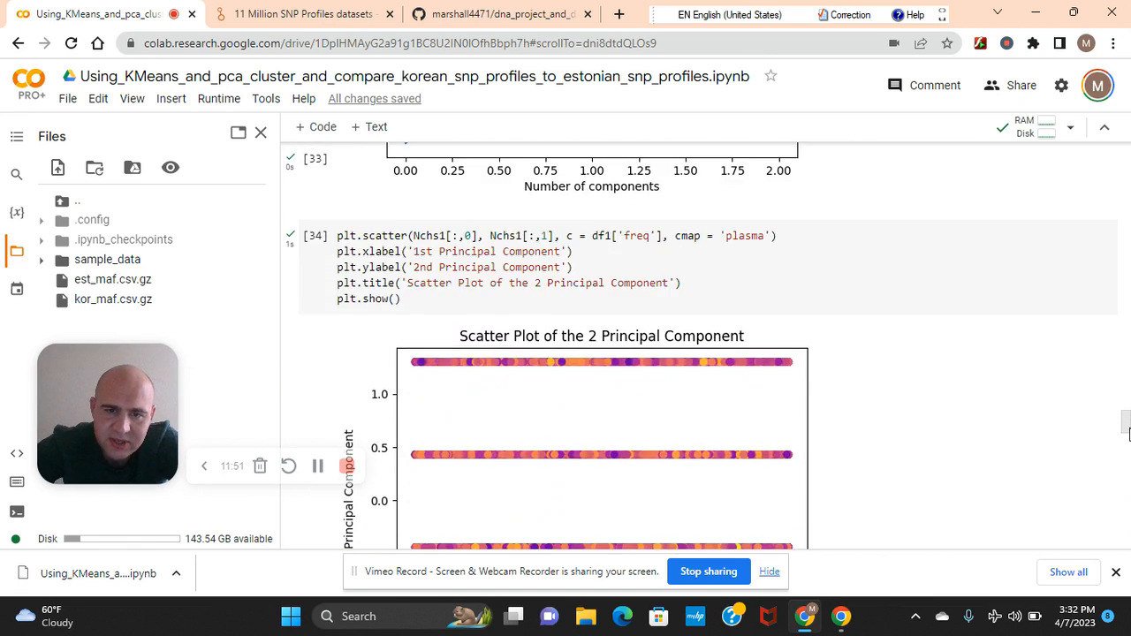
scroll("up", 3)
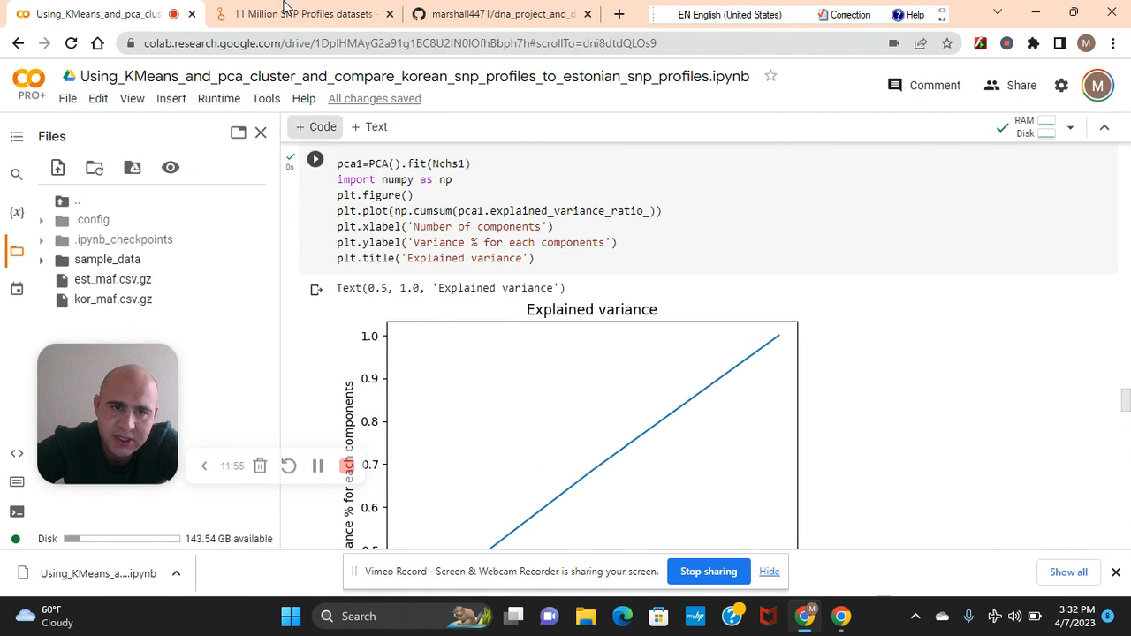
left_click(300, 14)
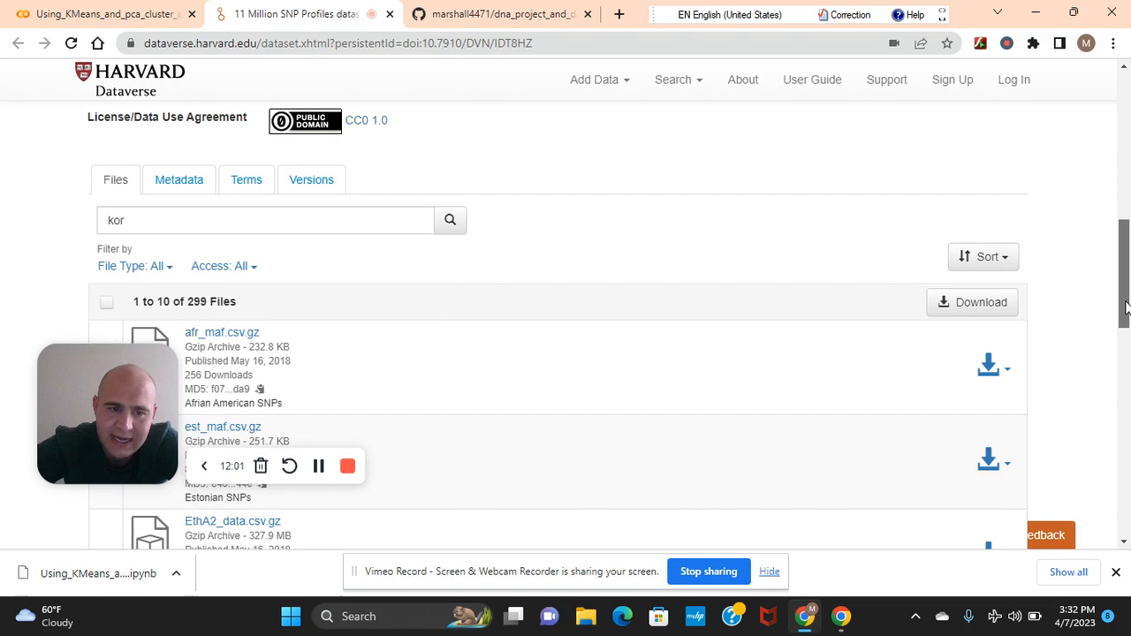
scroll("up", 3)
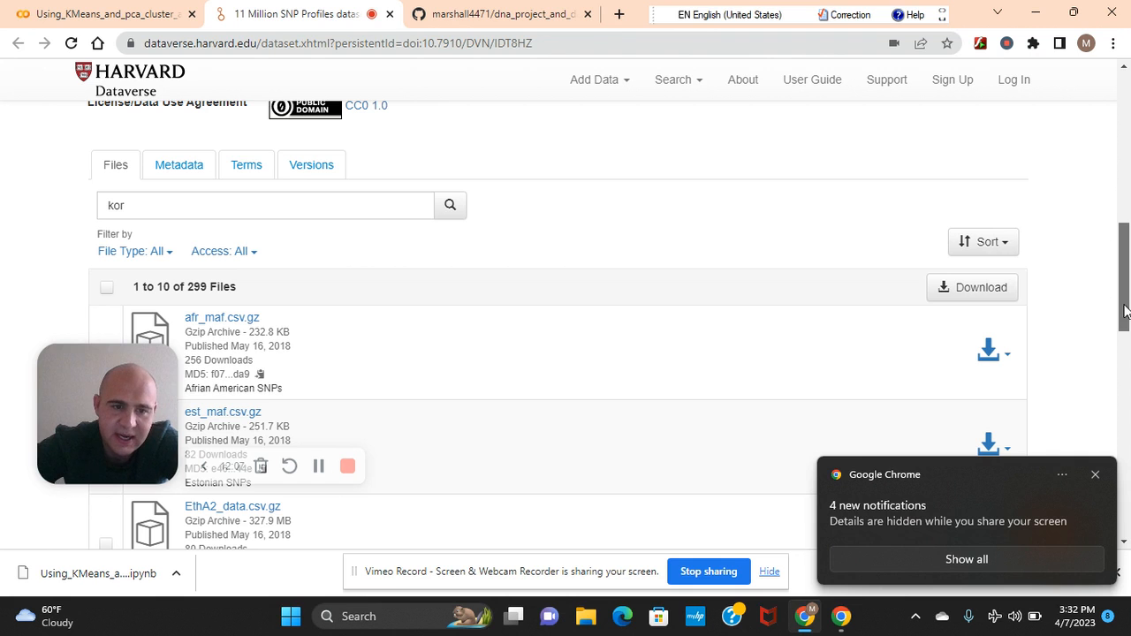
scroll("down", 3)
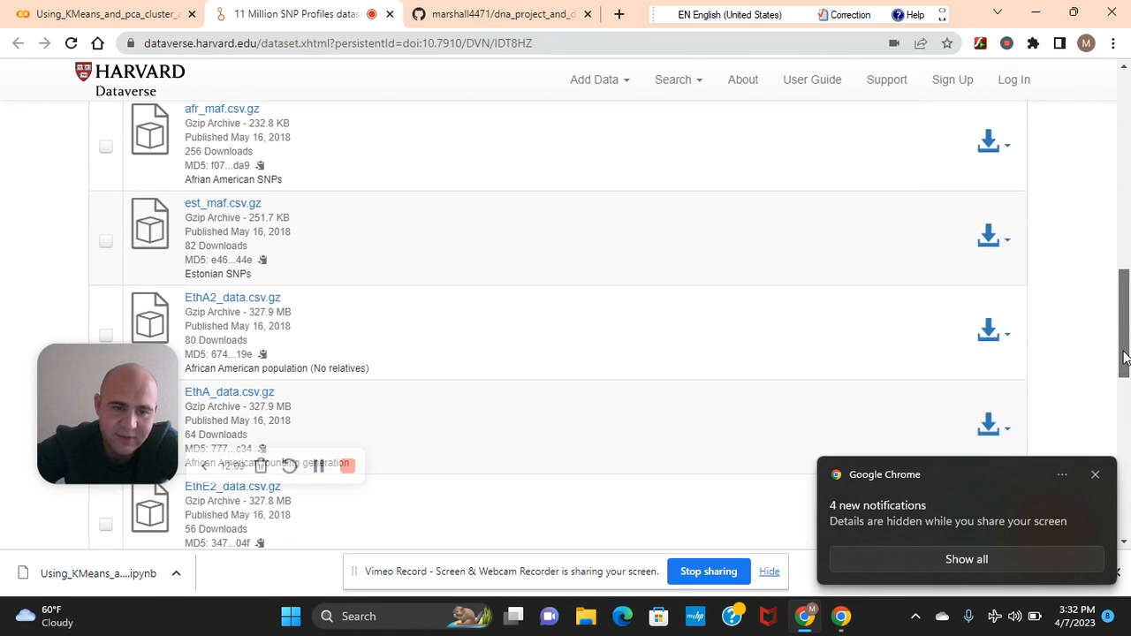
scroll("down", 3)
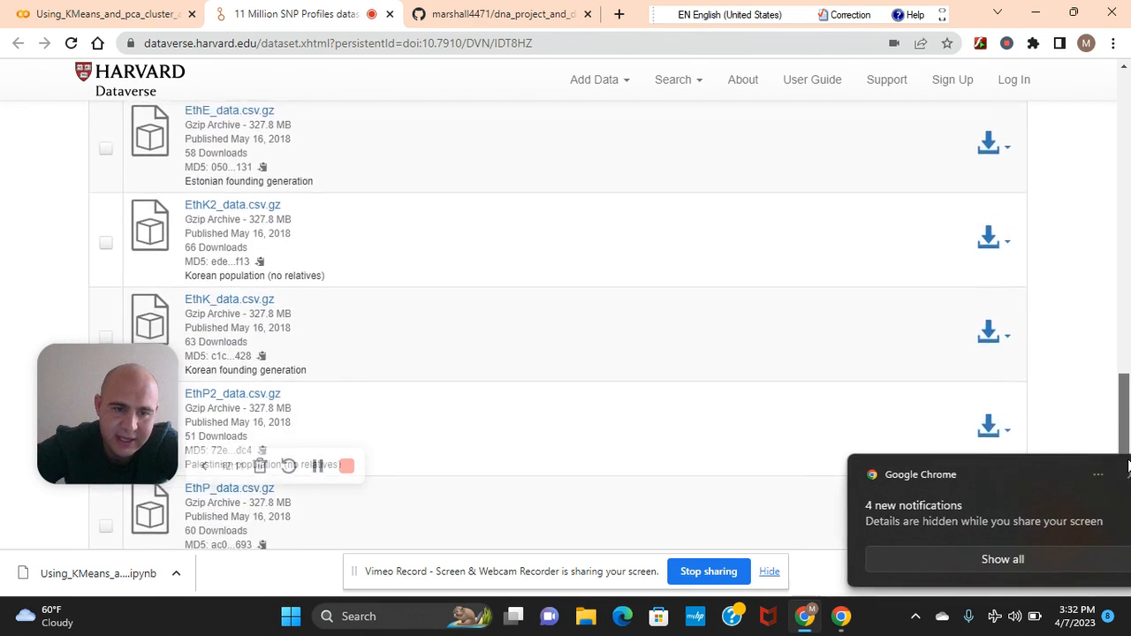
scroll("down", 3)
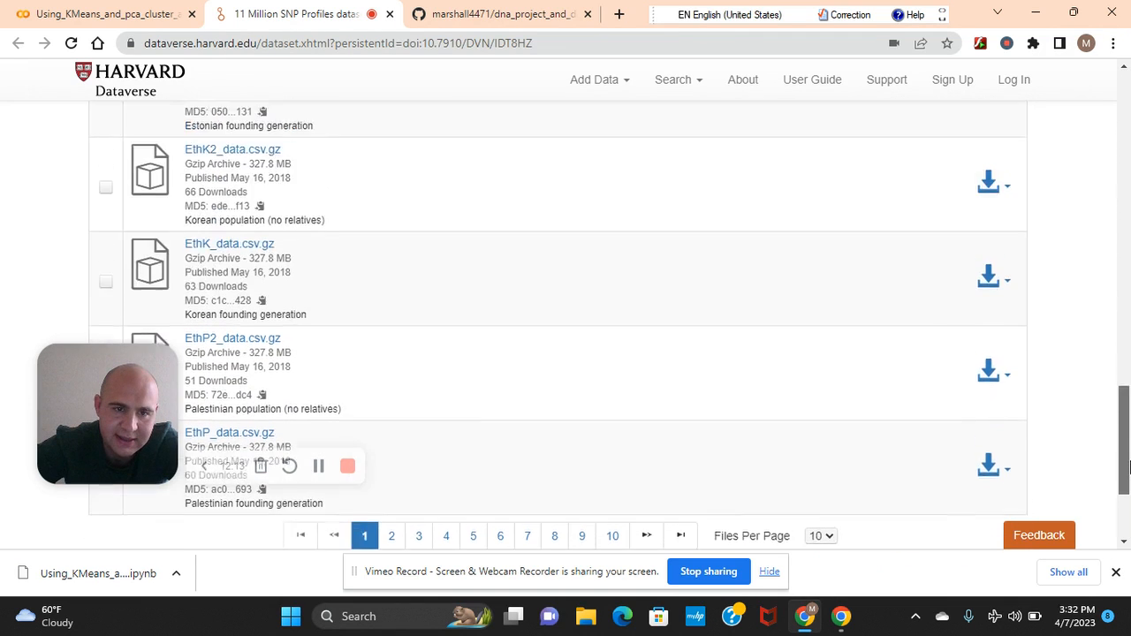
scroll("up", 3)
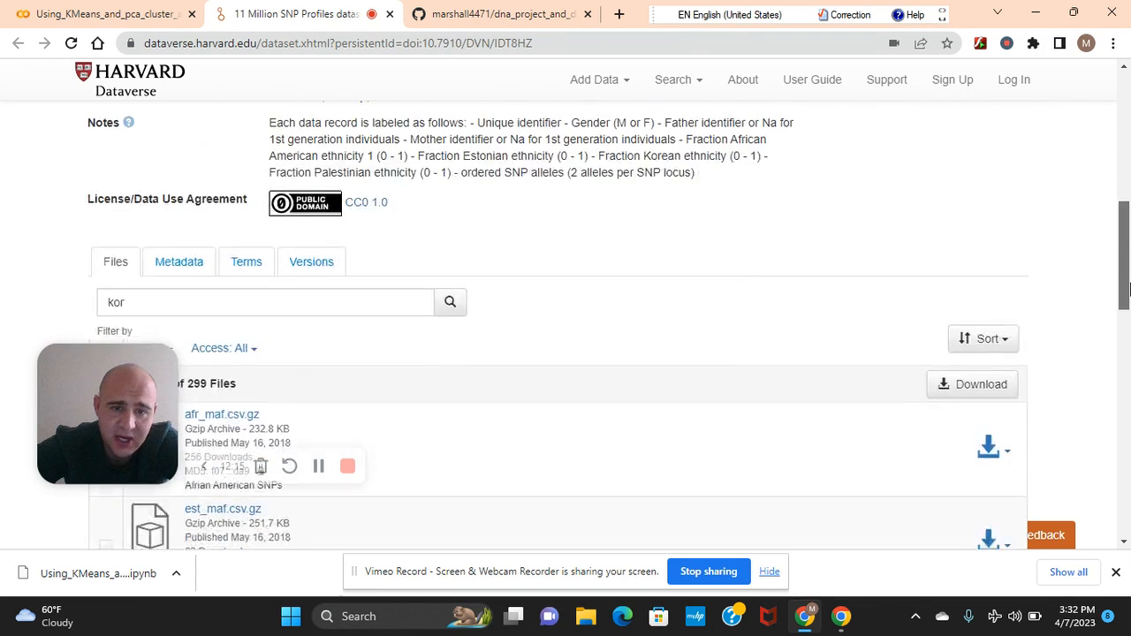
scroll("up", 3)
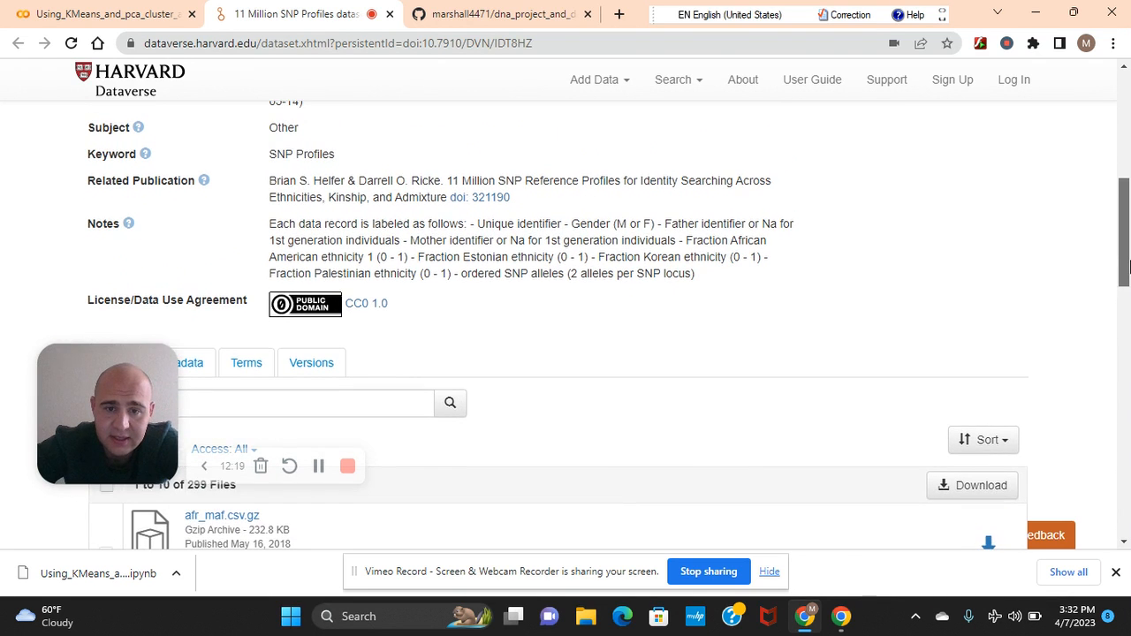
scroll("up", 3)
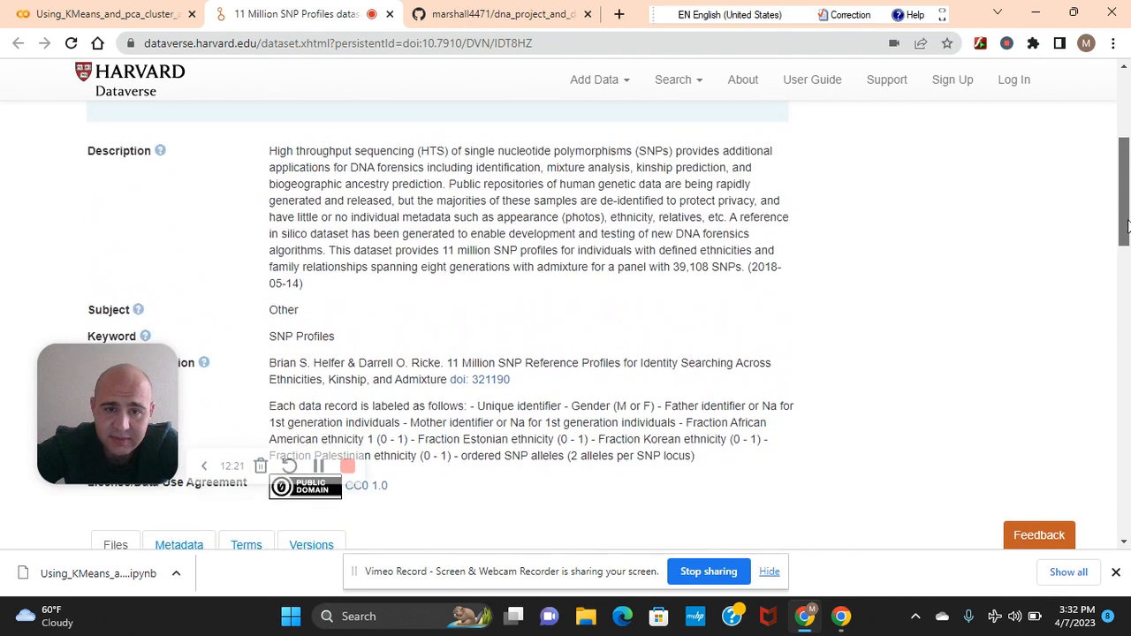
scroll("up", 3)
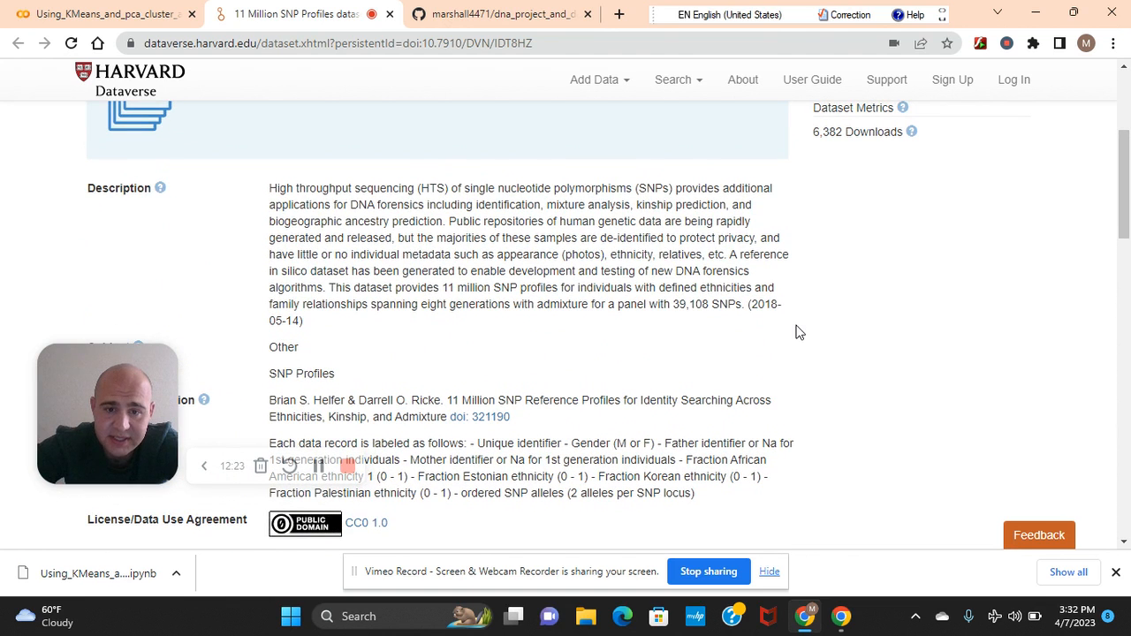
mouse_move(633, 192)
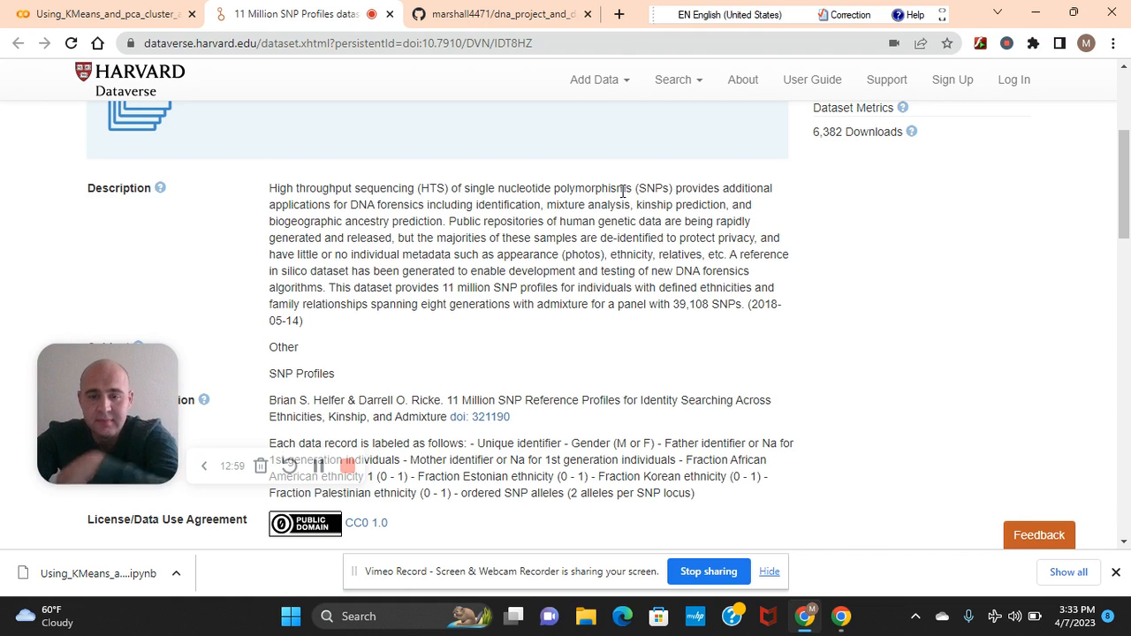
mouse_move(1061, 235)
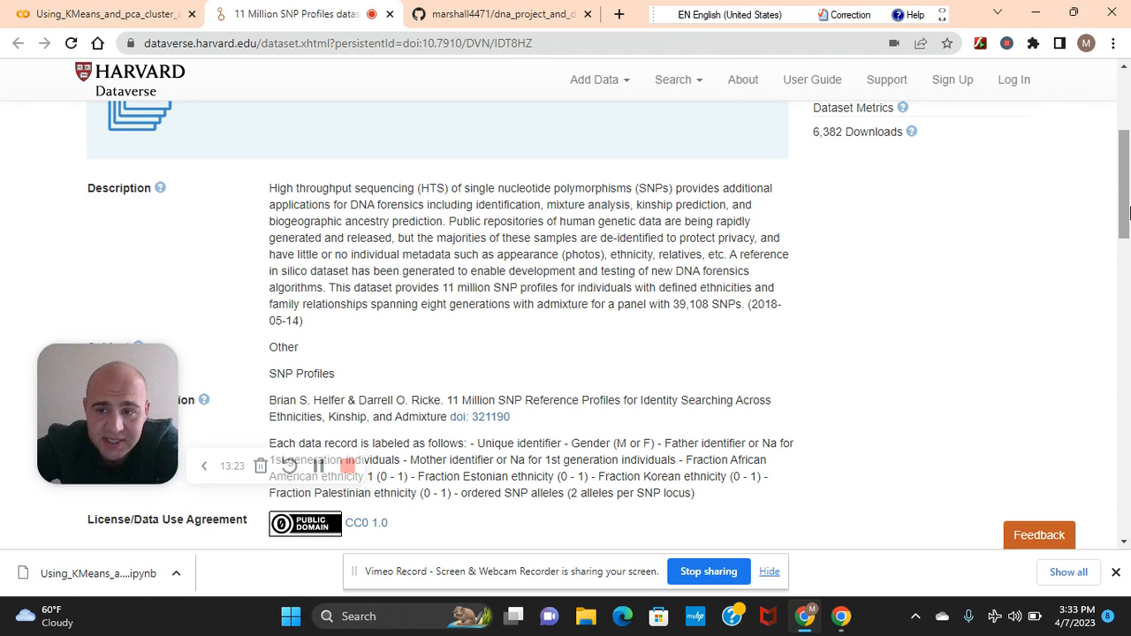
scroll("up", 3)
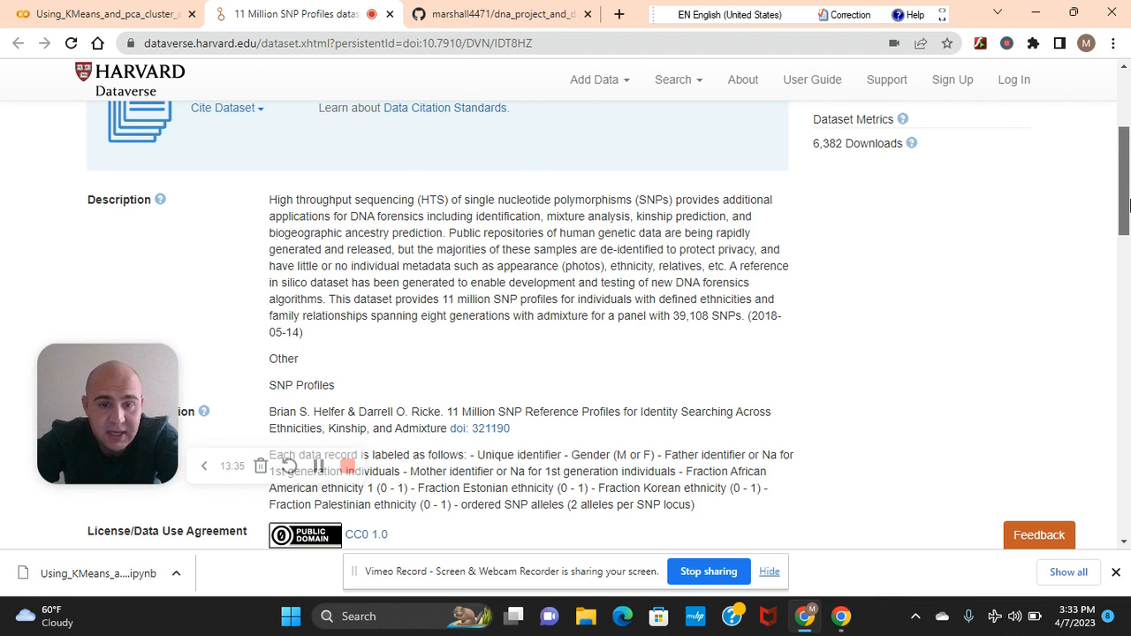
scroll("up", 3)
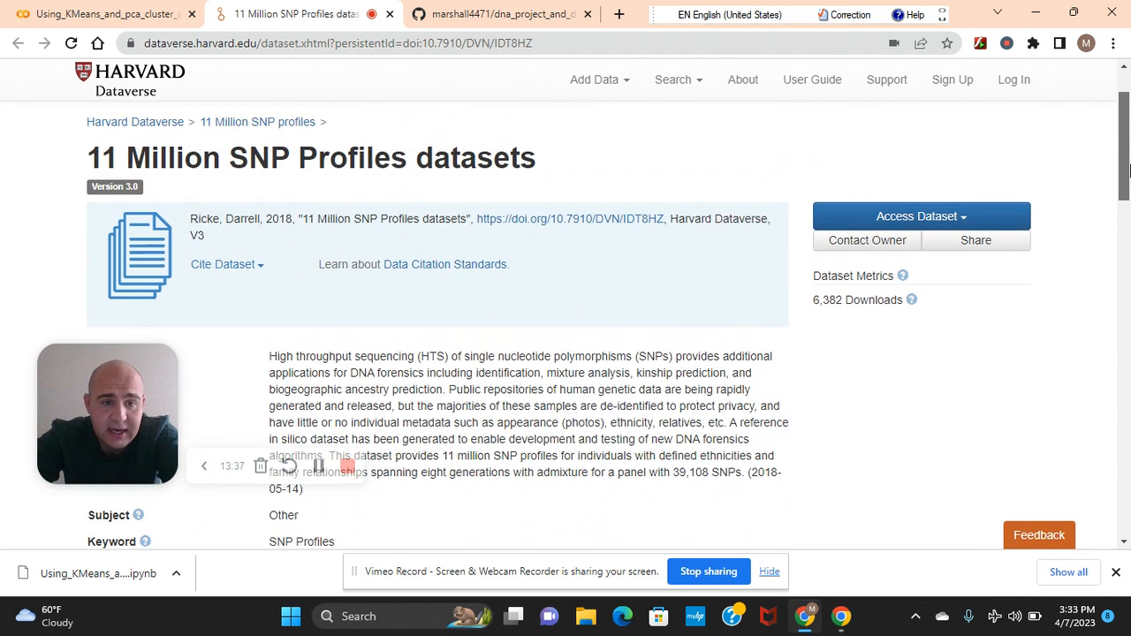
scroll("down", 3)
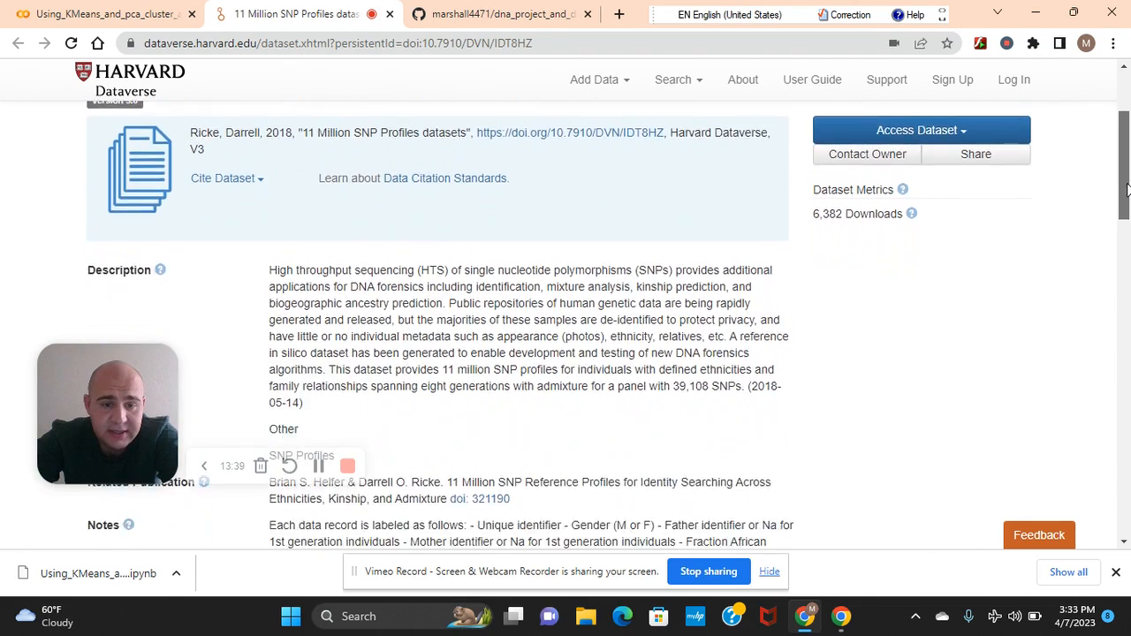
scroll("down", 3)
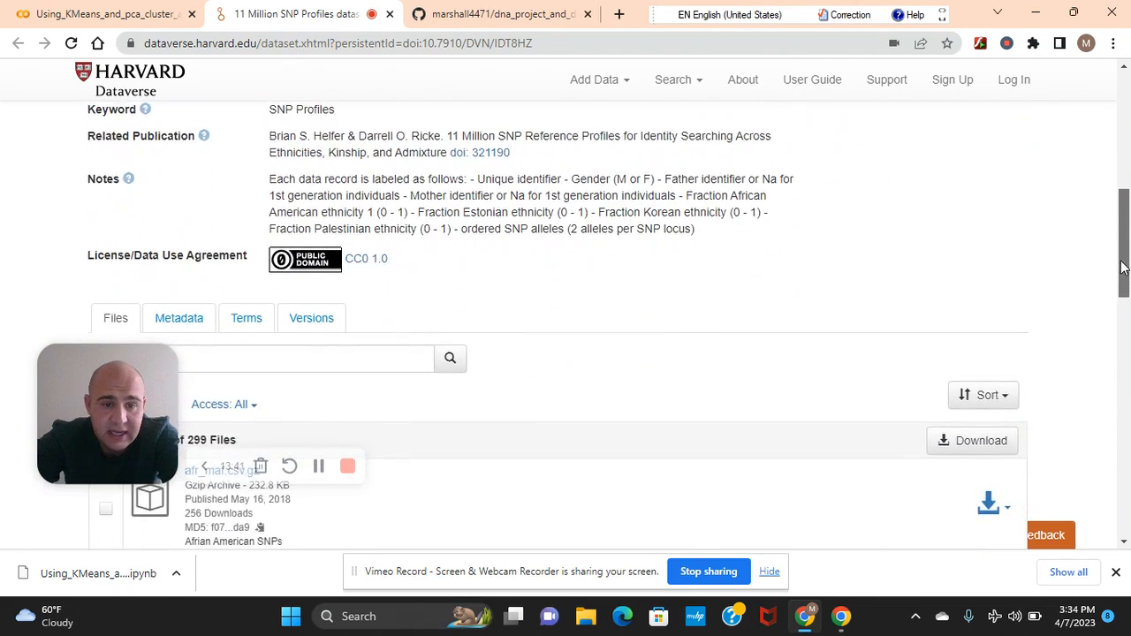
scroll("up", 3)
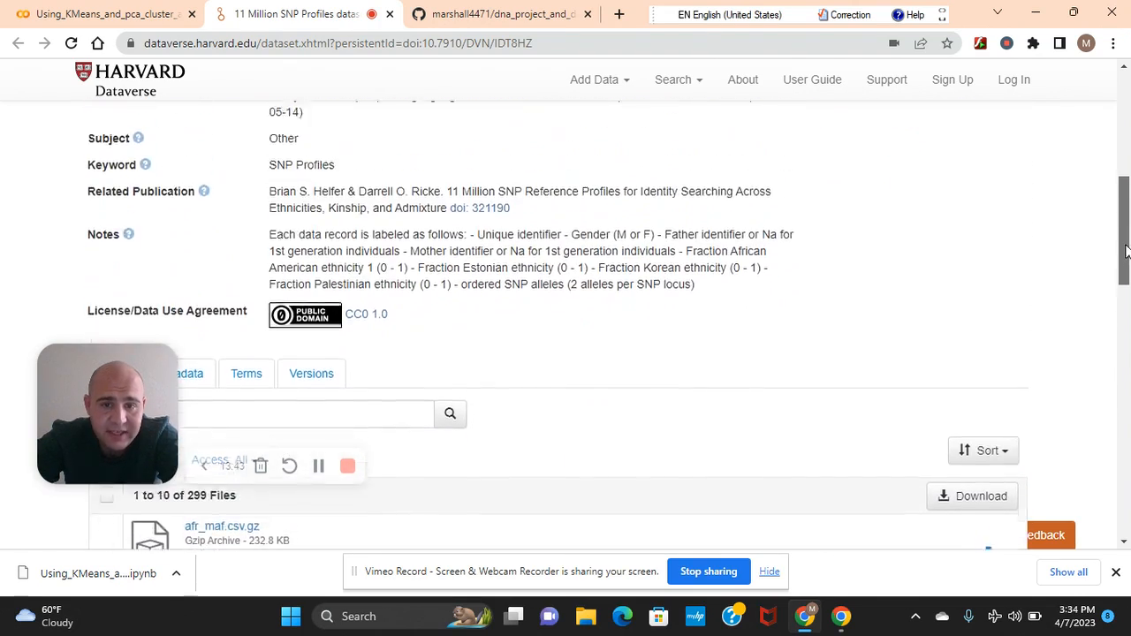
scroll("up", 3)
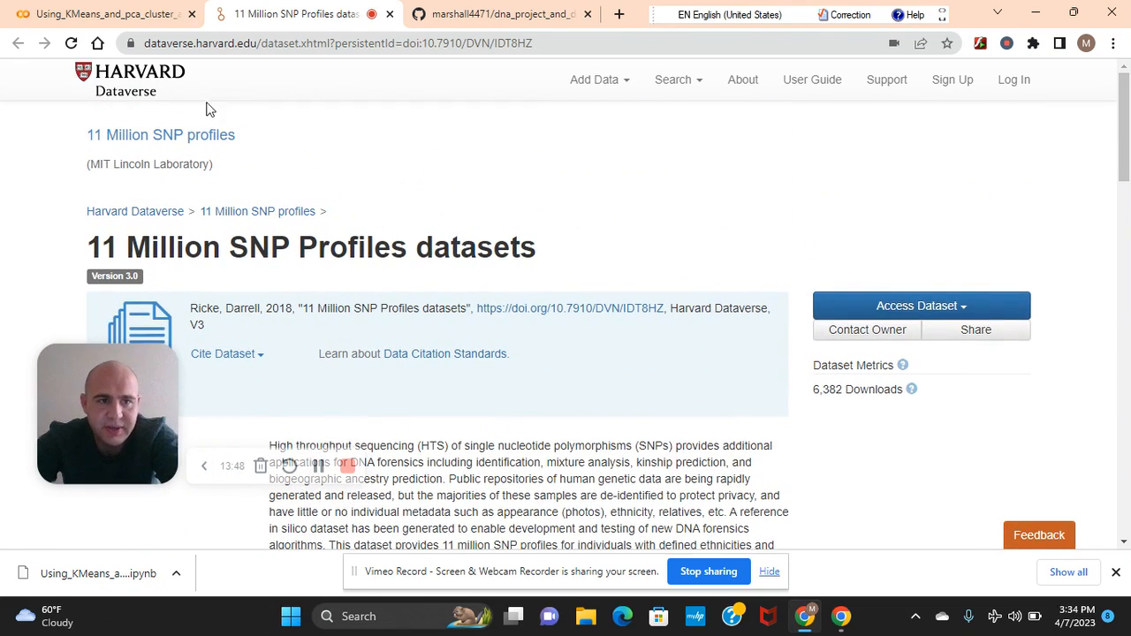
mouse_move(173, 113)
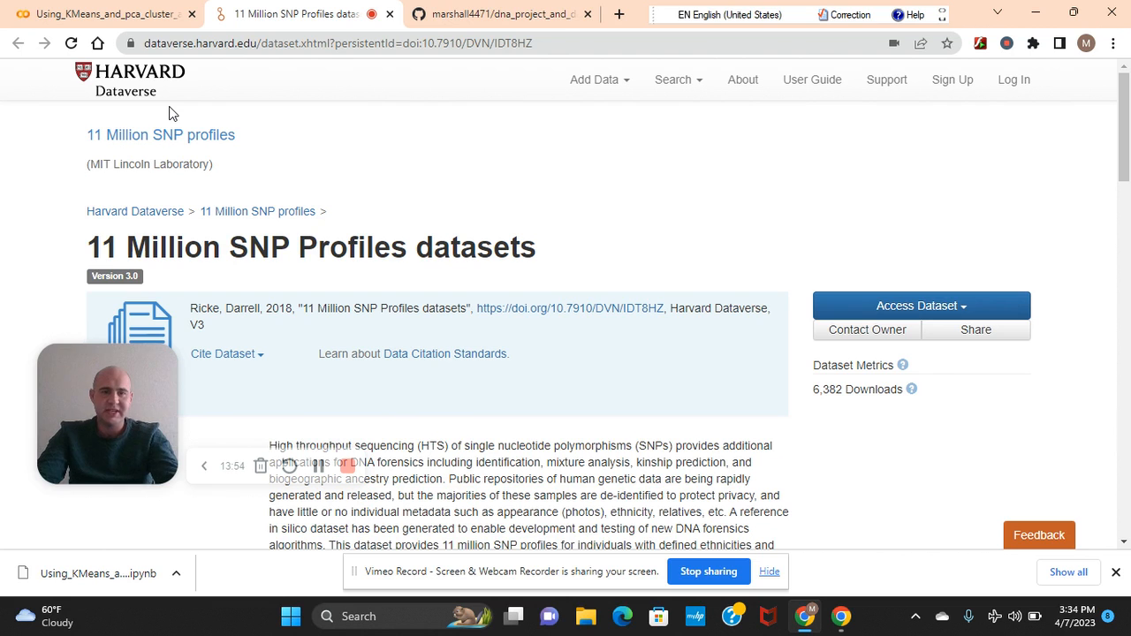
mouse_move(132, 67)
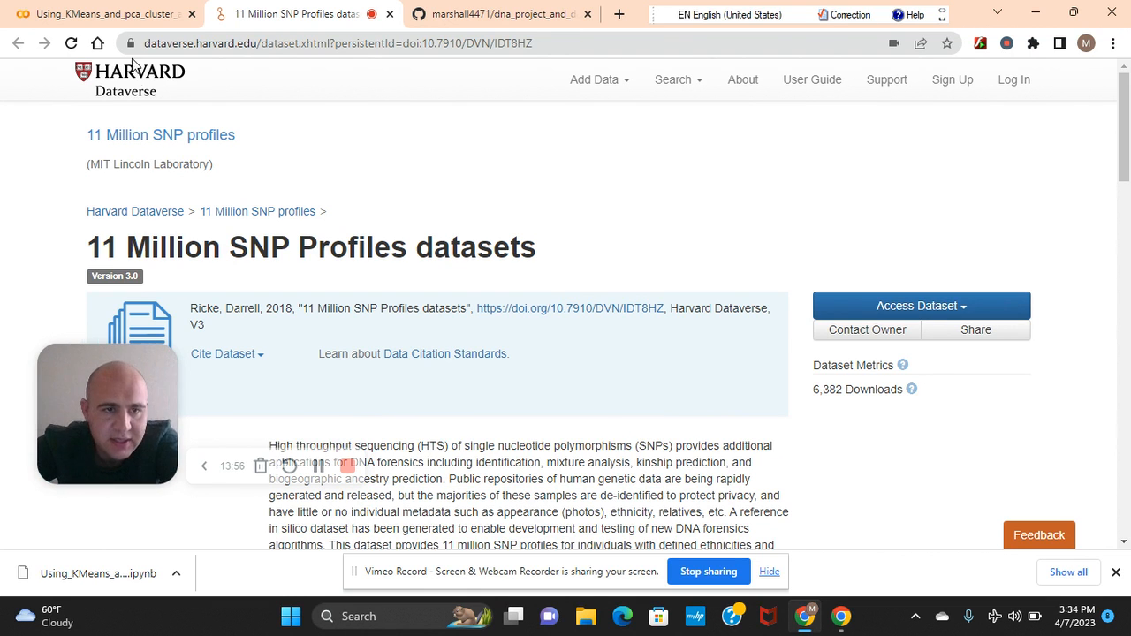
- Return to the Colab notebook and scroll up to the Korean and Estonian data-loading cells
left_click(103, 14)
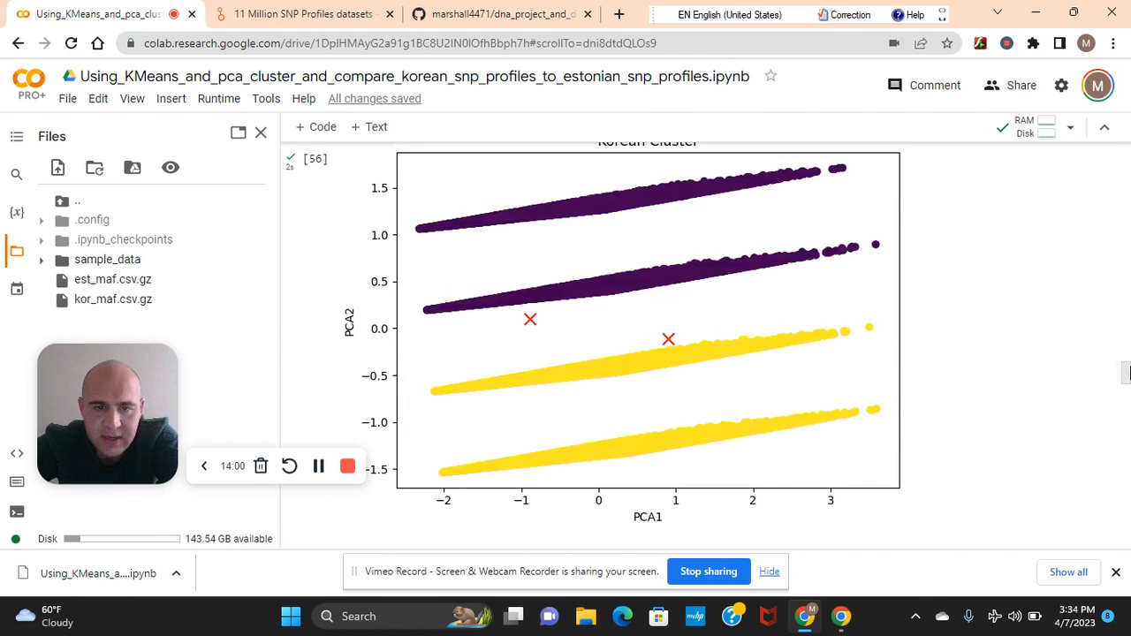
scroll("up", 3)
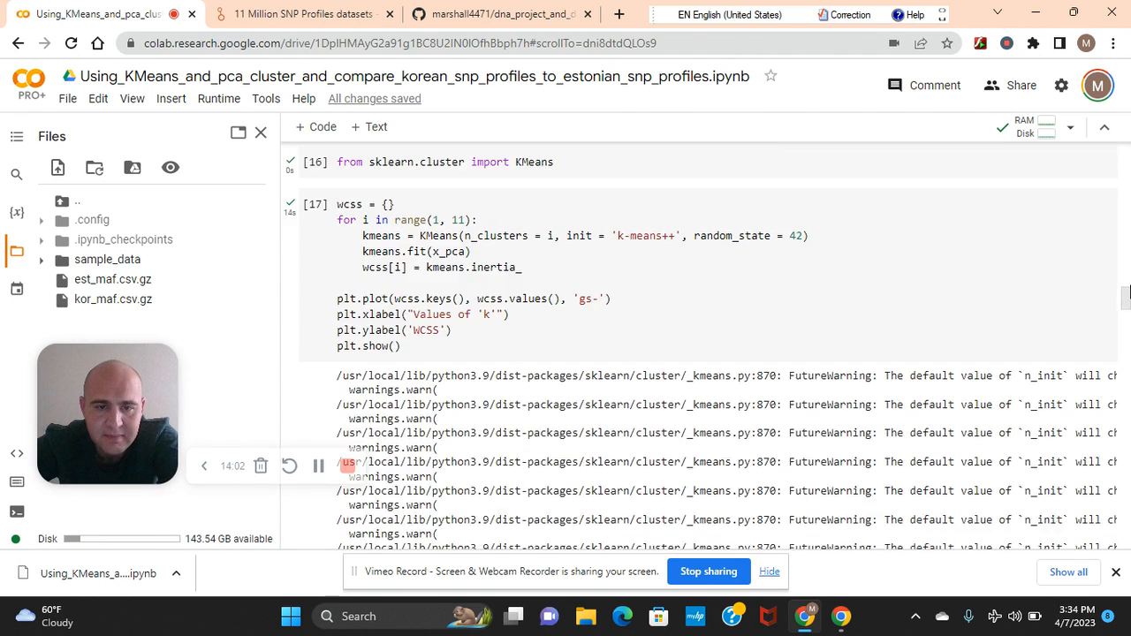
scroll("up", 3)
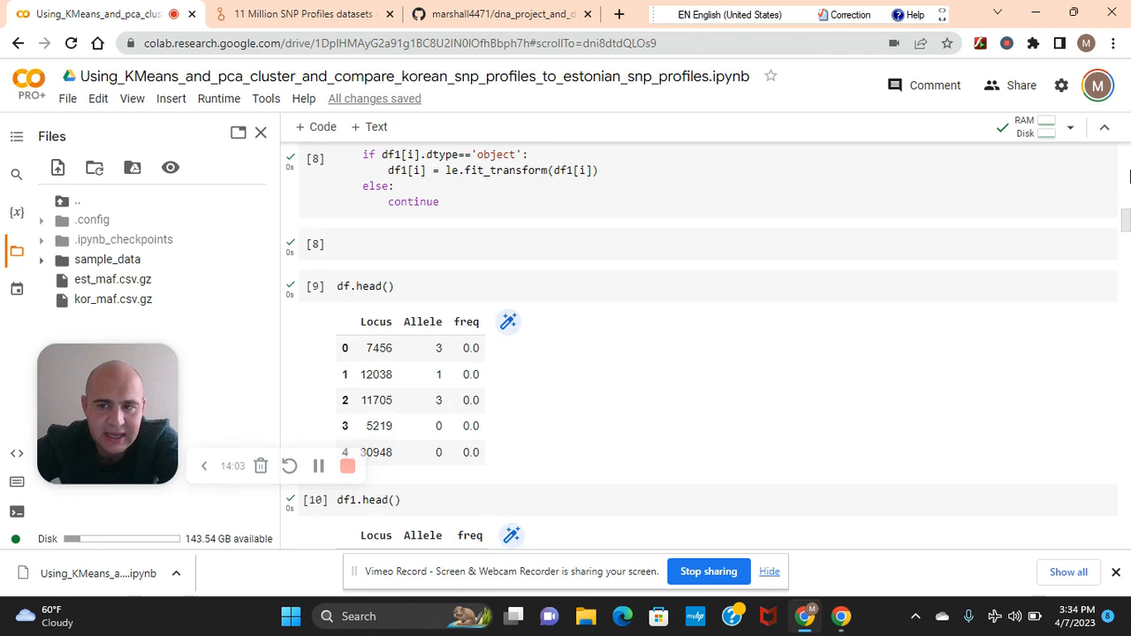
scroll("up", 3)
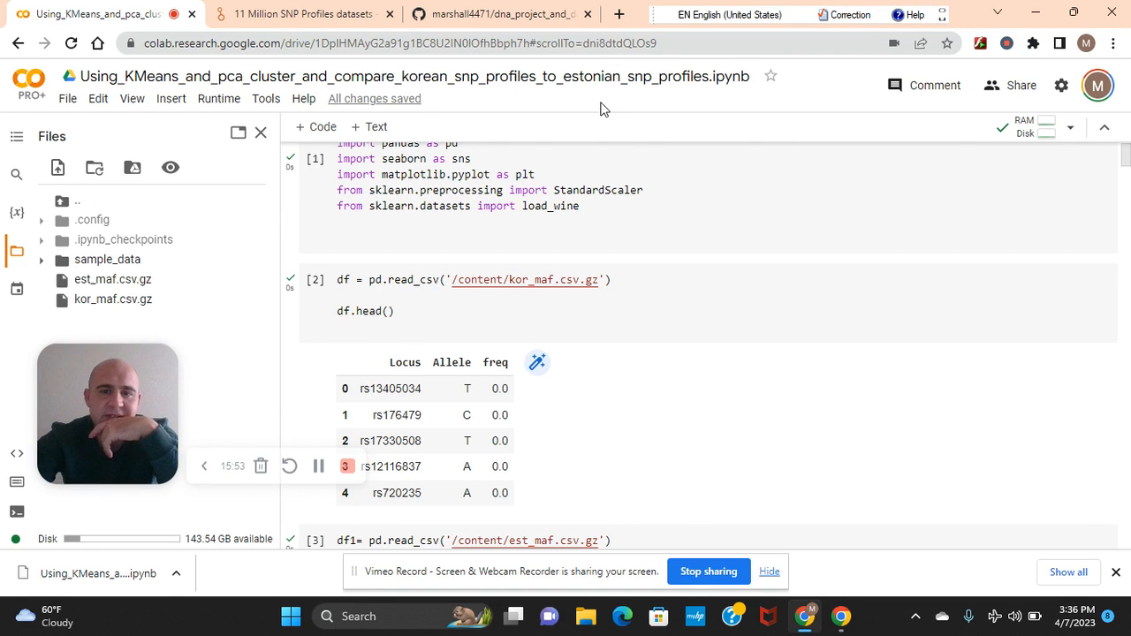
mouse_move(538, 81)
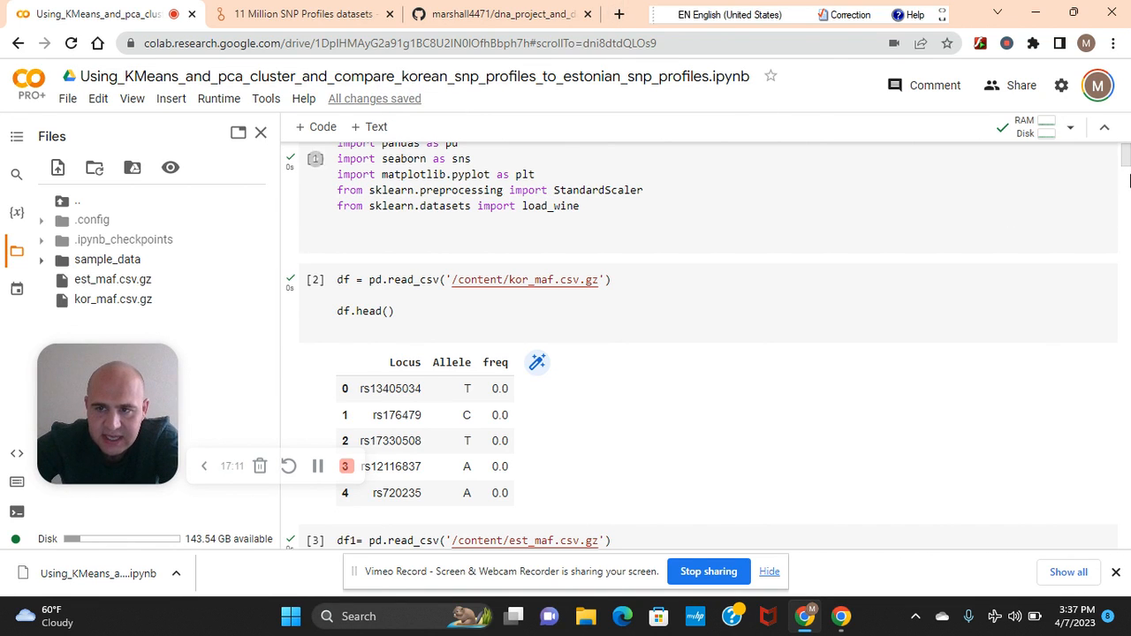
scroll("down", 3)
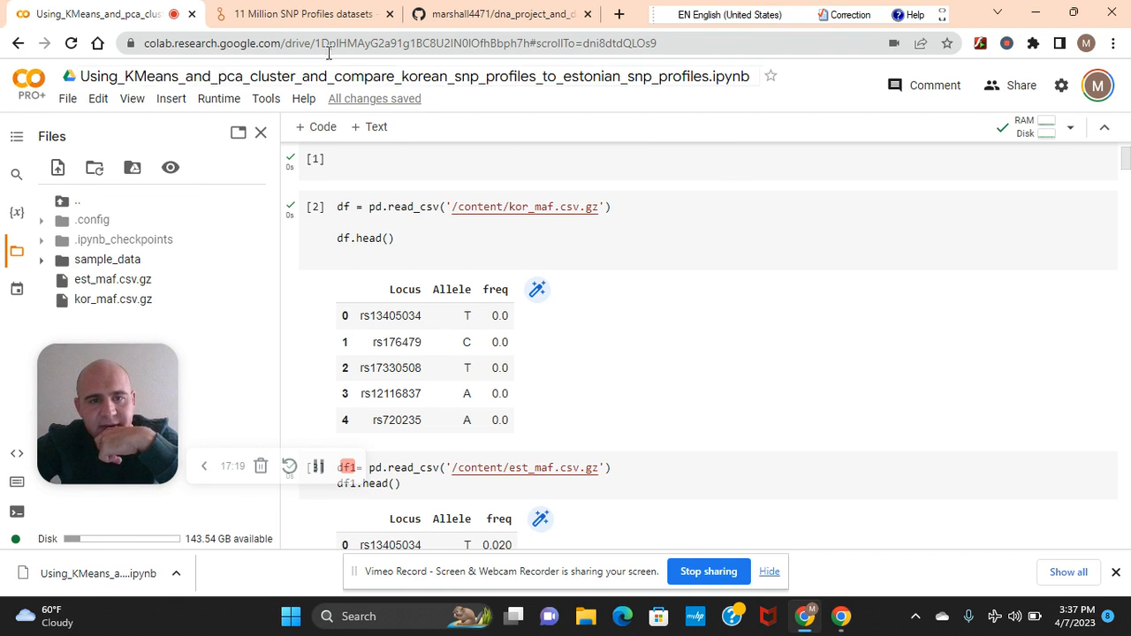
left_click(300, 15)
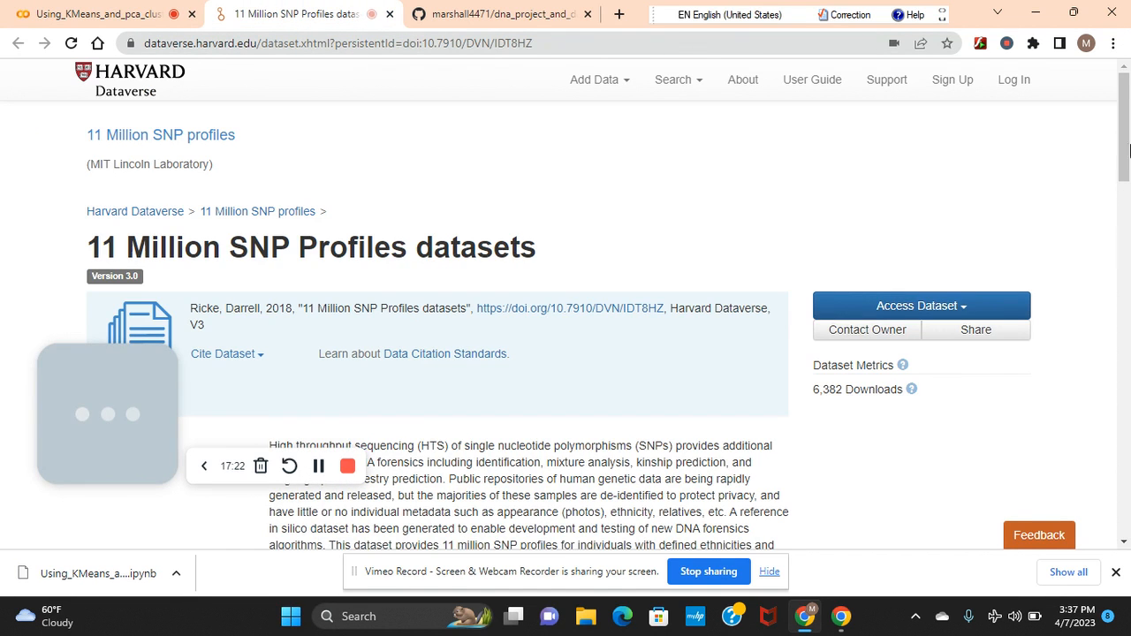
scroll("down", 3)
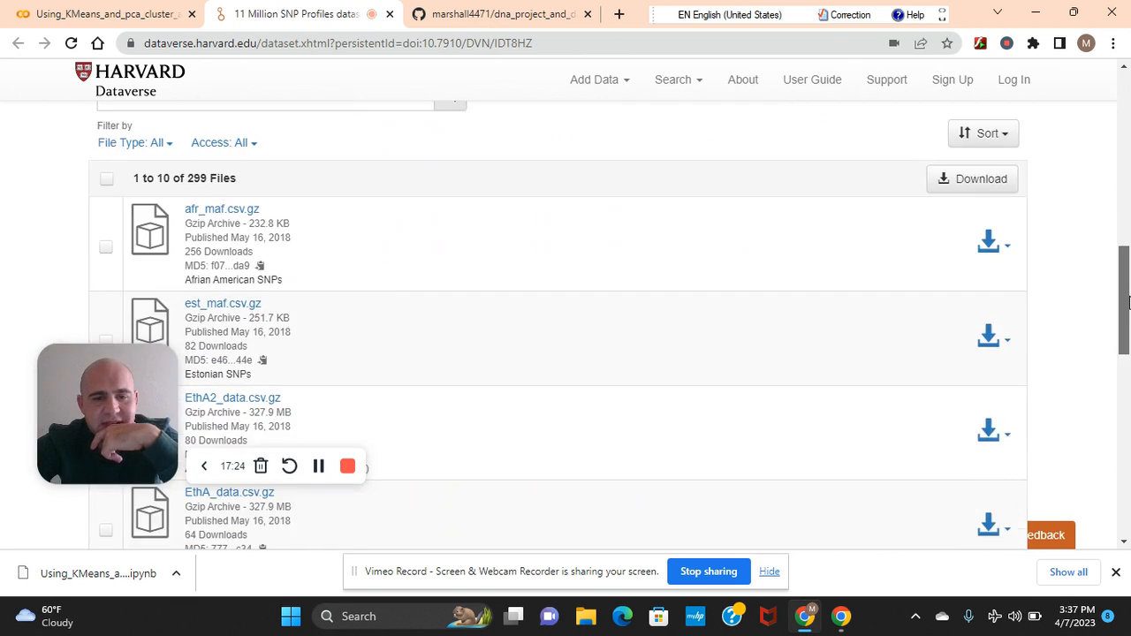
scroll("down", 3)
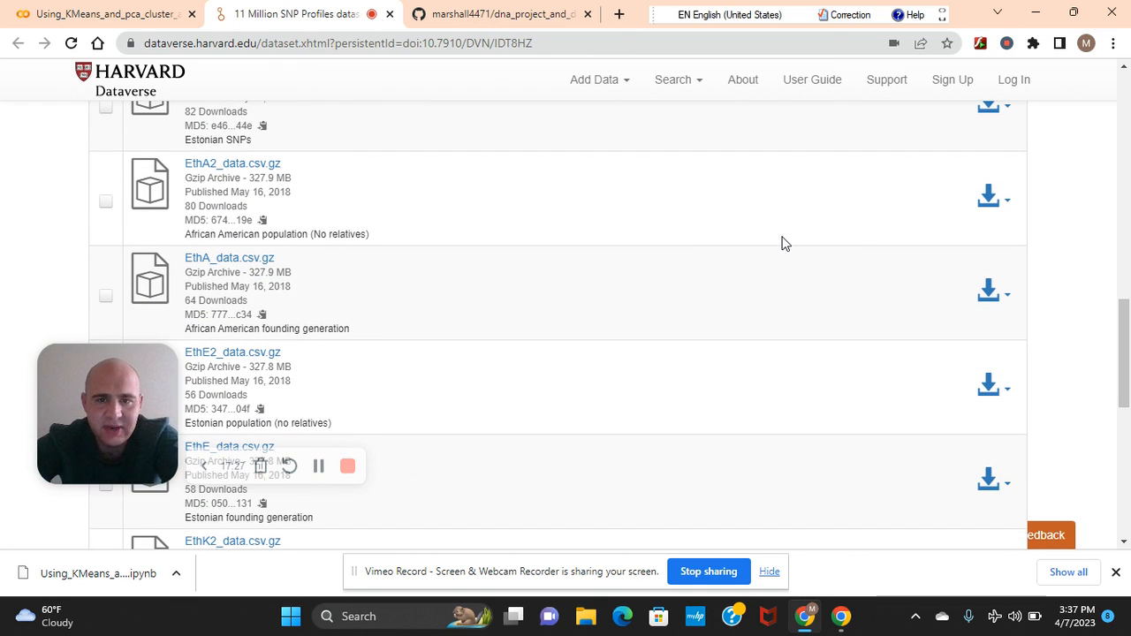
mouse_move(601, 308)
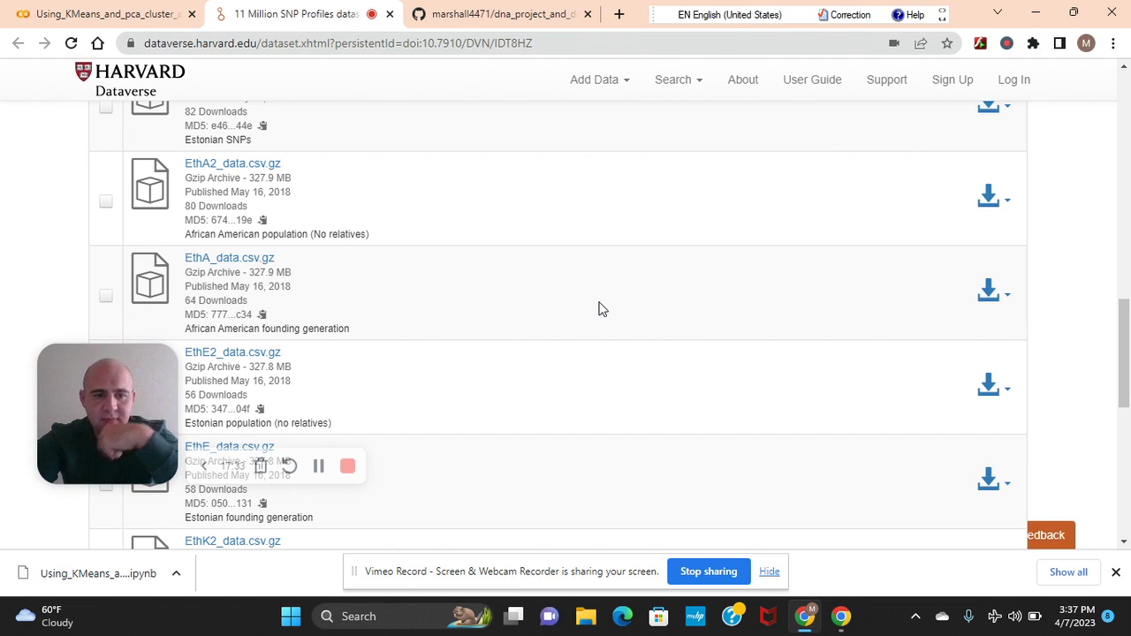
mouse_move(325, 371)
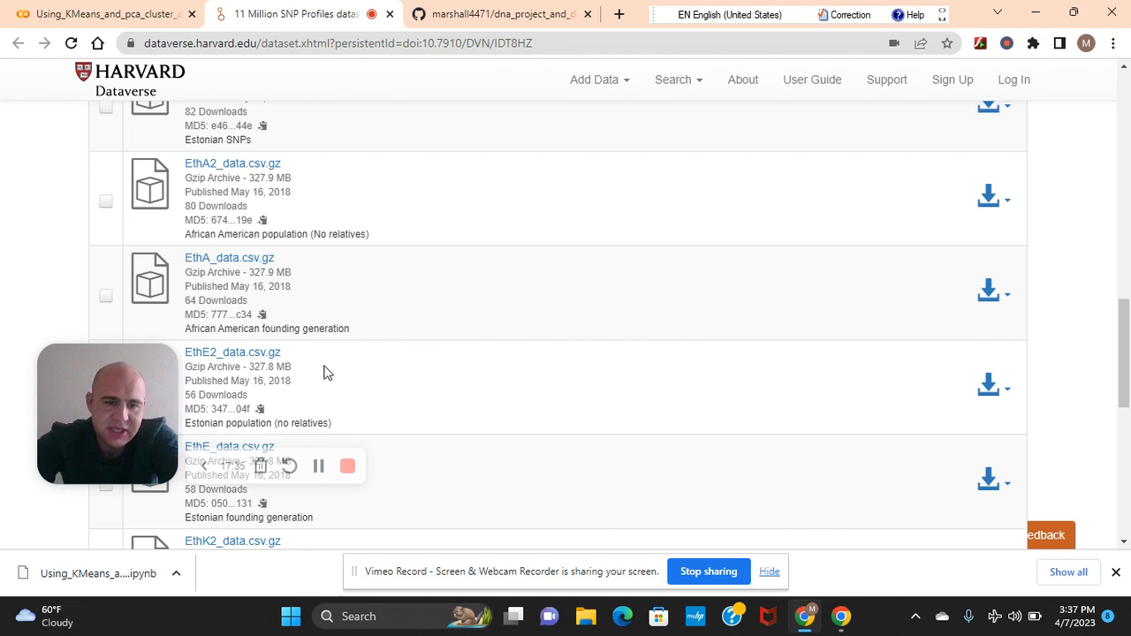
mouse_move(274, 352)
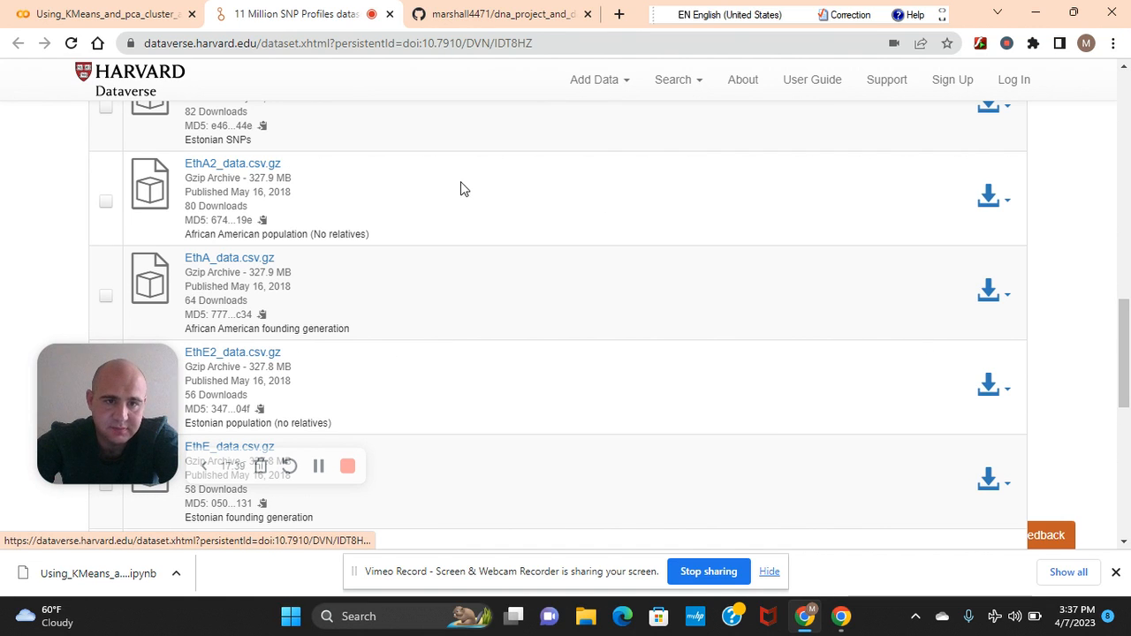
left_click(106, 14)
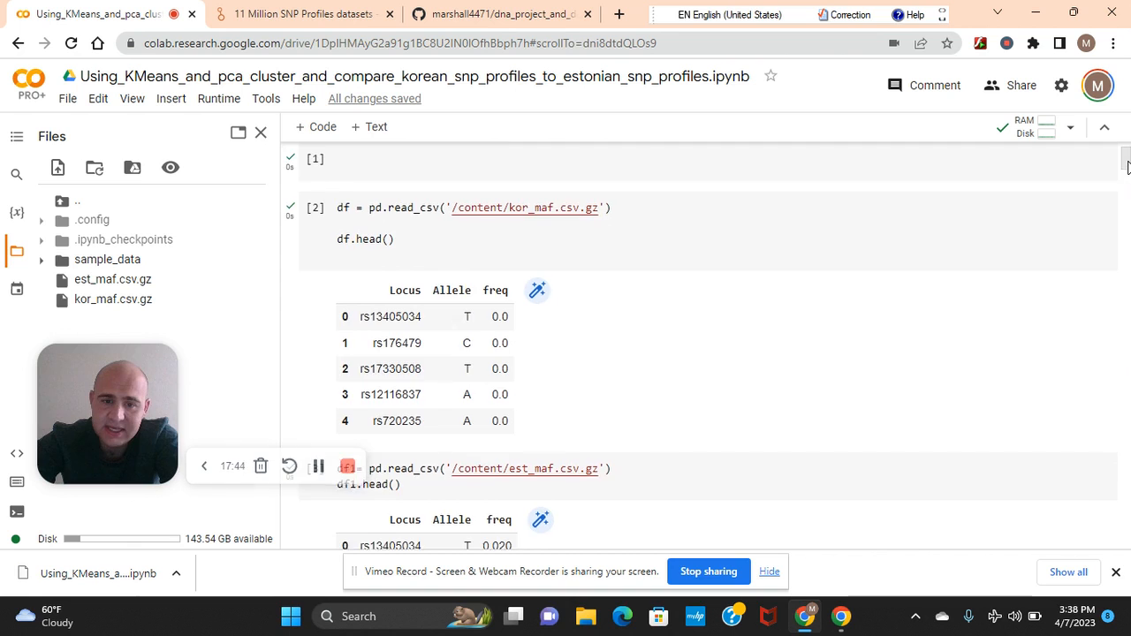
scroll("down", 3)
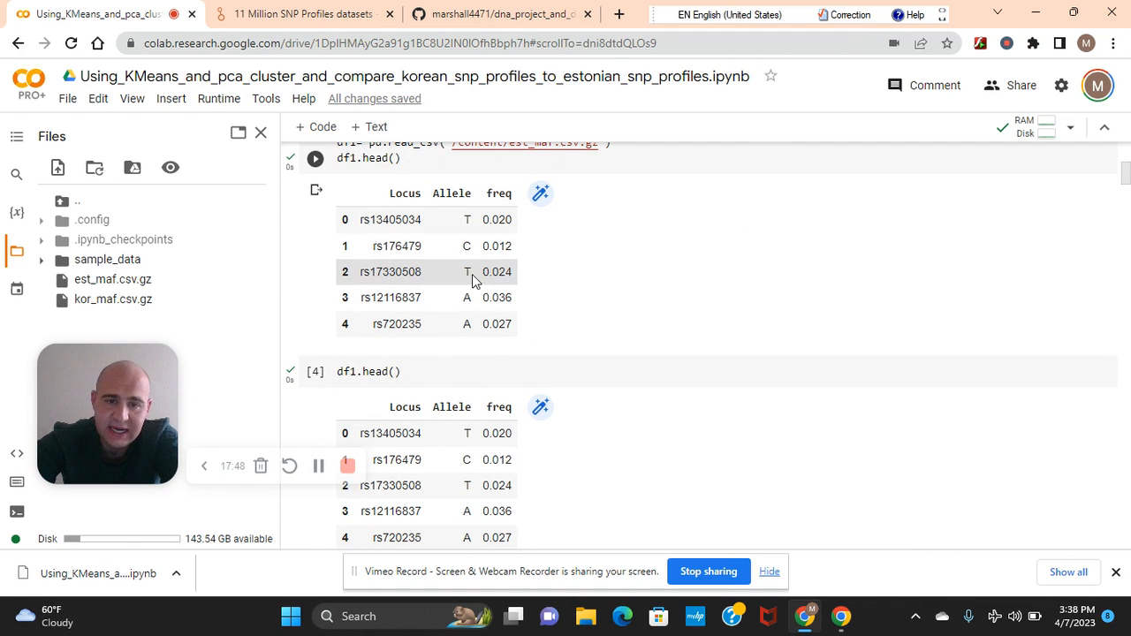
mouse_move(516, 271)
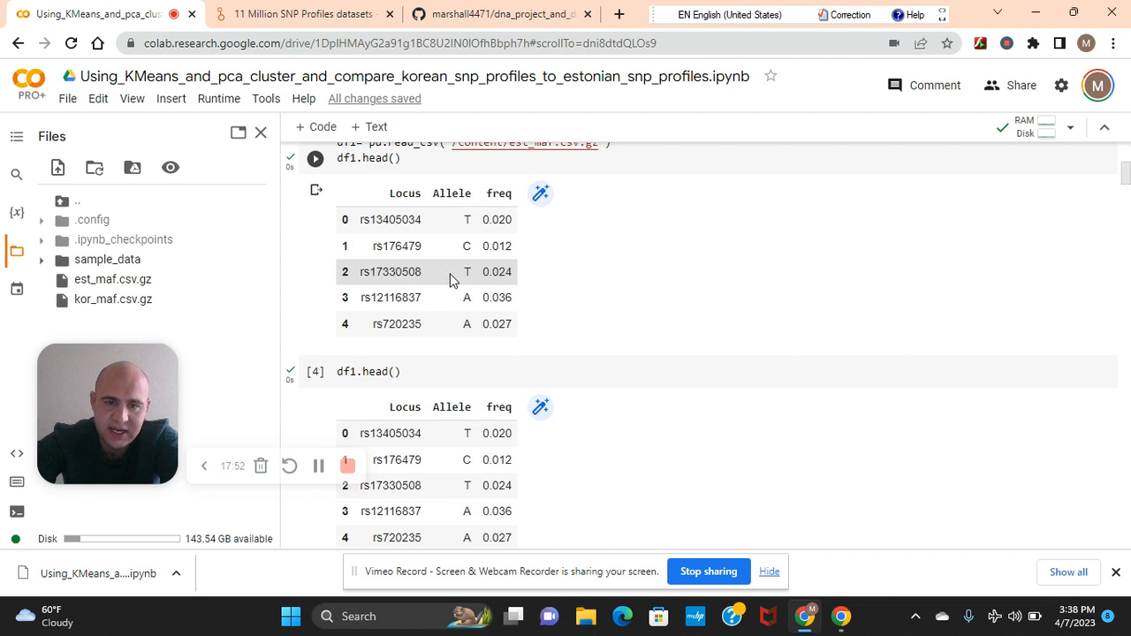
mouse_move(543, 267)
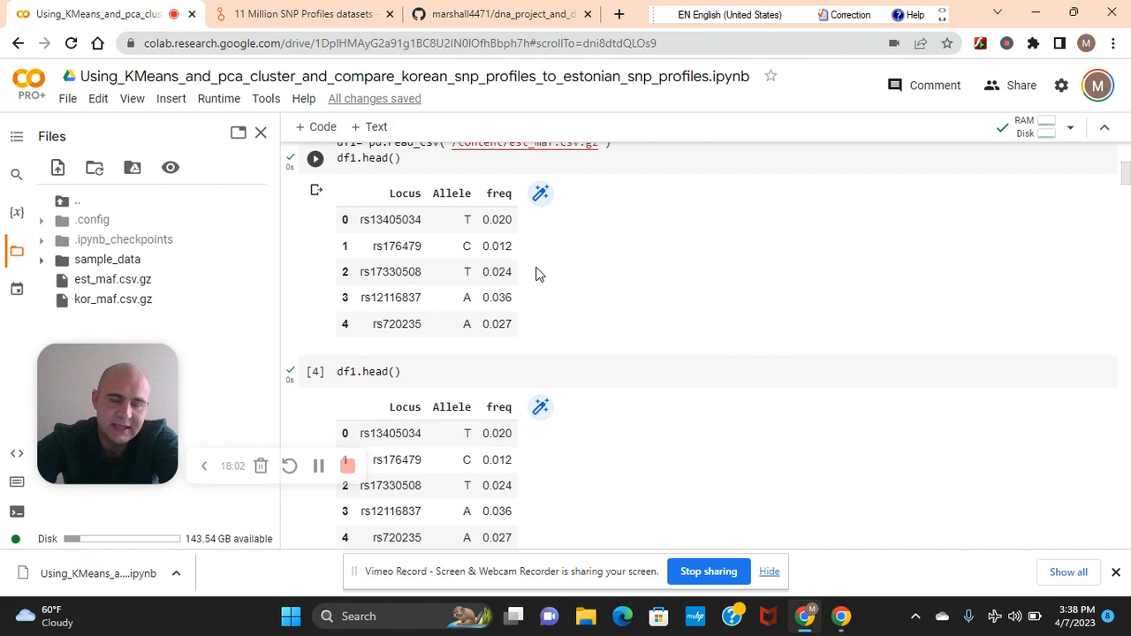
mouse_move(541, 263)
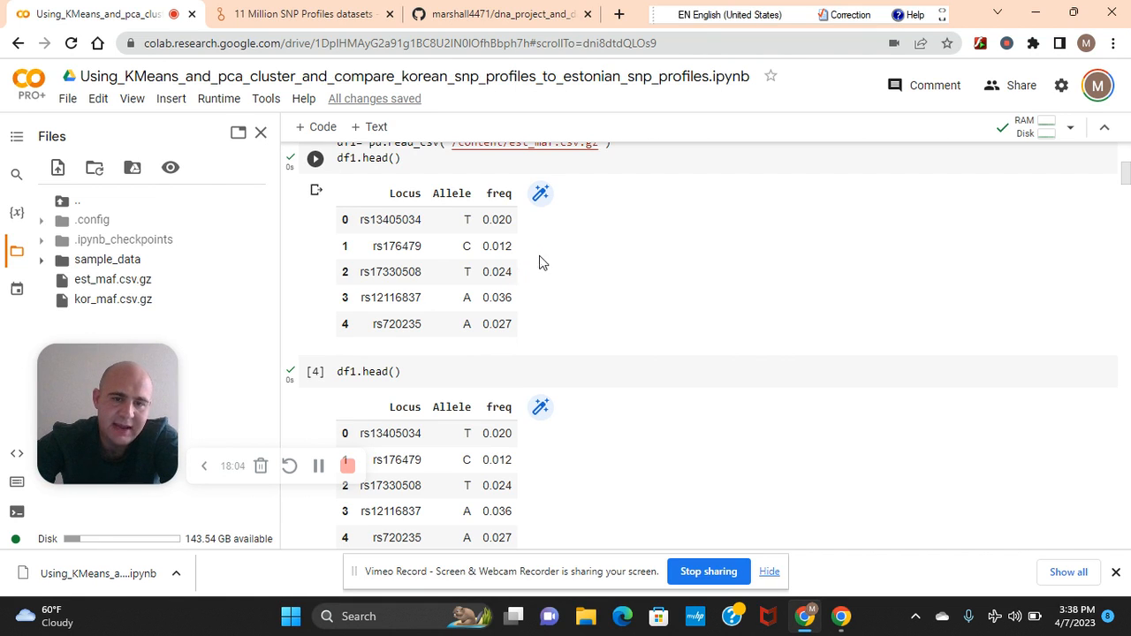
mouse_move(537, 238)
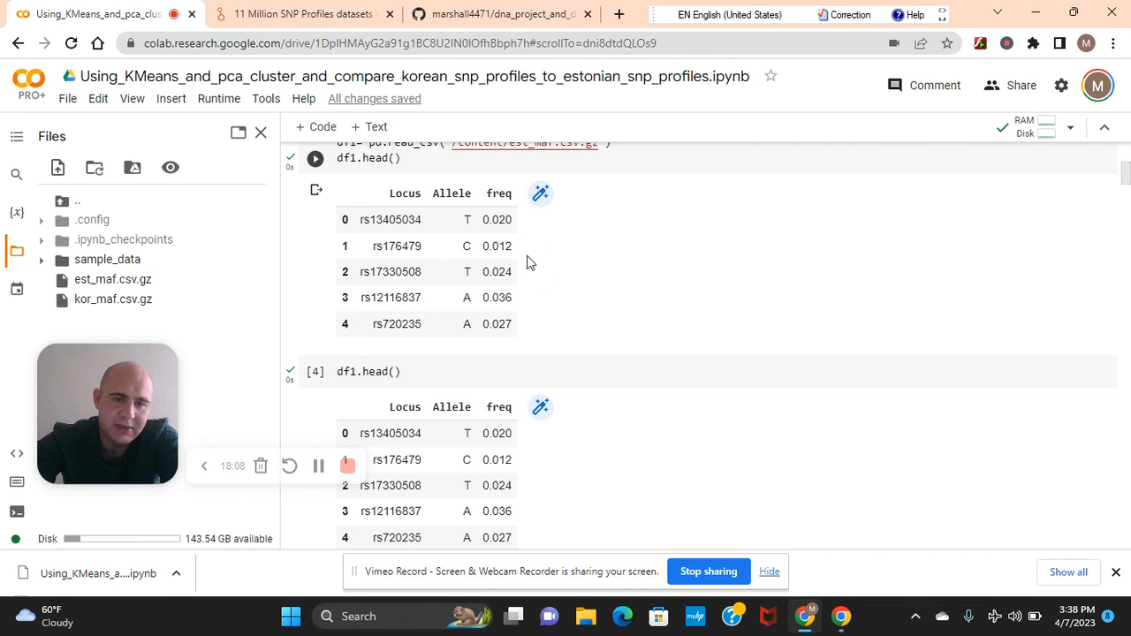
mouse_move(546, 257)
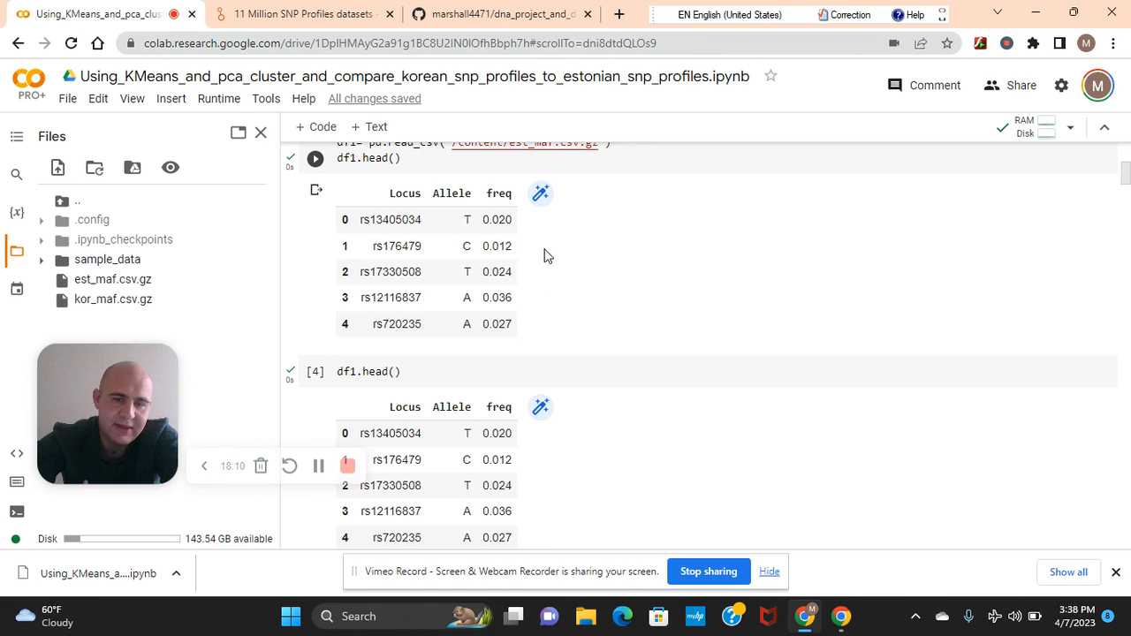
mouse_move(1112, 354)
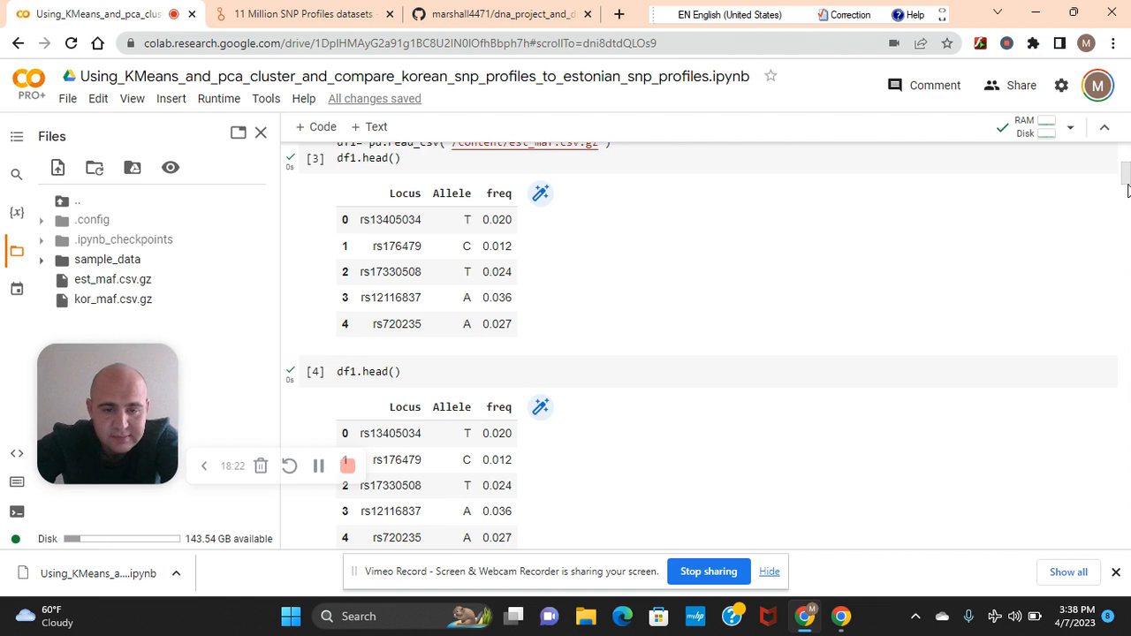
scroll("up", 3)
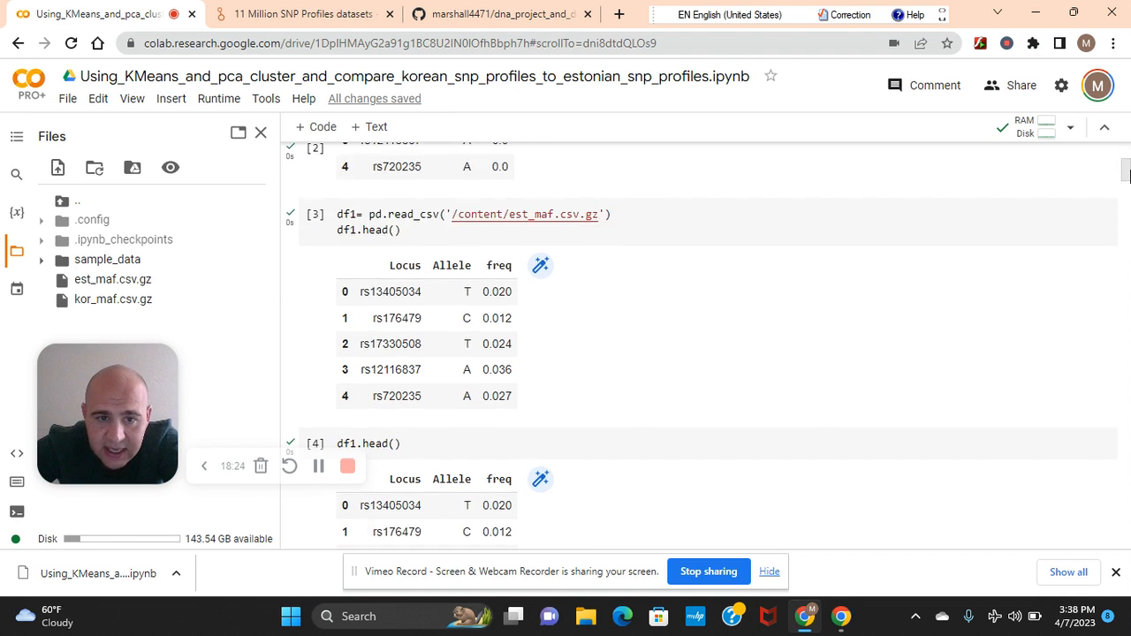
scroll("up", 3)
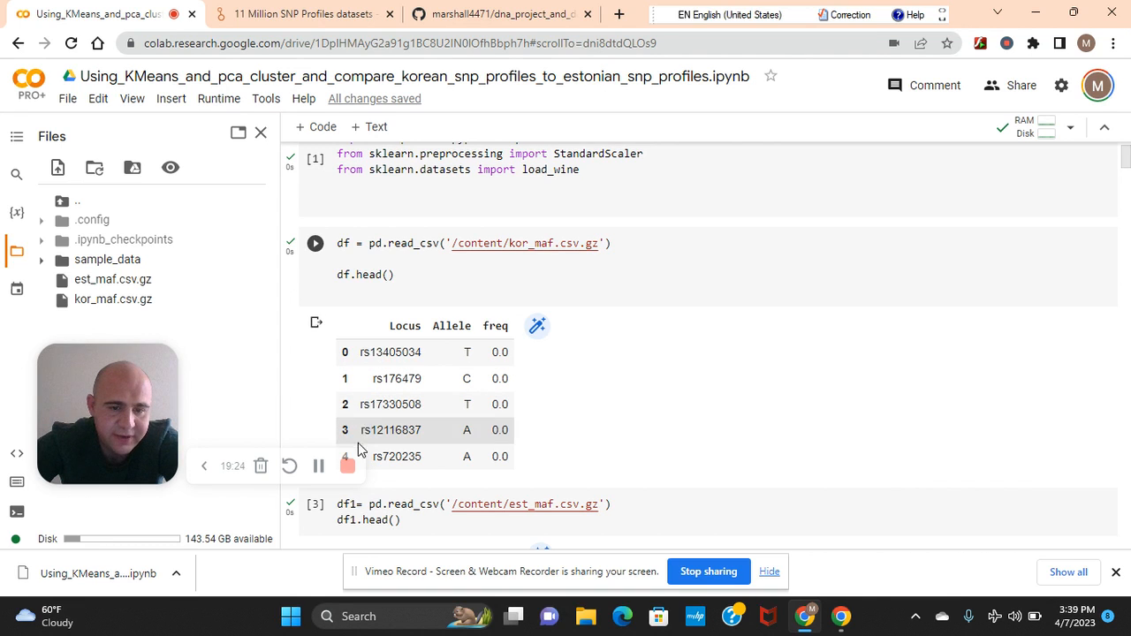
mouse_move(347, 467)
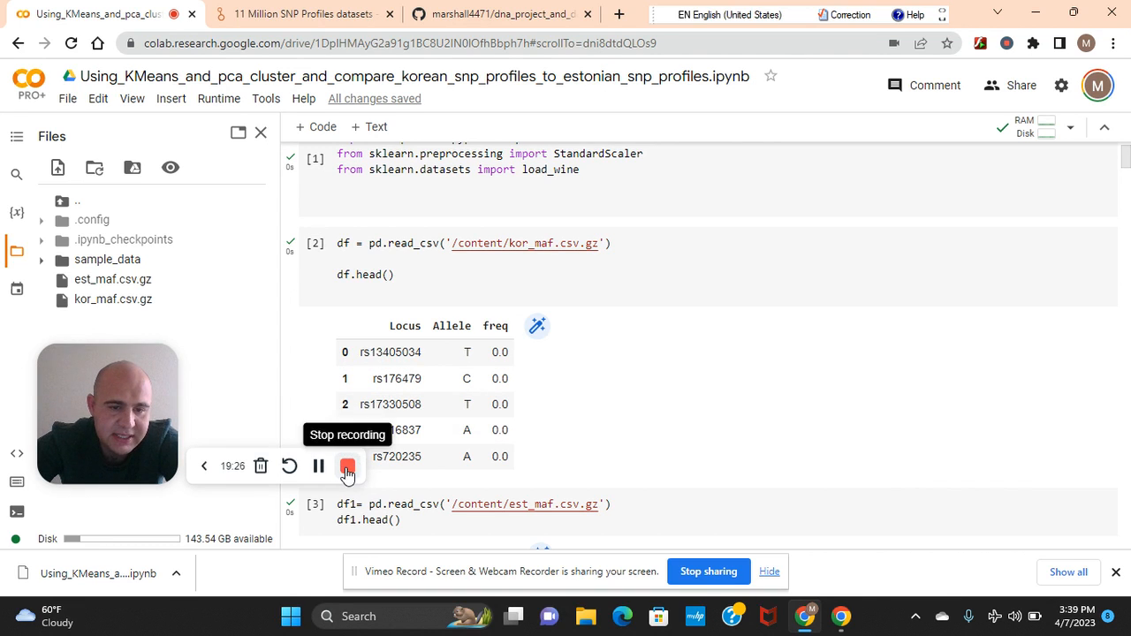